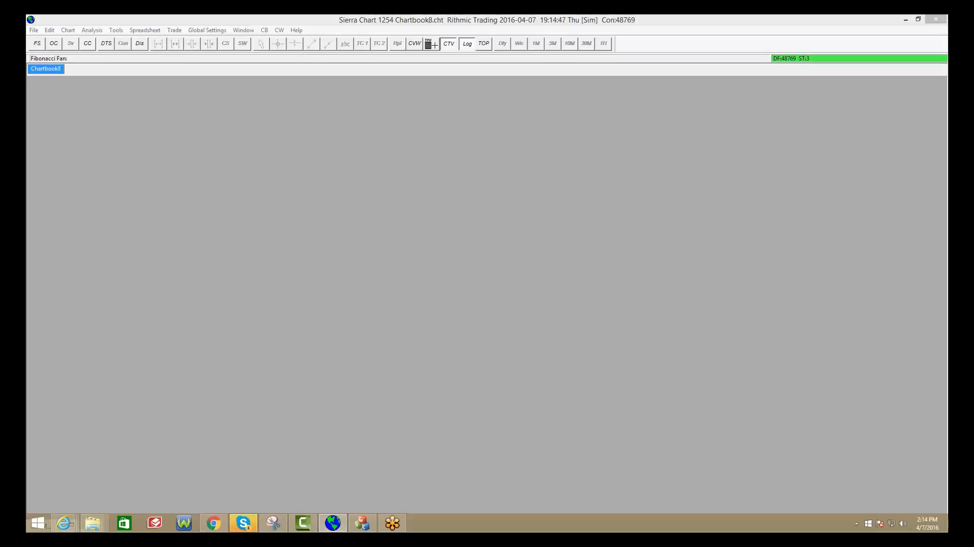
mouse_move(610, 182)
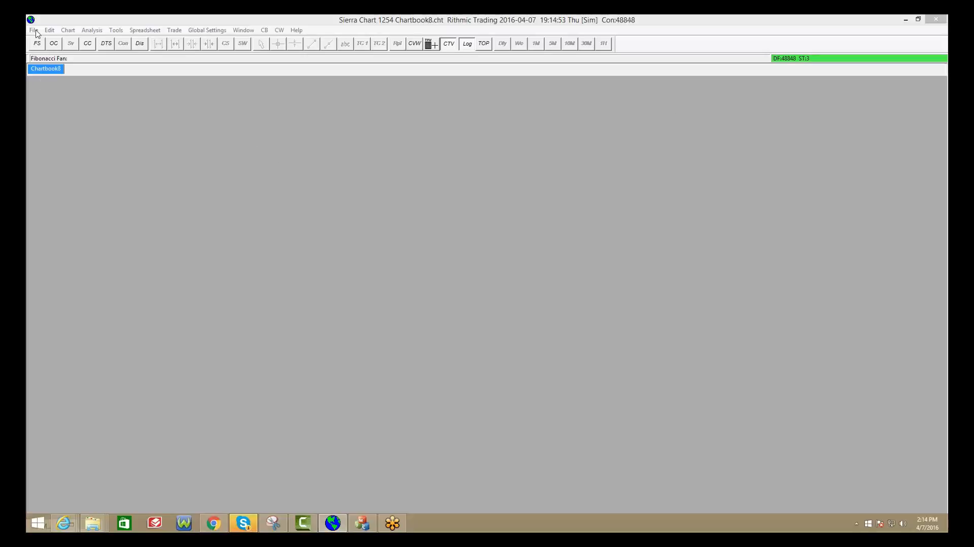
Step: Open a new intraday chart from the ESM6-CME.scid data file
left_click(33, 30)
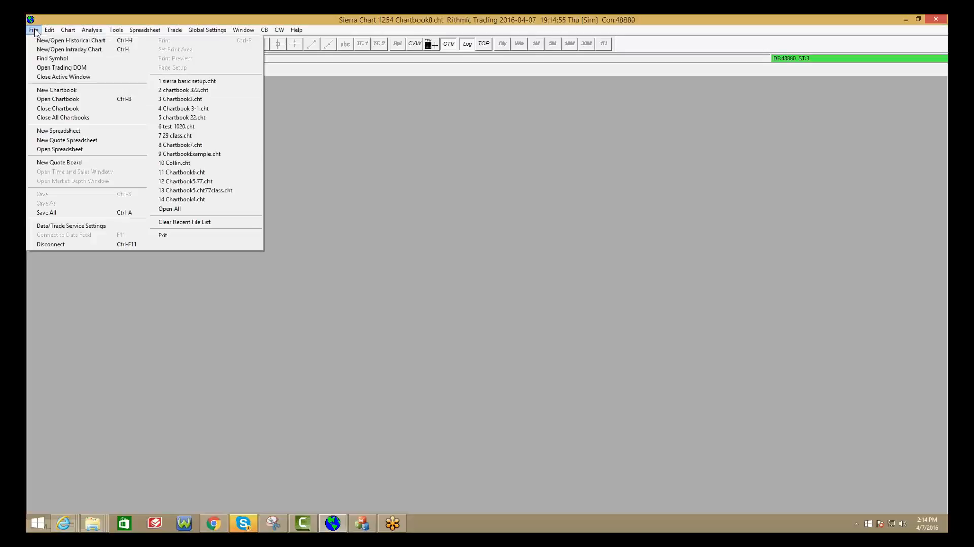
left_click(69, 49)
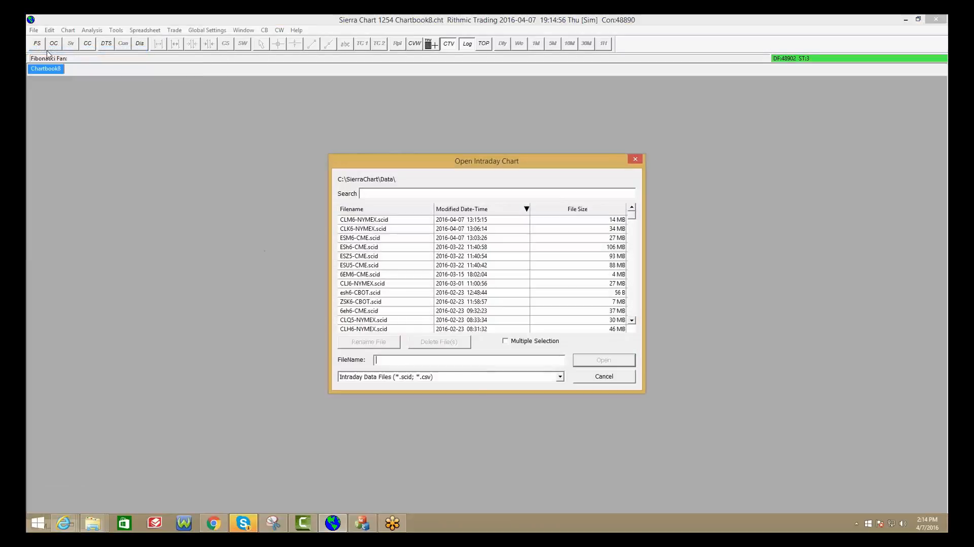
left_click(359, 237)
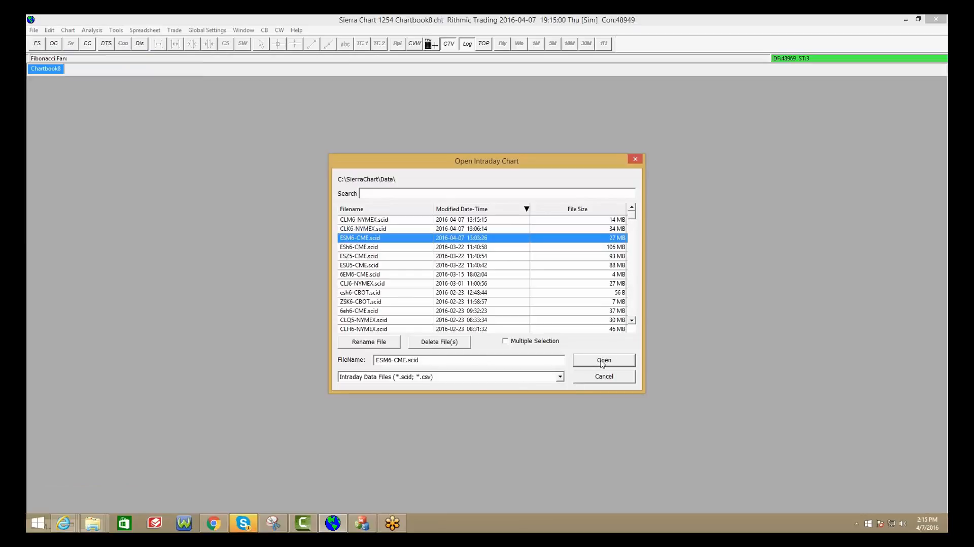
left_click(602, 360)
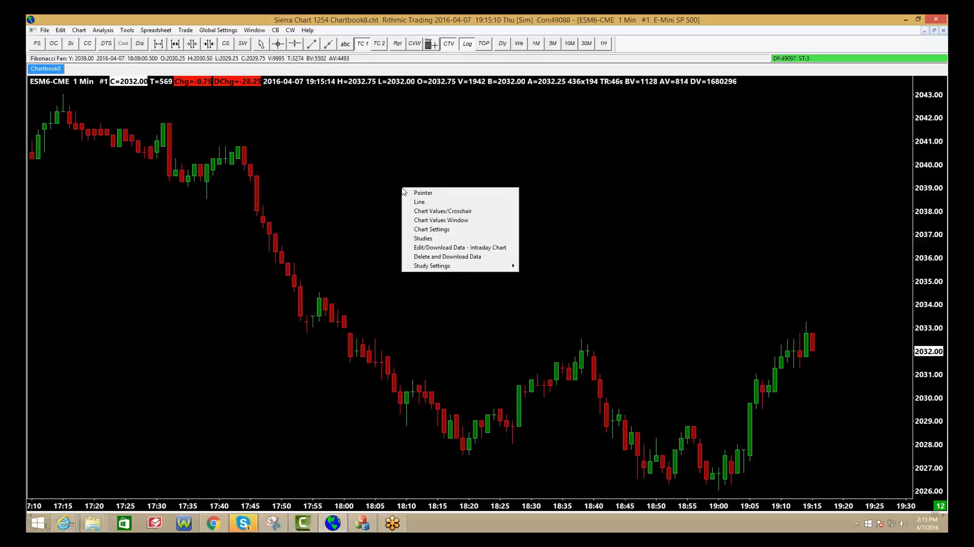
mouse_move(432, 229)
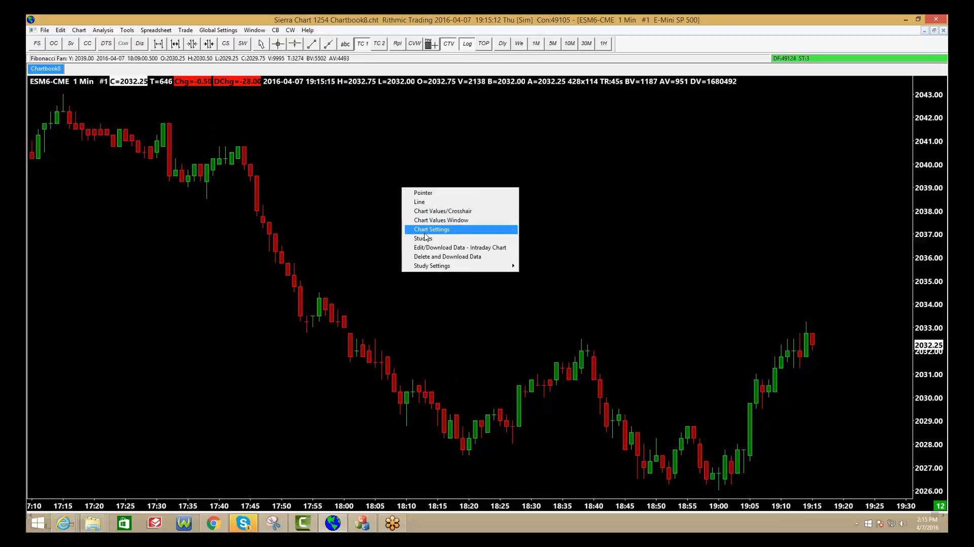
Step: Enable Lock Fill Space in the chart's Advanced Settings, then apply and close
left_click(432, 229)
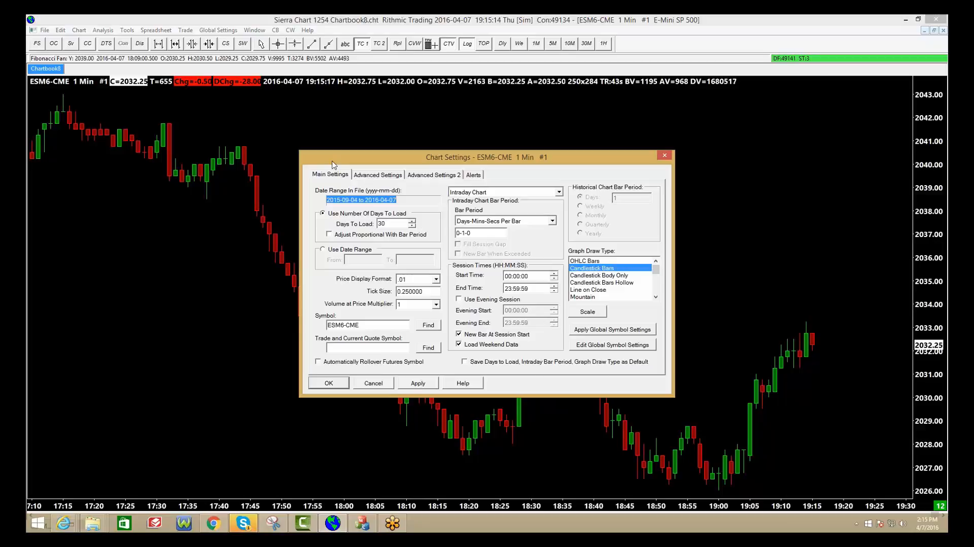
left_click(377, 175)
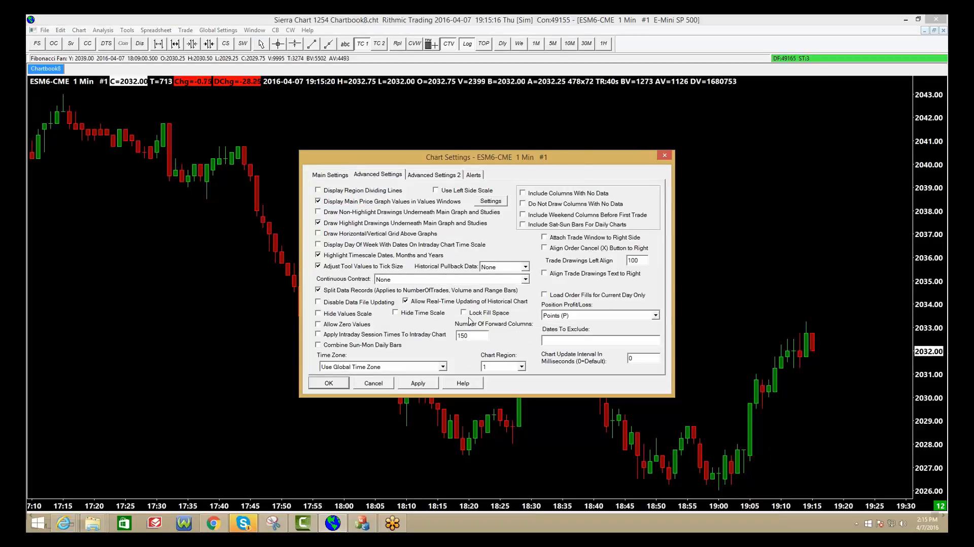
left_click(464, 313)
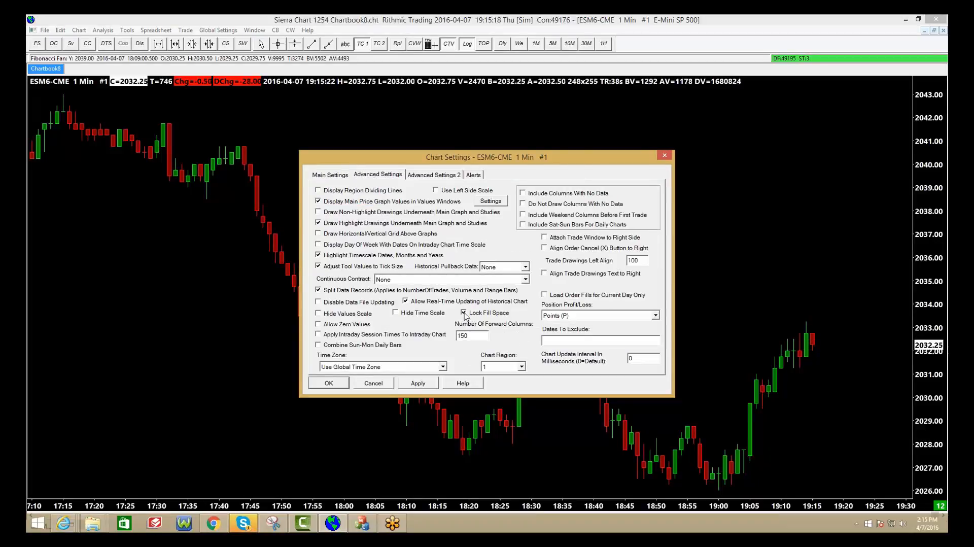
left_click(463, 312)
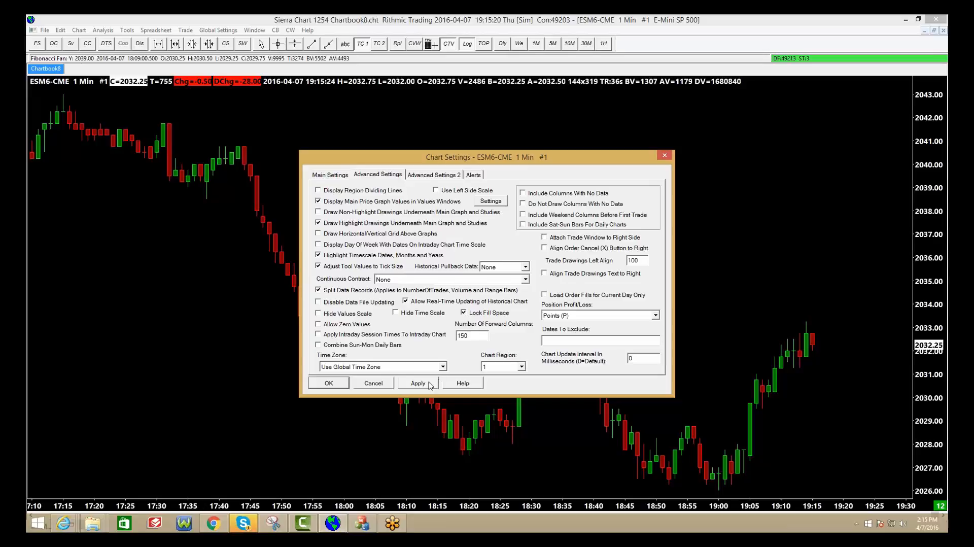
left_click(328, 383)
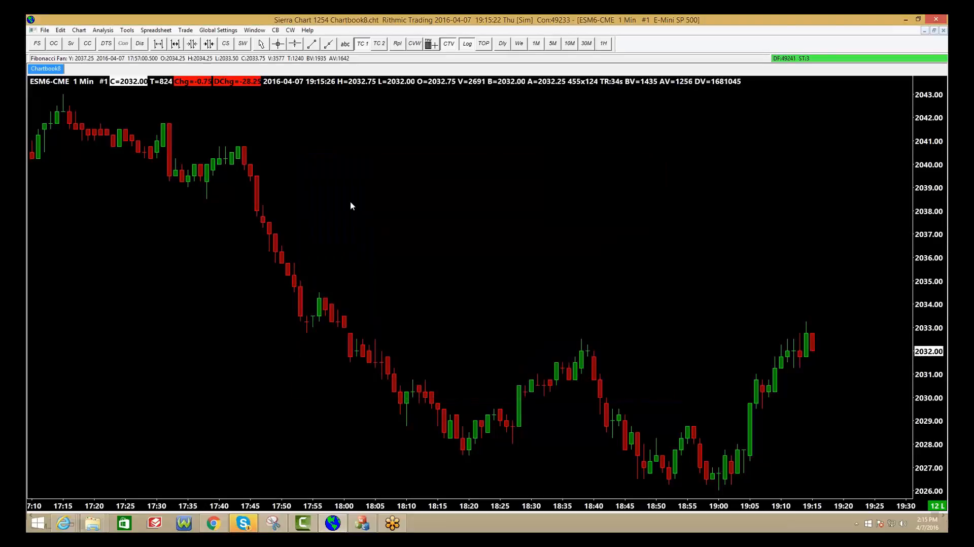
Step: Preview other graph draw types, choose Candlestick Bars, and set the bar period to 0-5-0
right_click(351, 206)
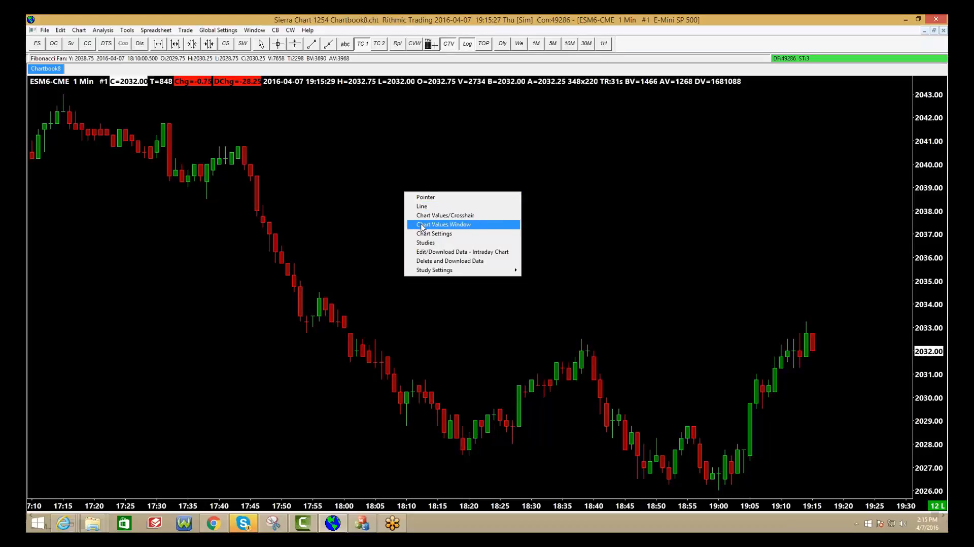
mouse_move(434, 233)
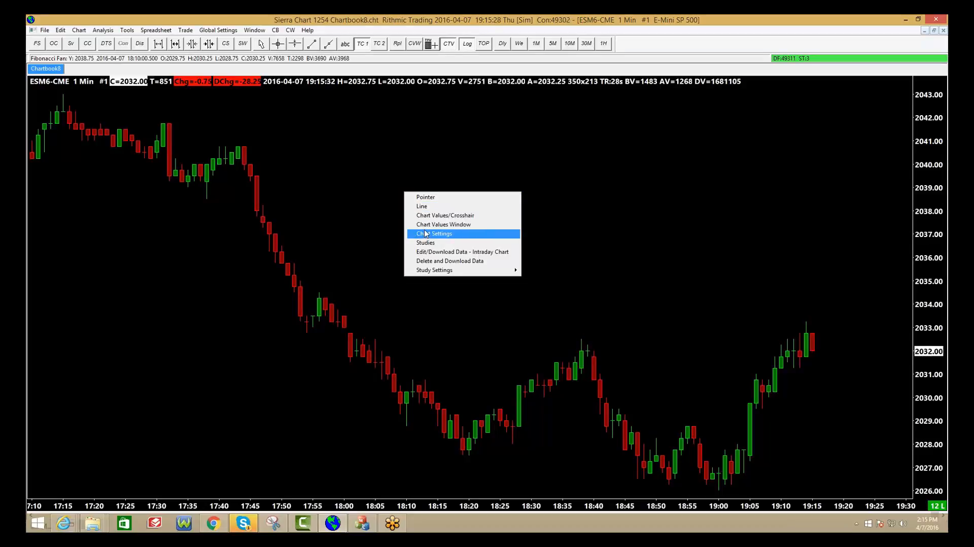
left_click(433, 233)
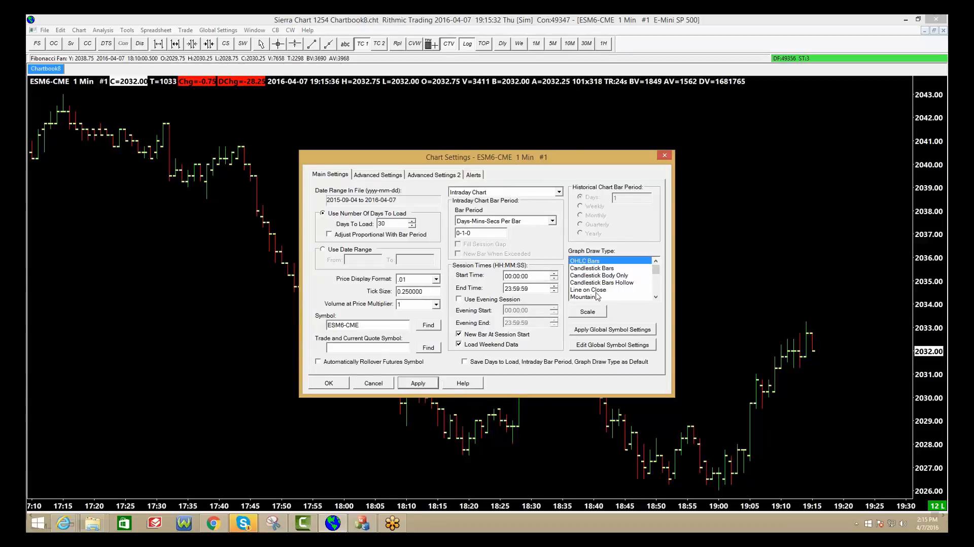
left_click(599, 274)
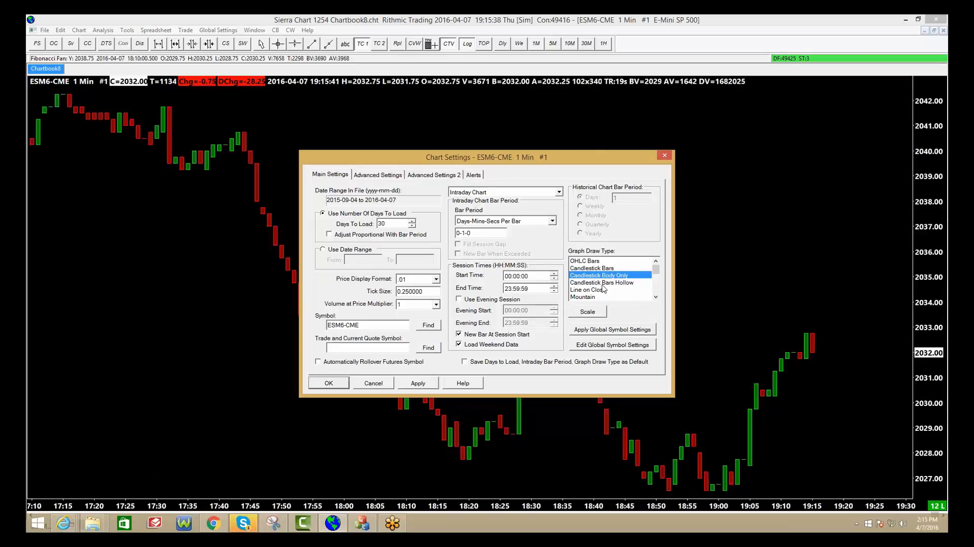
left_click(591, 267)
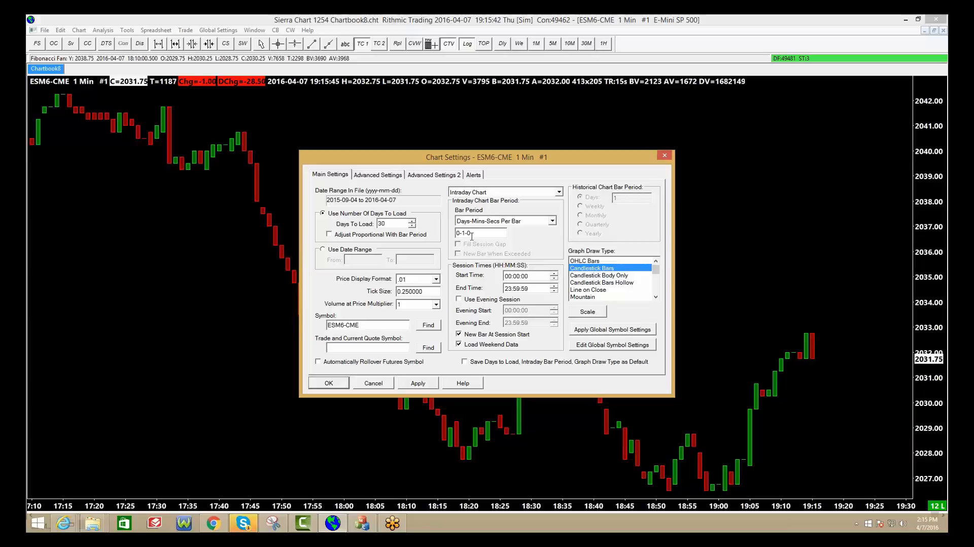
type("5")
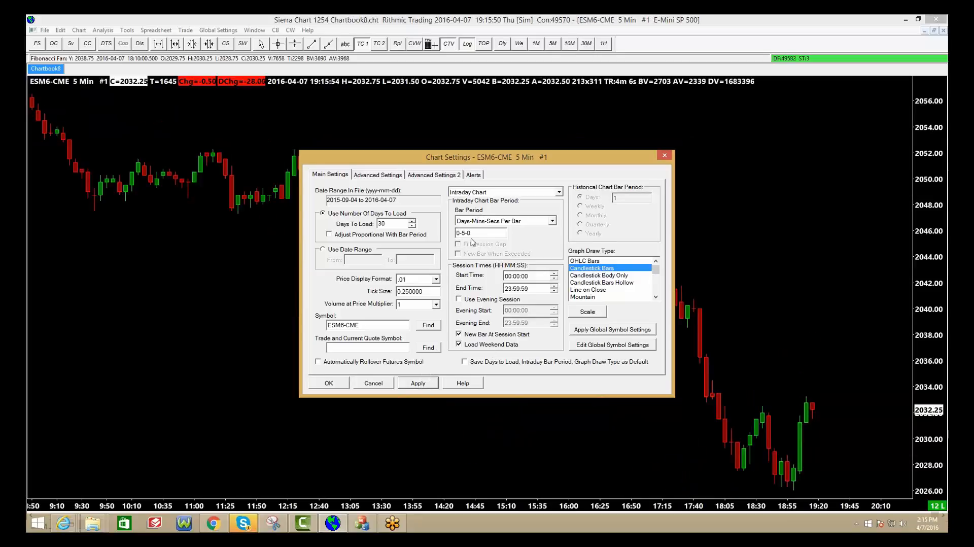
Step: Apply a 233 Number Of Trades bar period, then return to 0-1-0 time bars
left_click(549, 220)
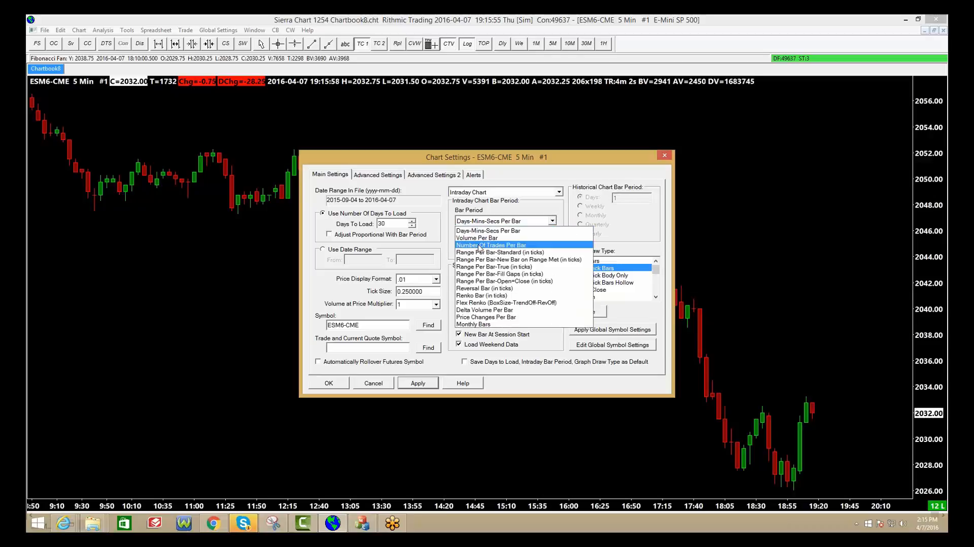
left_click(490, 245)
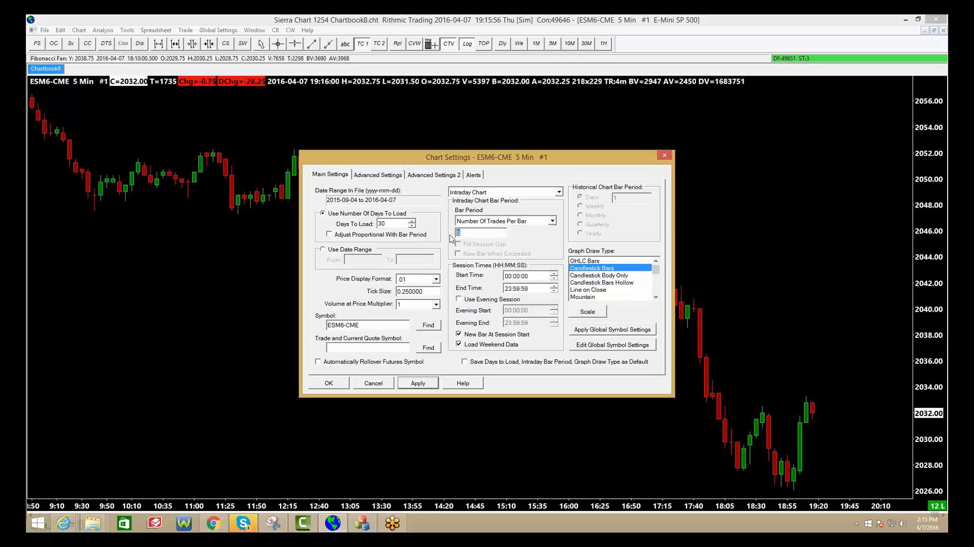
type("233")
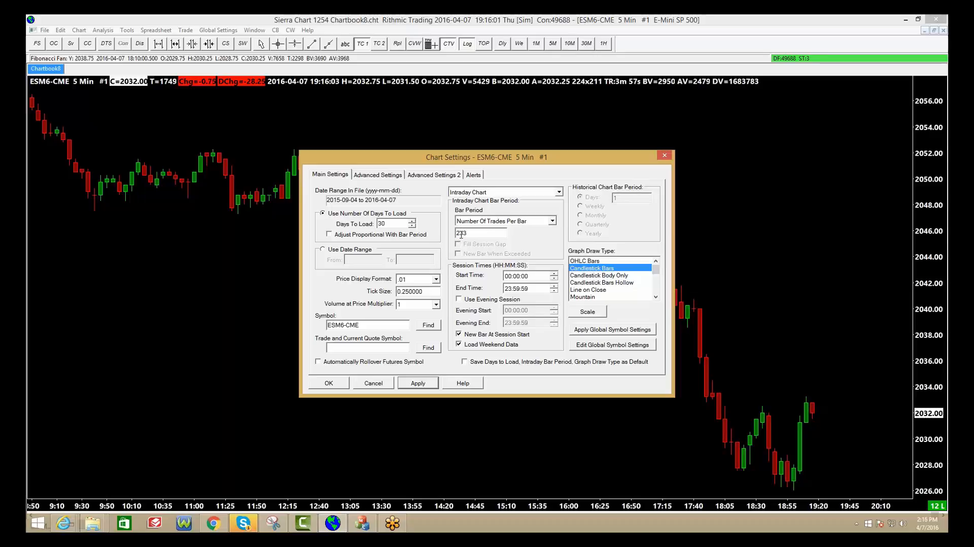
left_click(417, 382)
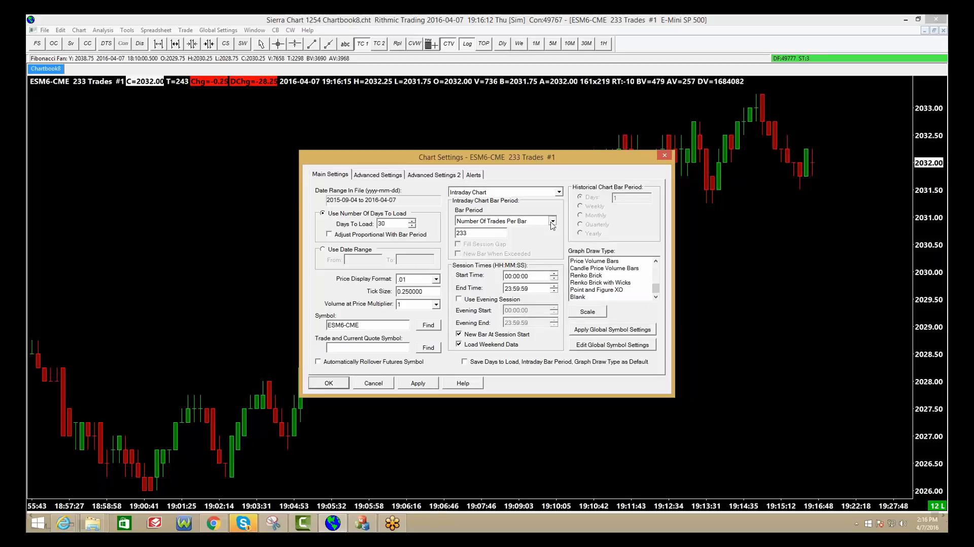
left_click(503, 221)
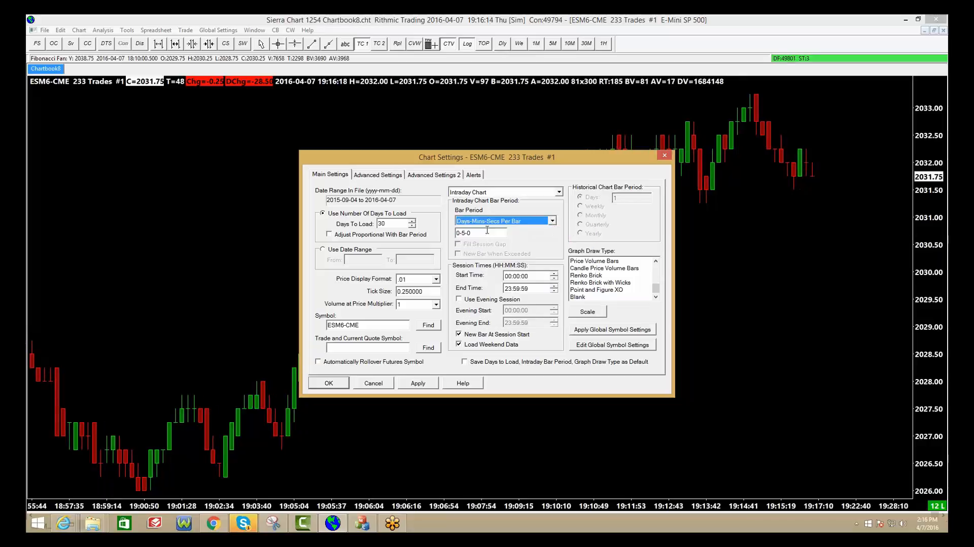
type("1")
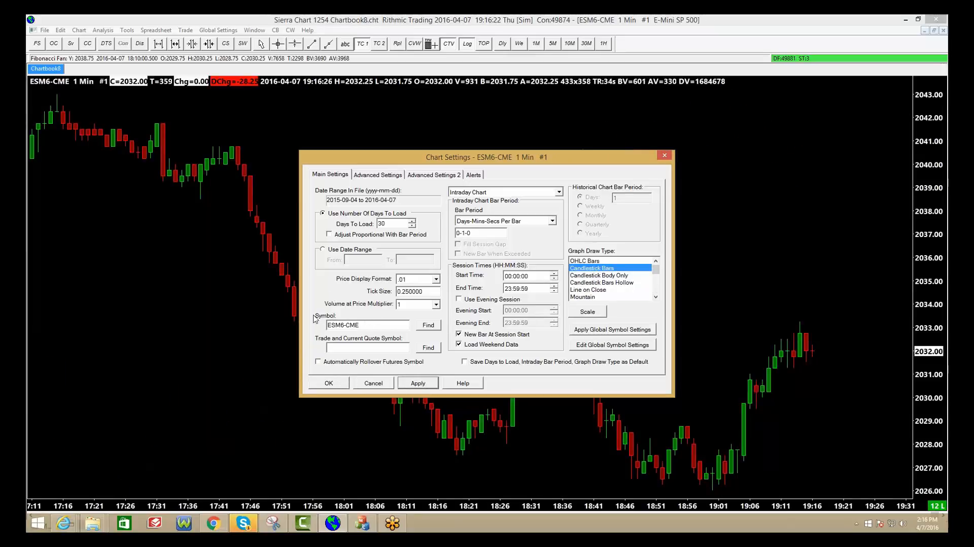
Step: Change the chart symbol to crude oil CLM6-NYMEX
left_click(366, 324)
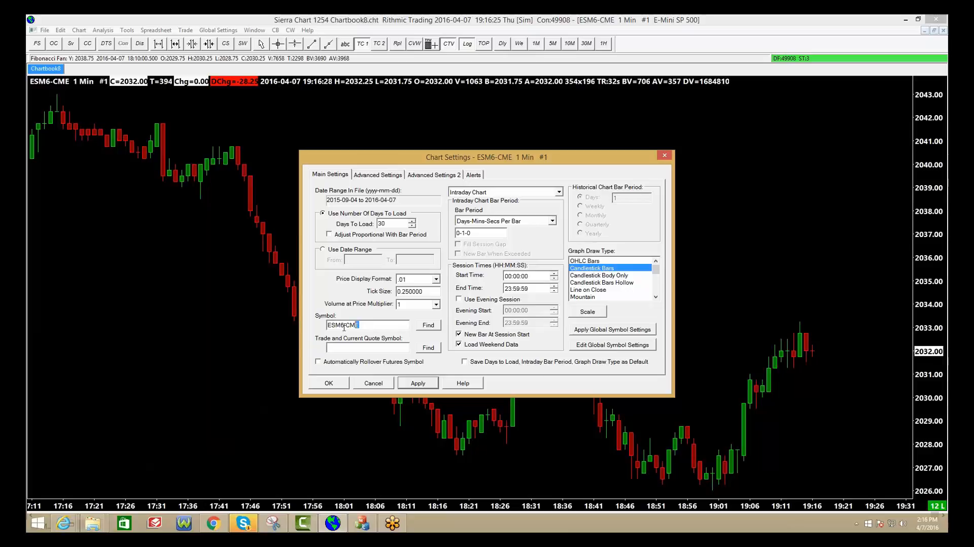
triple_click(367, 324)
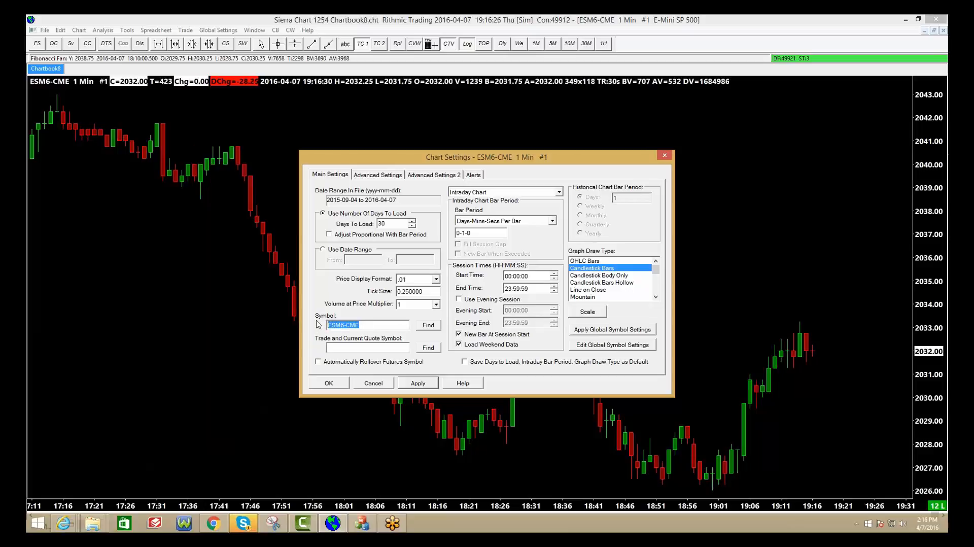
type("clm6-nymex")
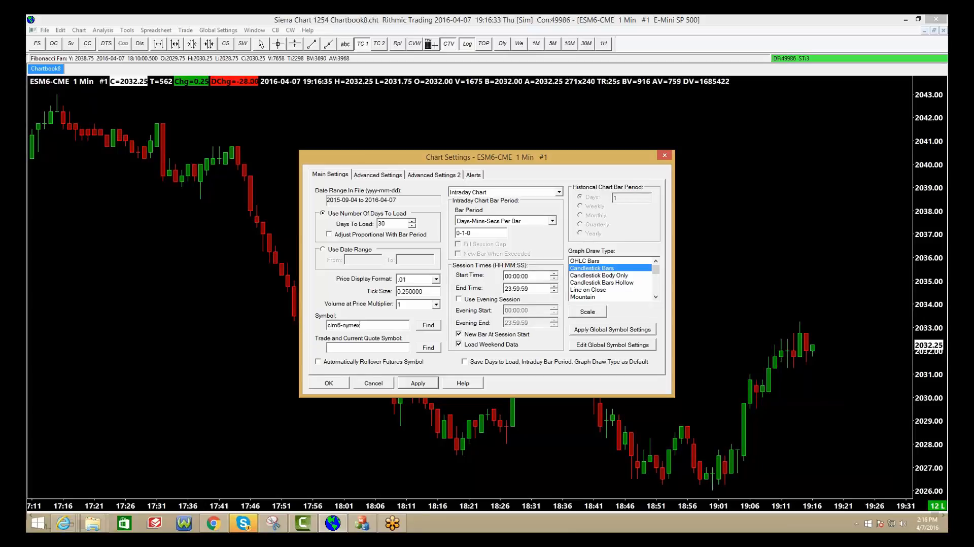
left_click(418, 383)
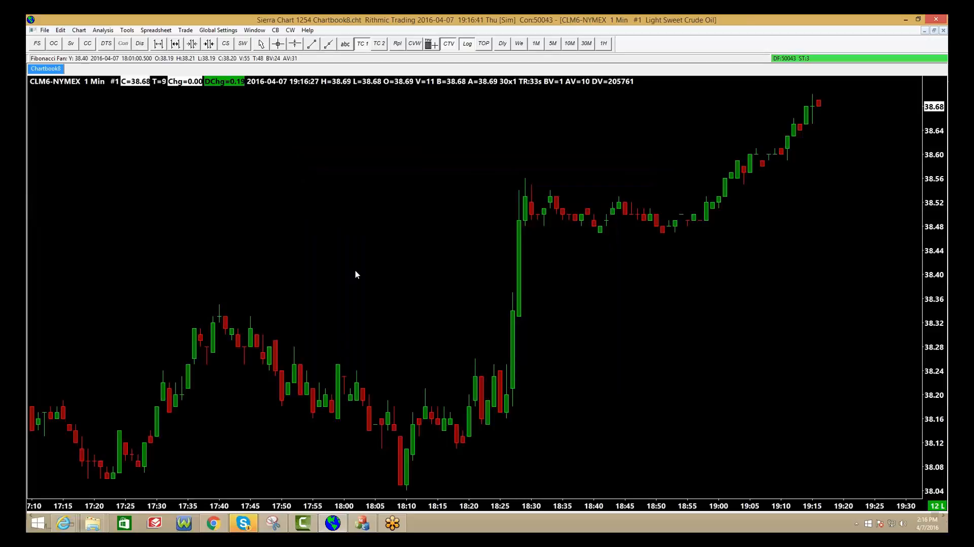
Step: Change the chart symbol back to ESM6-CME through Chart Settings
right_click(358, 274)
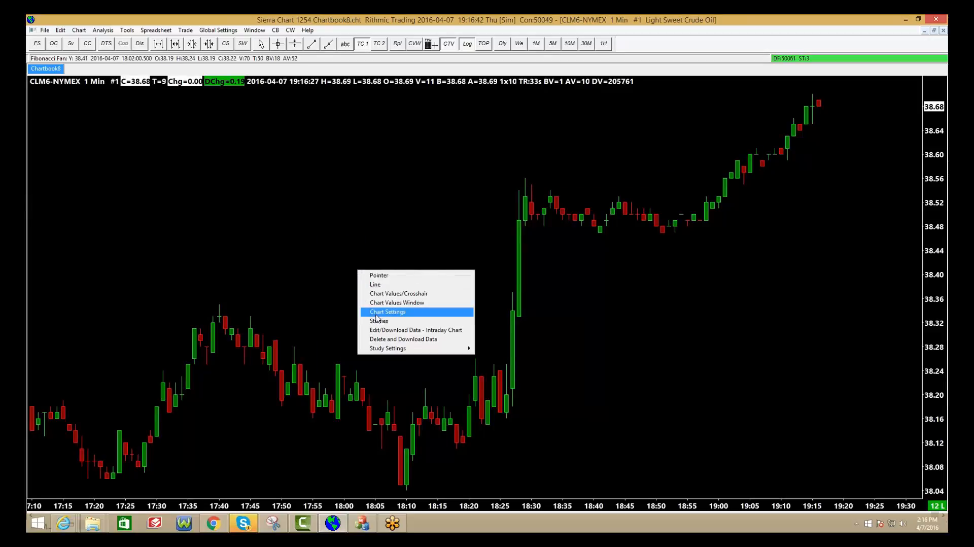
left_click(387, 312)
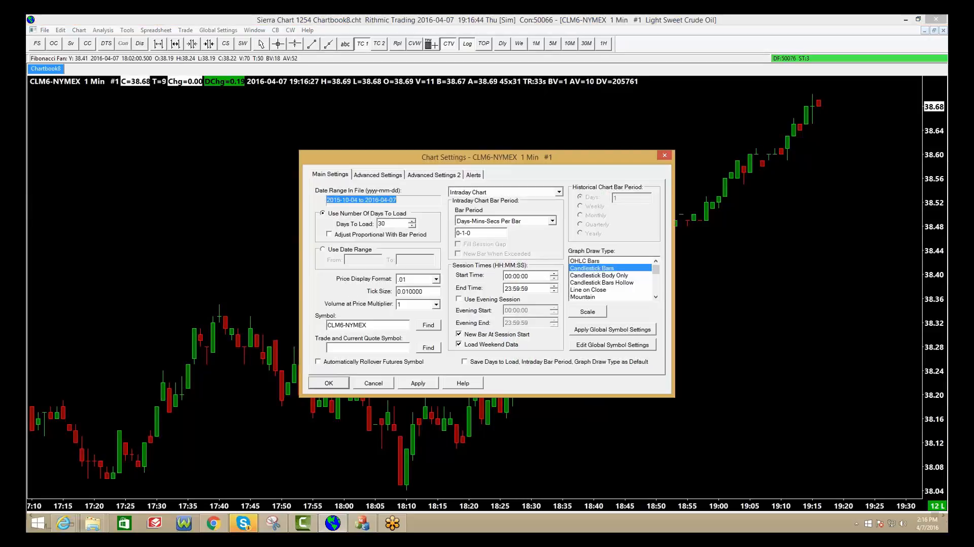
left_click(366, 325)
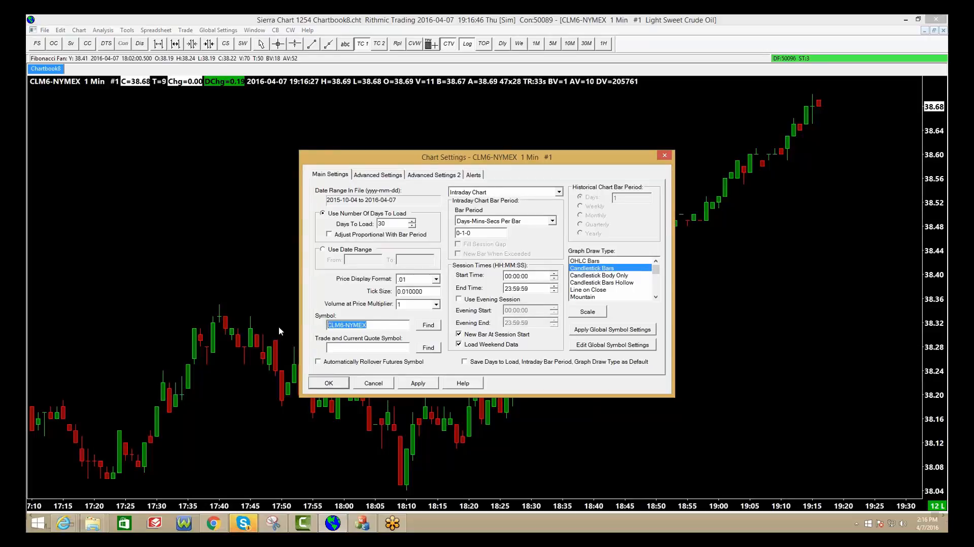
type("es")
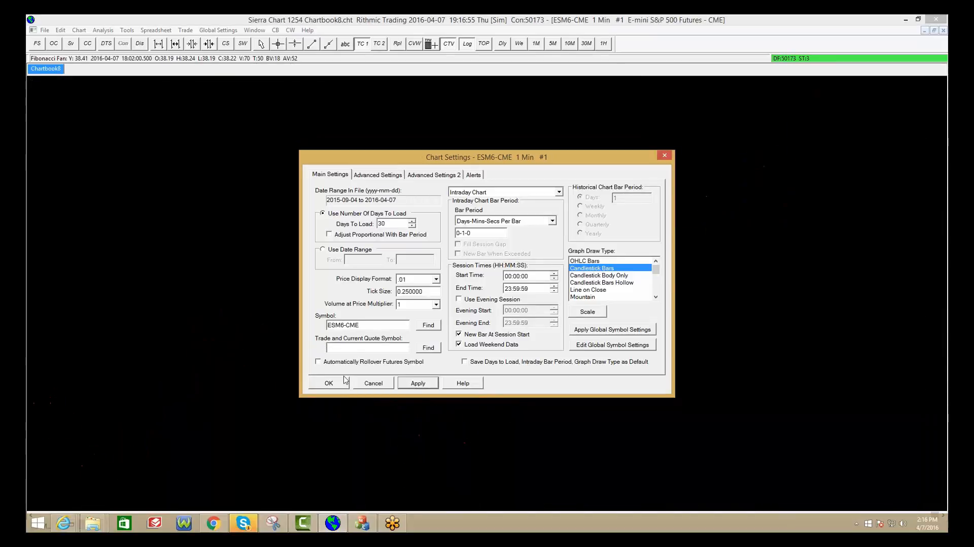
left_click(328, 382)
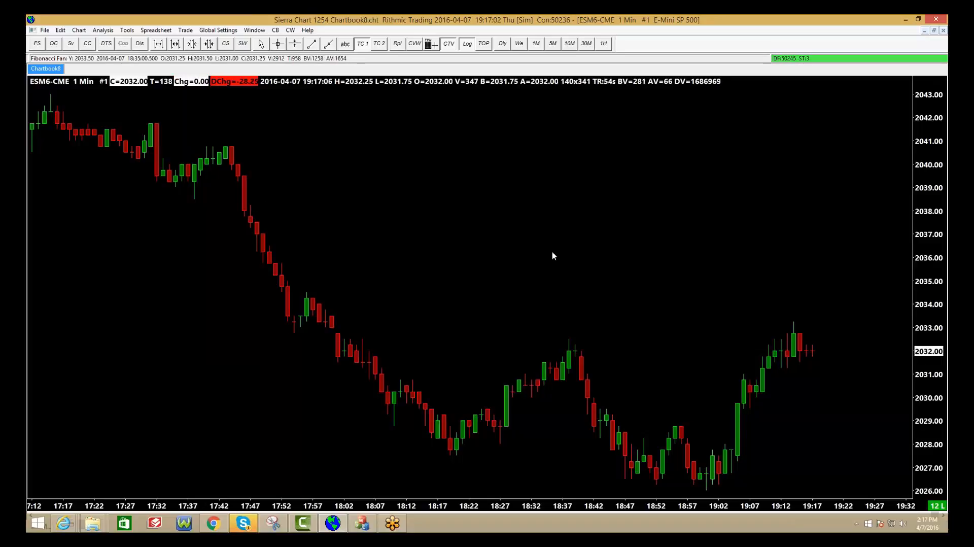
mouse_move(715, 241)
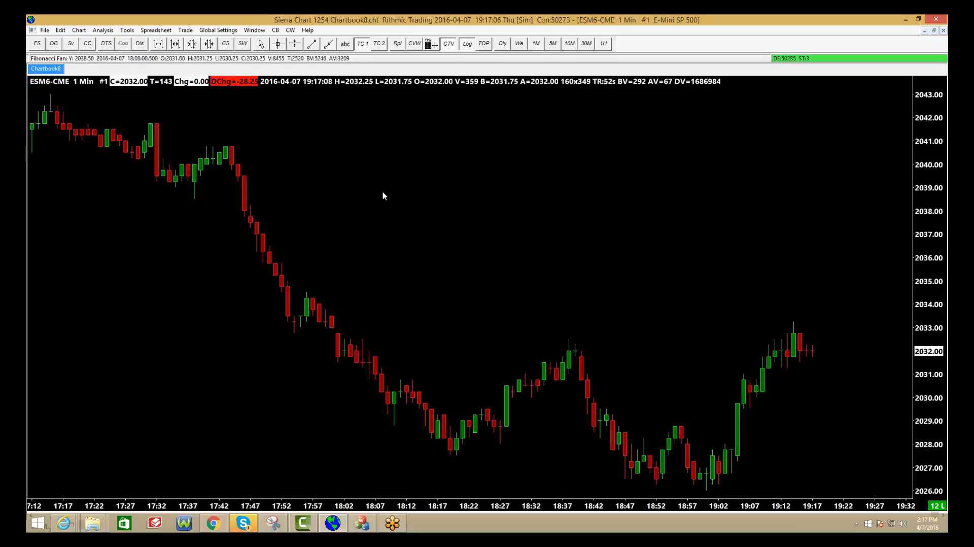
Step: Add Bollinger Bands from the chart's Studies list
right_click(382, 196)
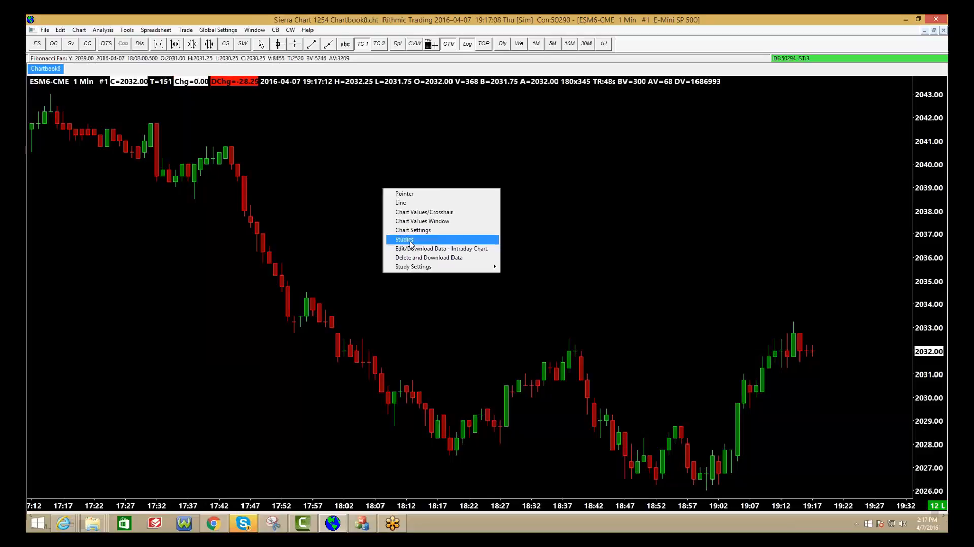
left_click(404, 240)
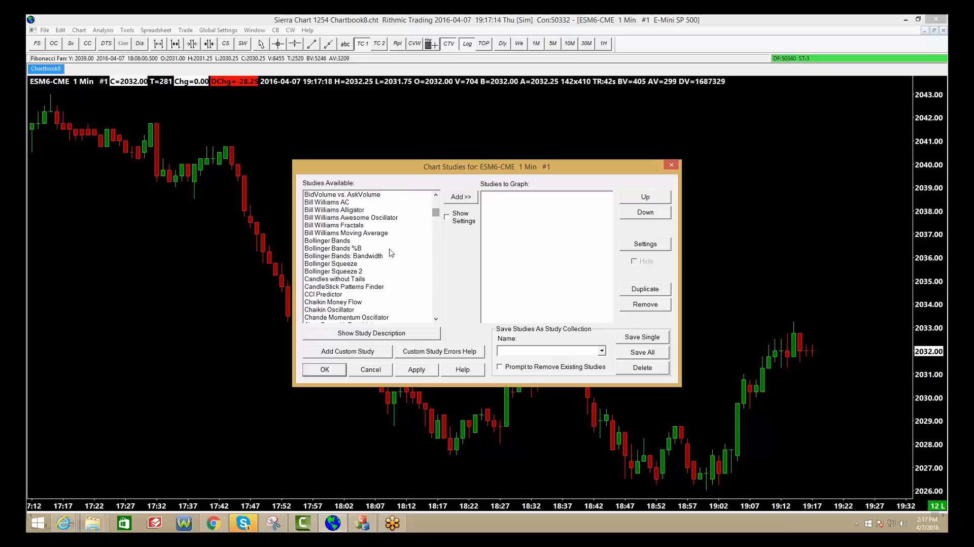
left_click(332, 248)
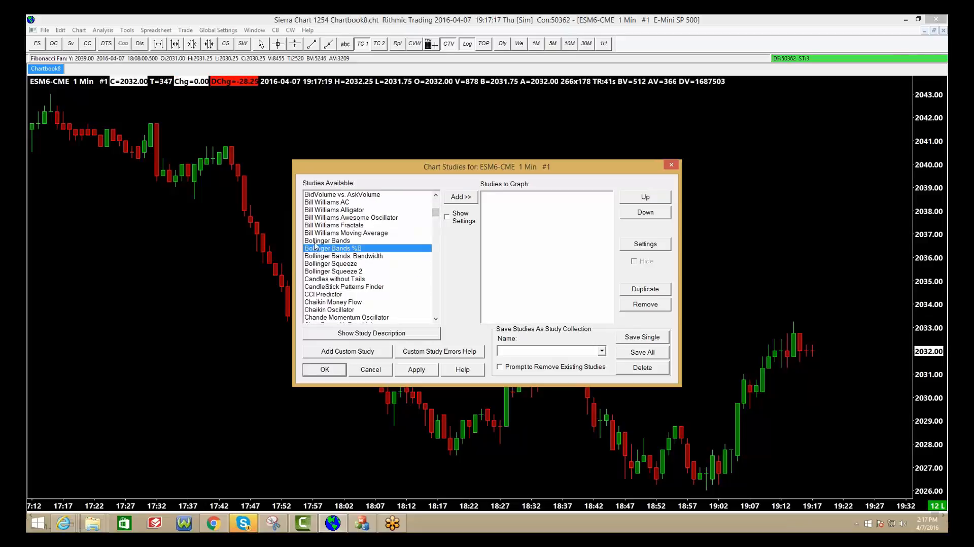
left_click(460, 197)
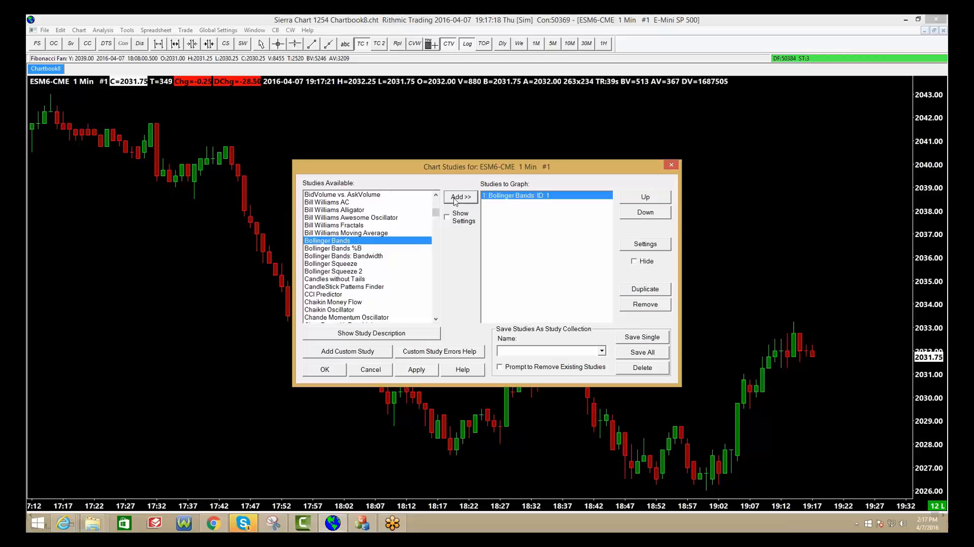
mouse_move(440, 215)
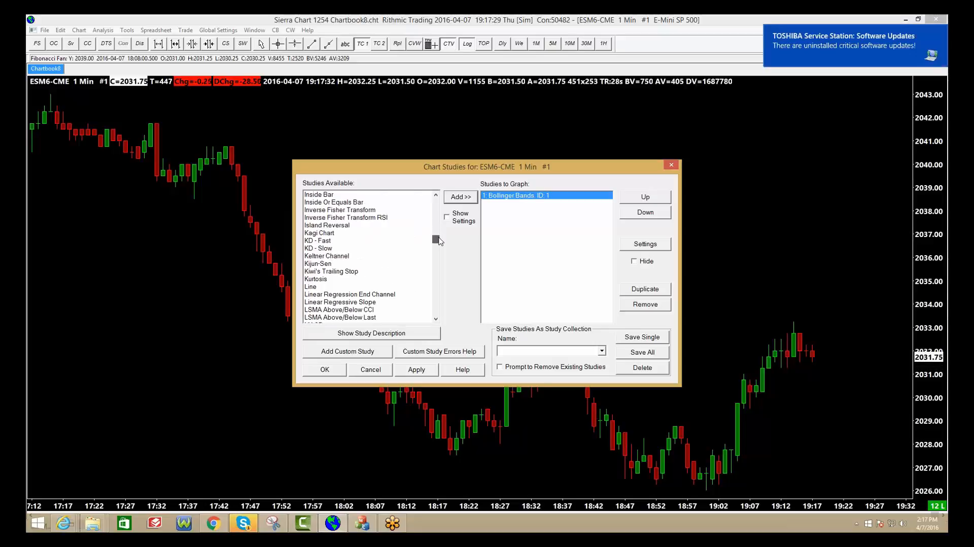
Step: Add the MACD Crossover System and MACD-Volume Weighted studies
left_click_drag(437, 240, 437, 244)
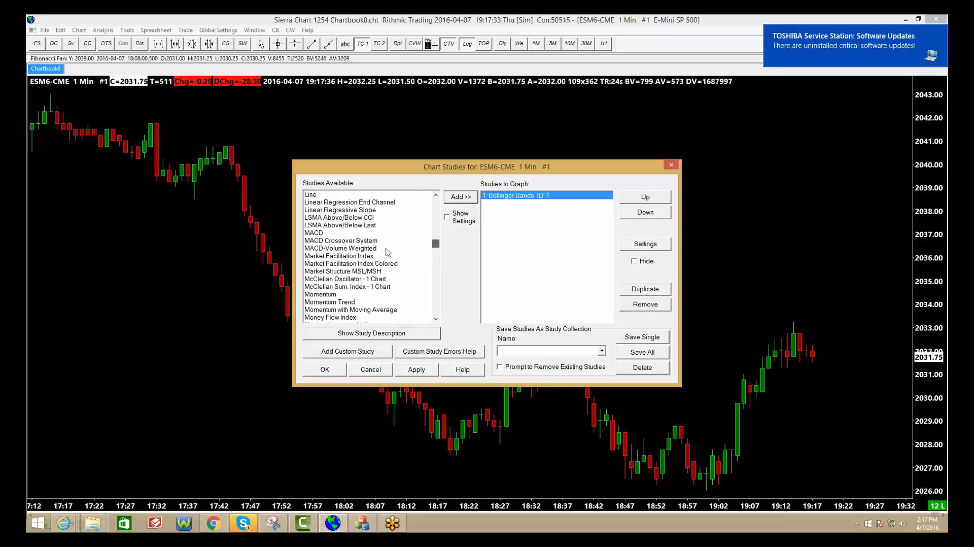
left_click(340, 241)
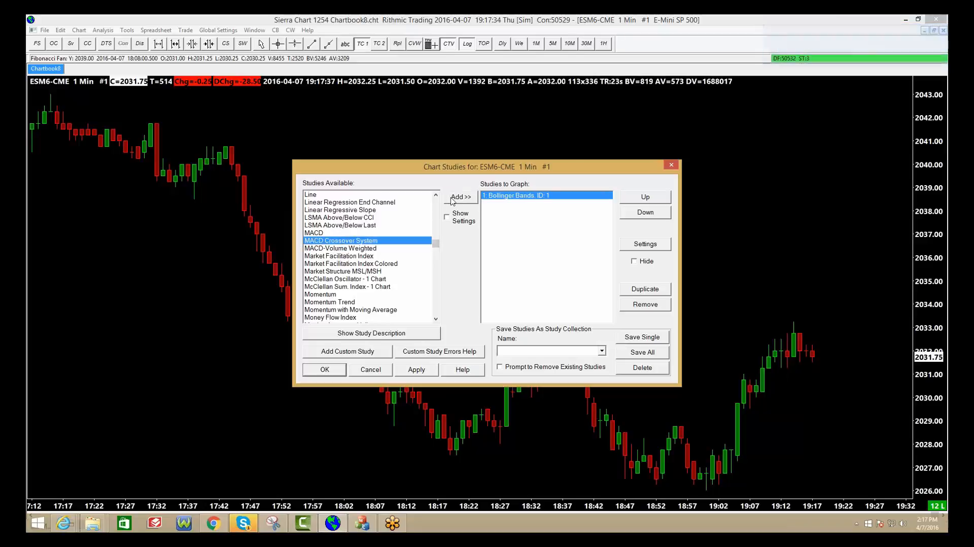
left_click(460, 197)
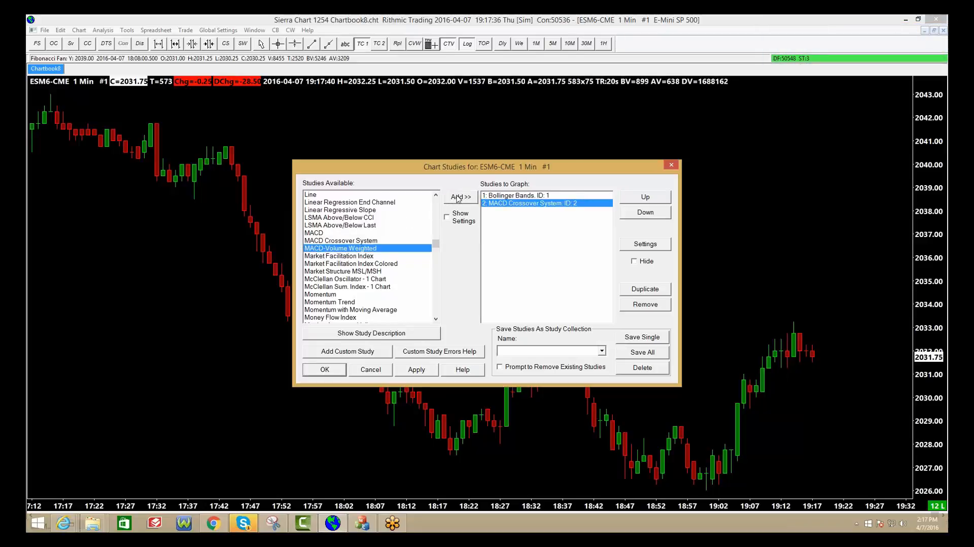
left_click(460, 196)
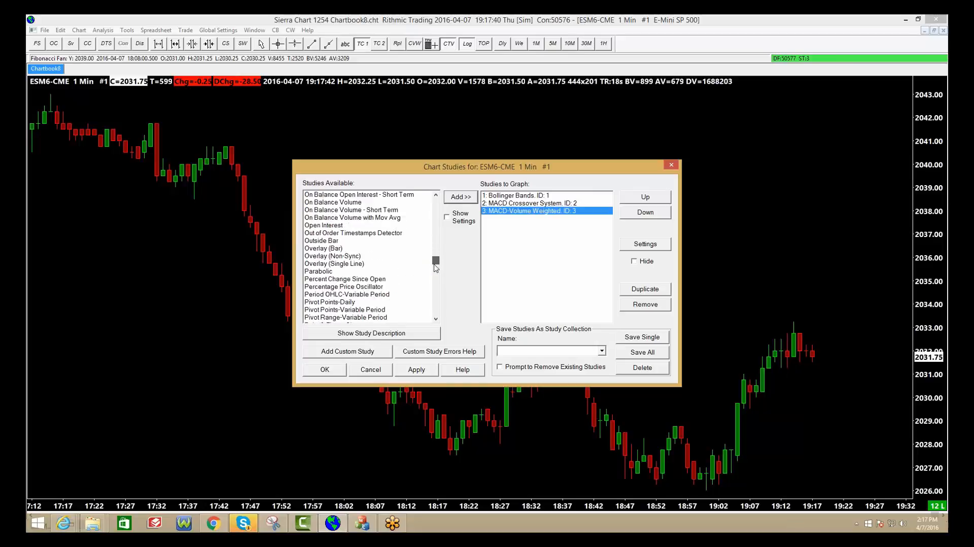
Step: Add Stochastic - Slow, then select Bollinger Bands among the added studies
left_click_drag(435, 260, 435, 274)
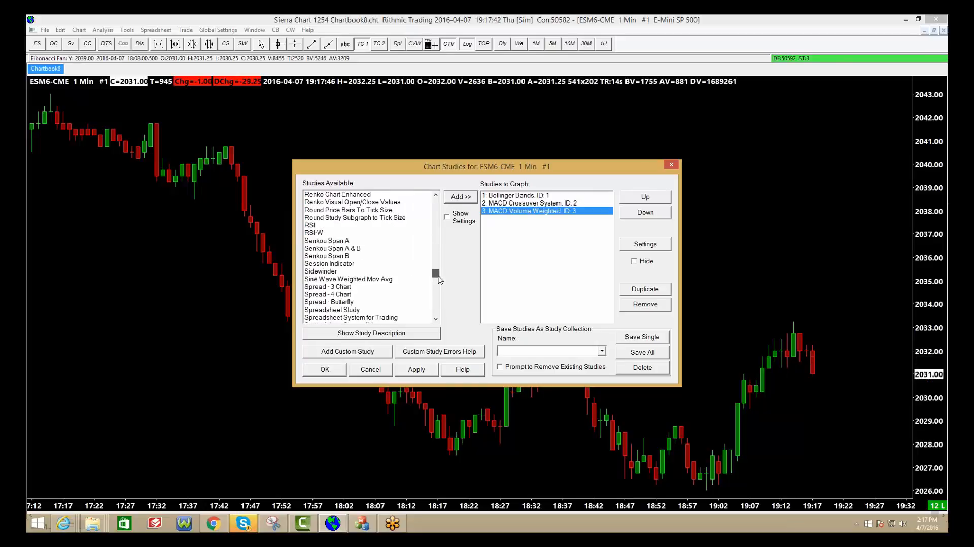
scroll("down", 3)
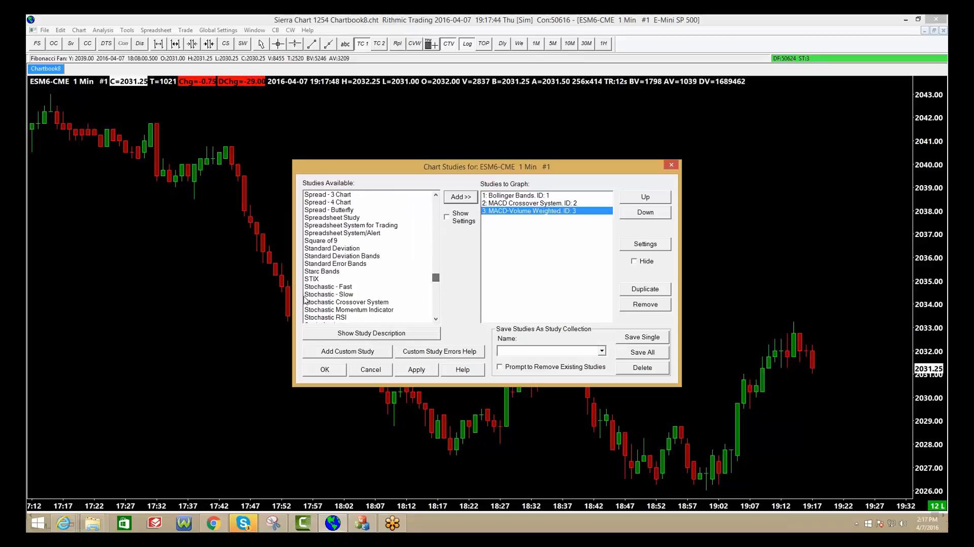
left_click(329, 294)
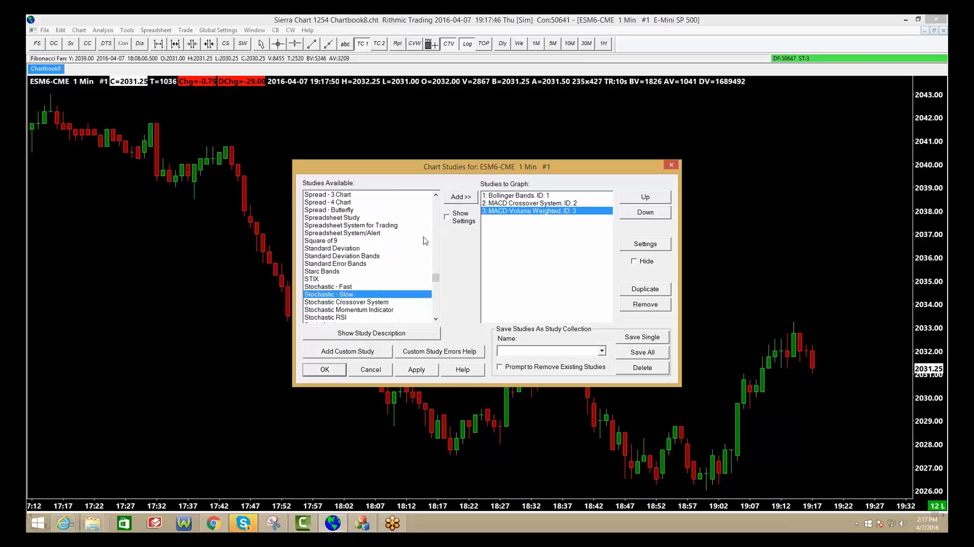
left_click(460, 197)
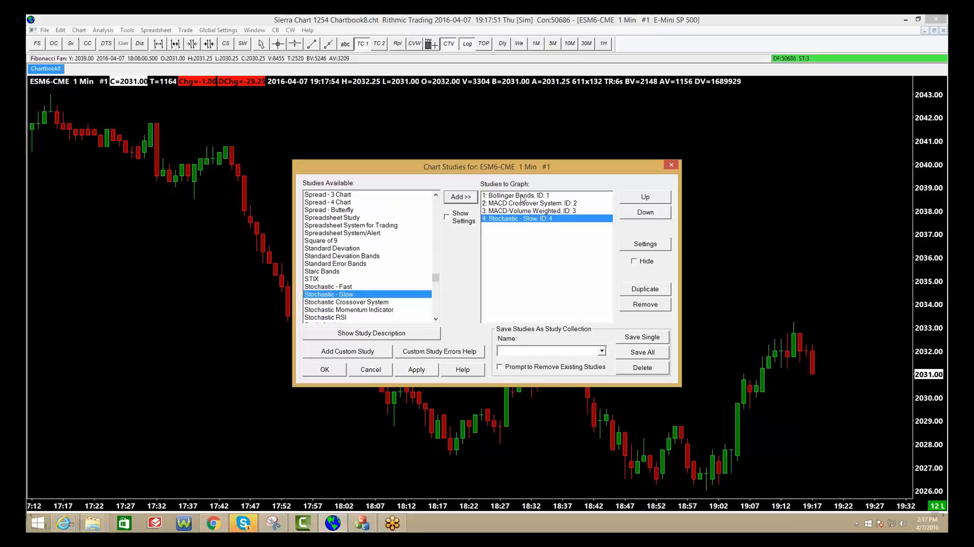
left_click(515, 195)
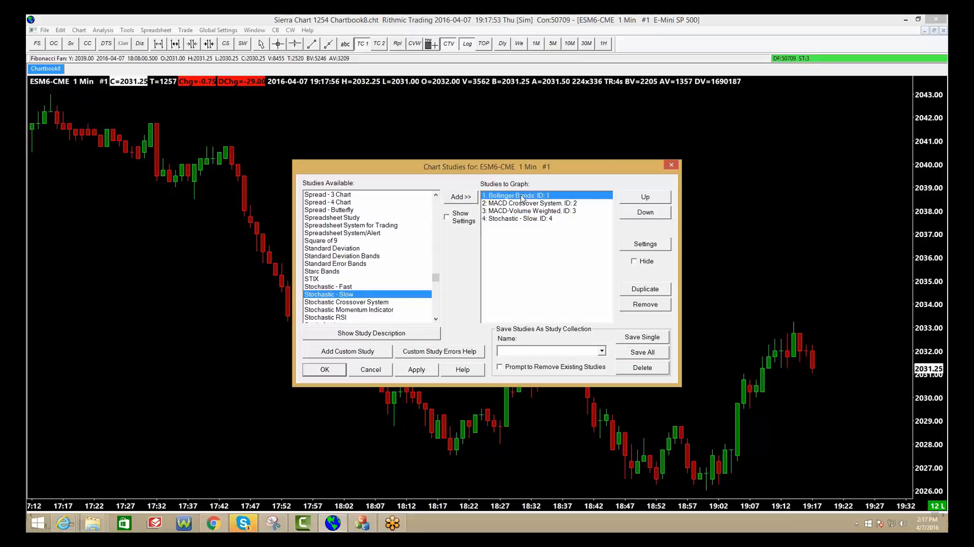
Step: Colour the Bollinger Bands upper band blue on the Subgraphs tab, then select the middle and lower bands
left_click(644, 244)
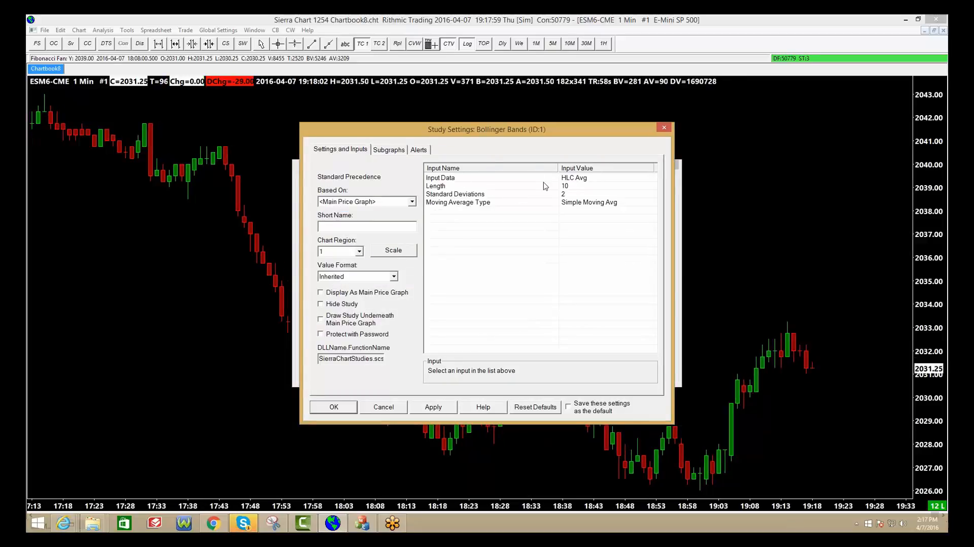
left_click(388, 149)
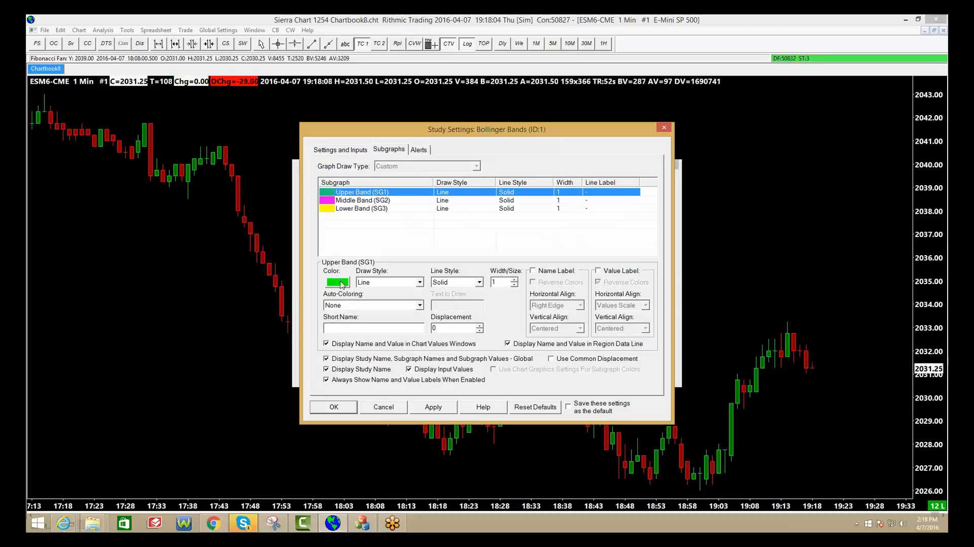
left_click(338, 281)
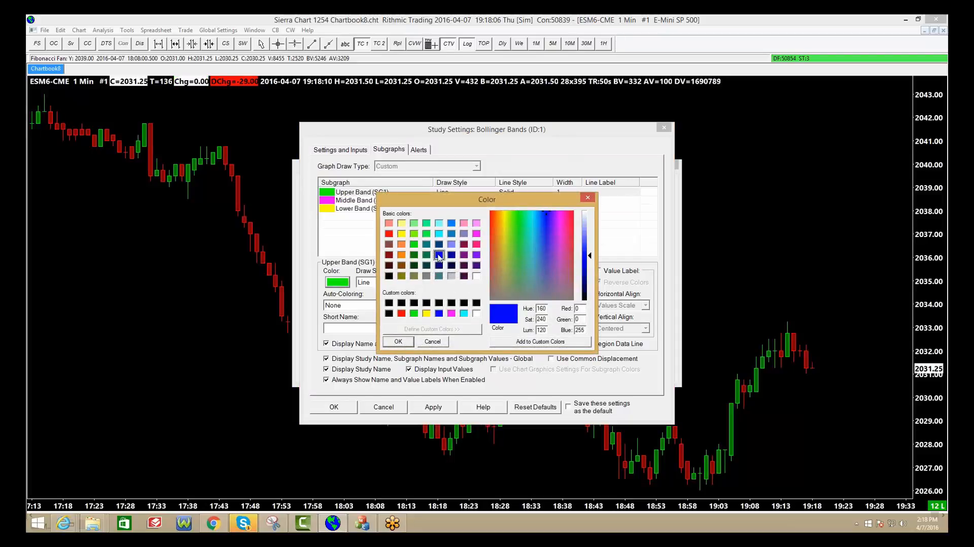
left_click(398, 340)
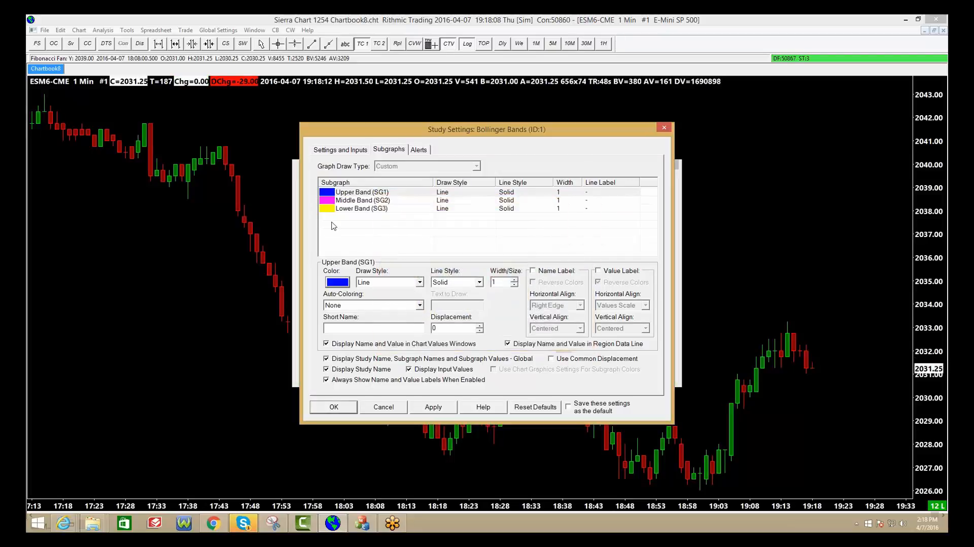
left_click(362, 200)
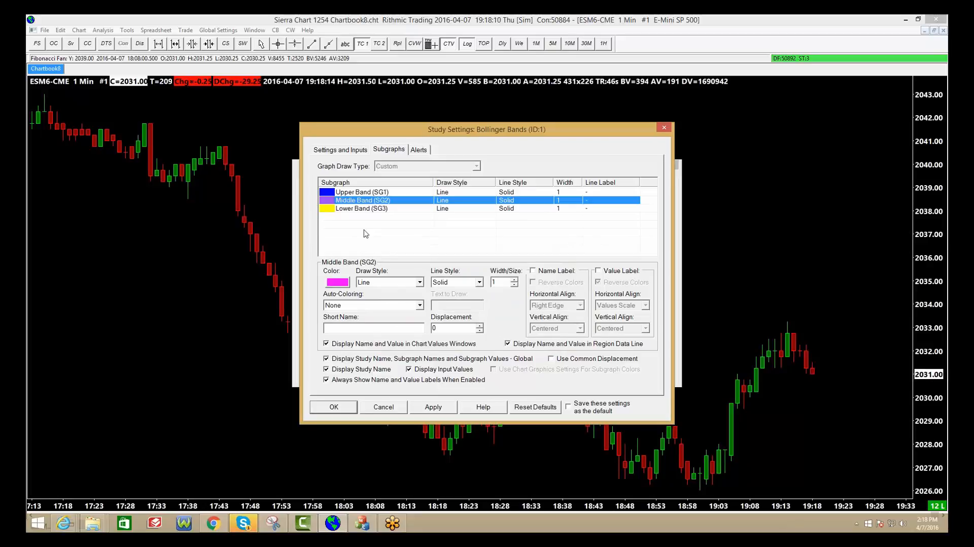
left_click(338, 282)
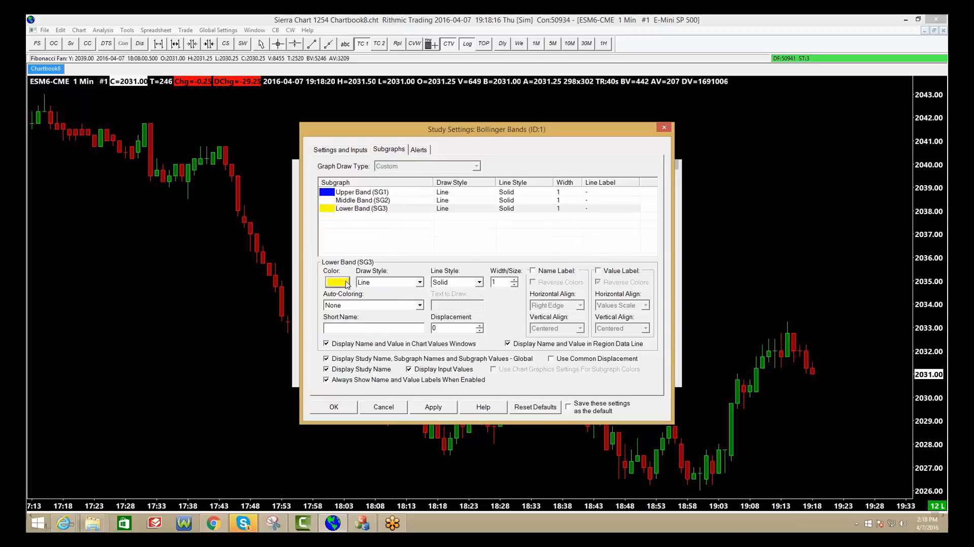
left_click(337, 282)
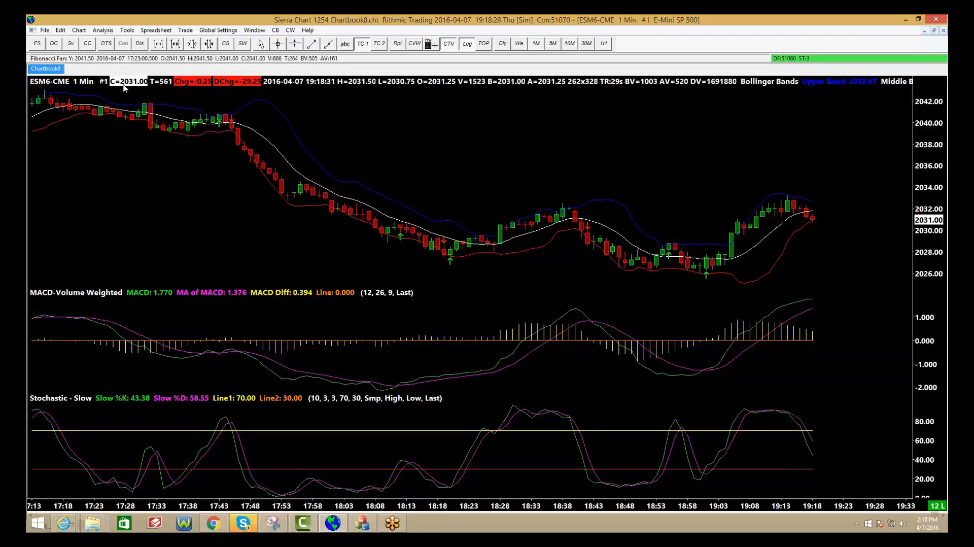
Step: Attach the Trade Window to the ESM6-CME chart from the Trade menu
left_click(185, 30)
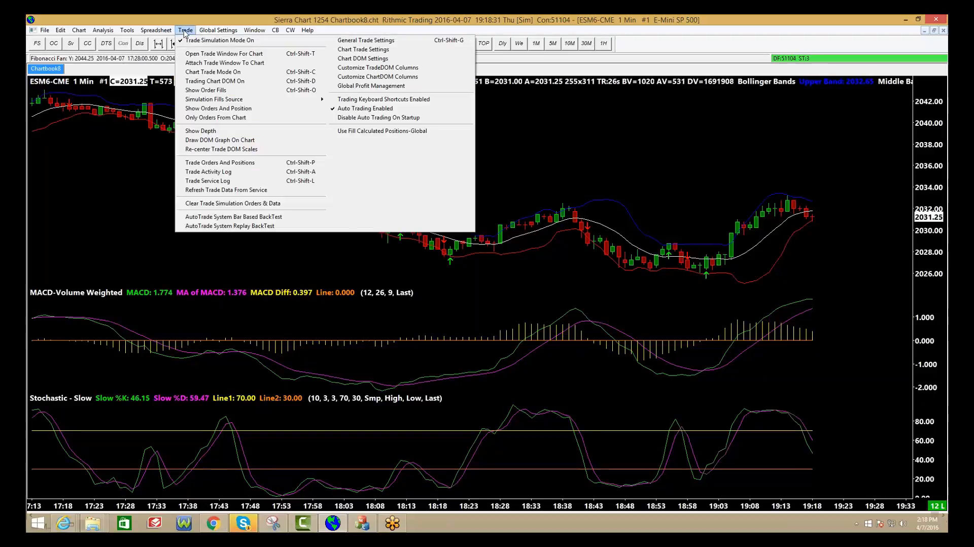
mouse_move(224, 62)
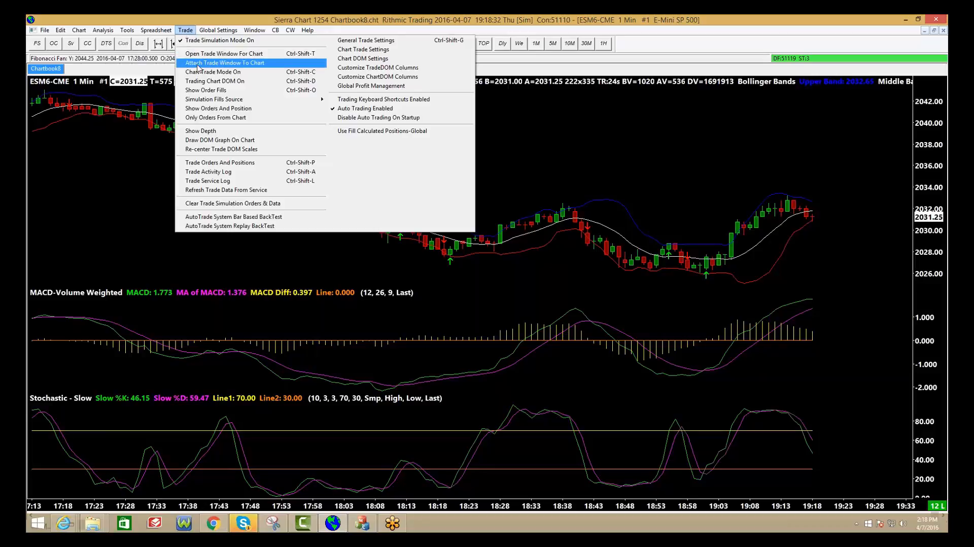
left_click(225, 62)
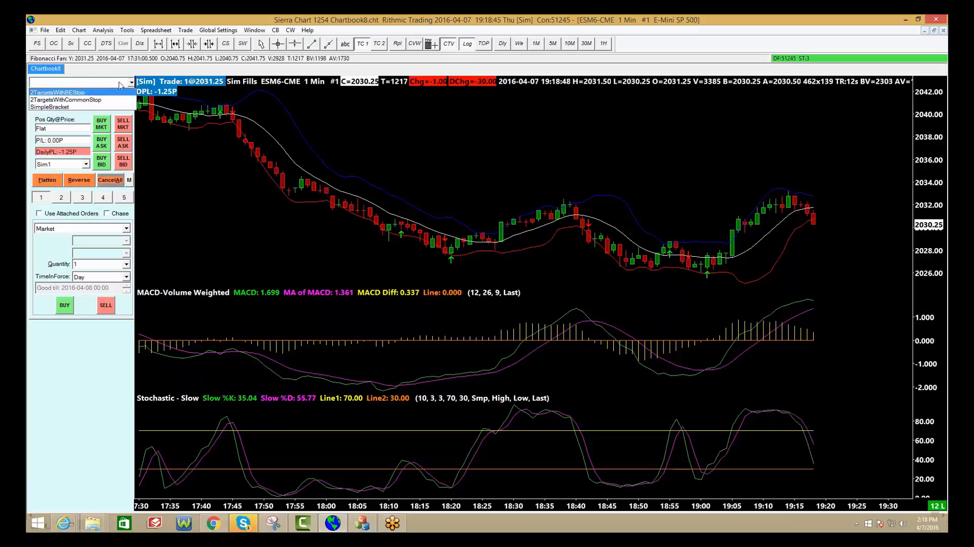
Step: Set Target 1 to 12 ticks and Stop 1 to 6 ticks on the Targets tab
left_click(50, 106)
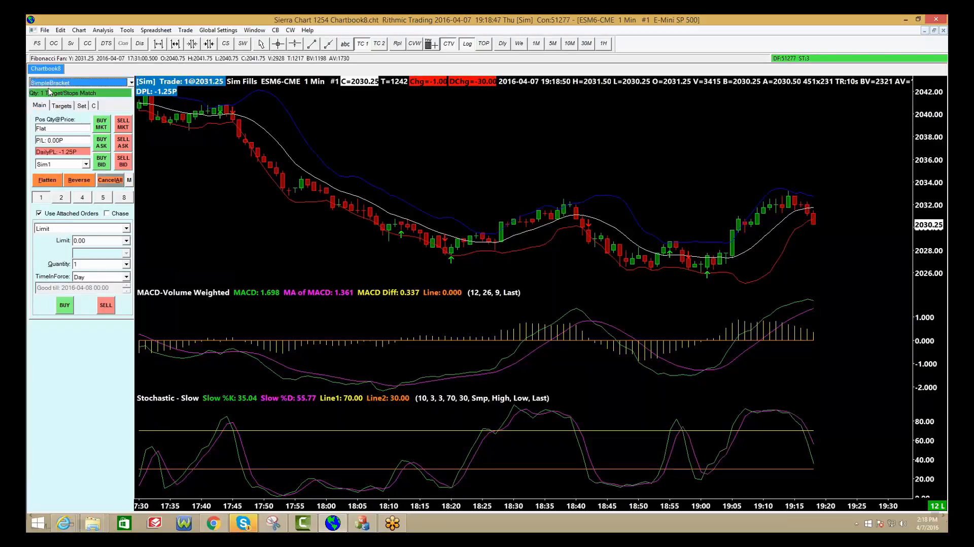
left_click(62, 105)
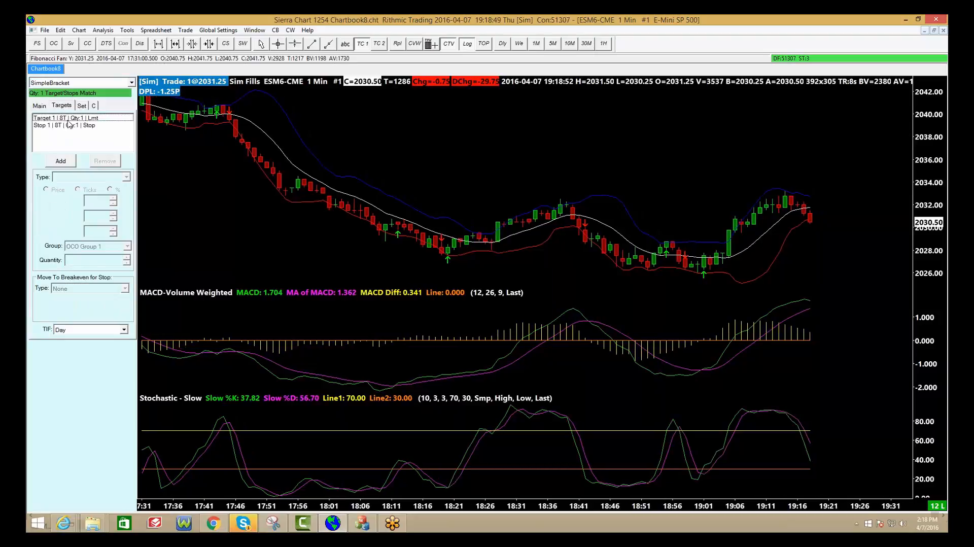
left_click(74, 118)
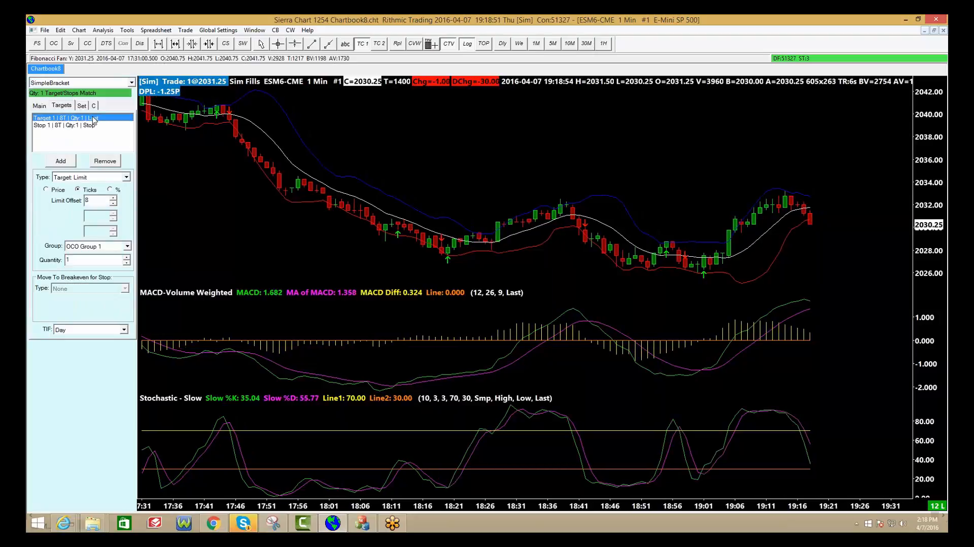
left_click(114, 198)
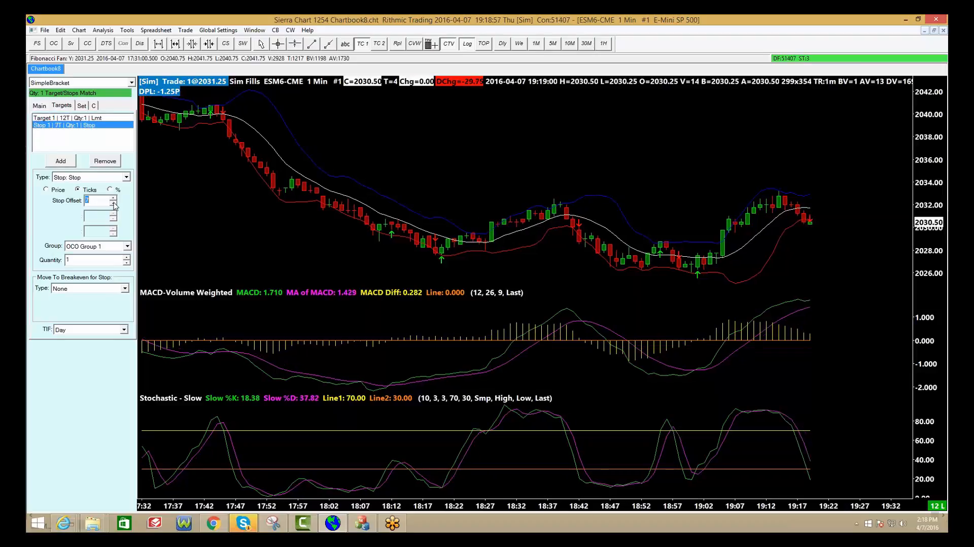
left_click(114, 204)
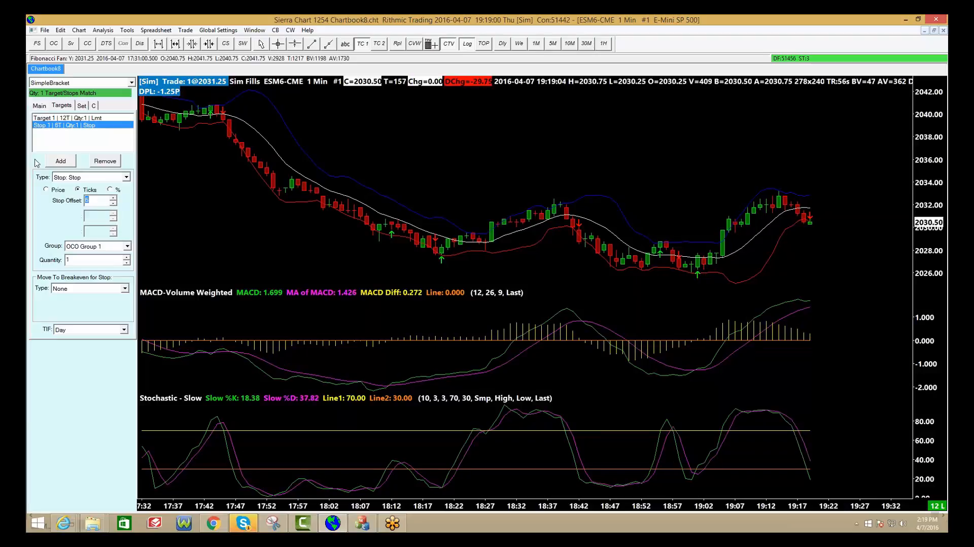
Step: Buy one ES contract at market with Use Attached Orders enabled
left_click(40, 105)
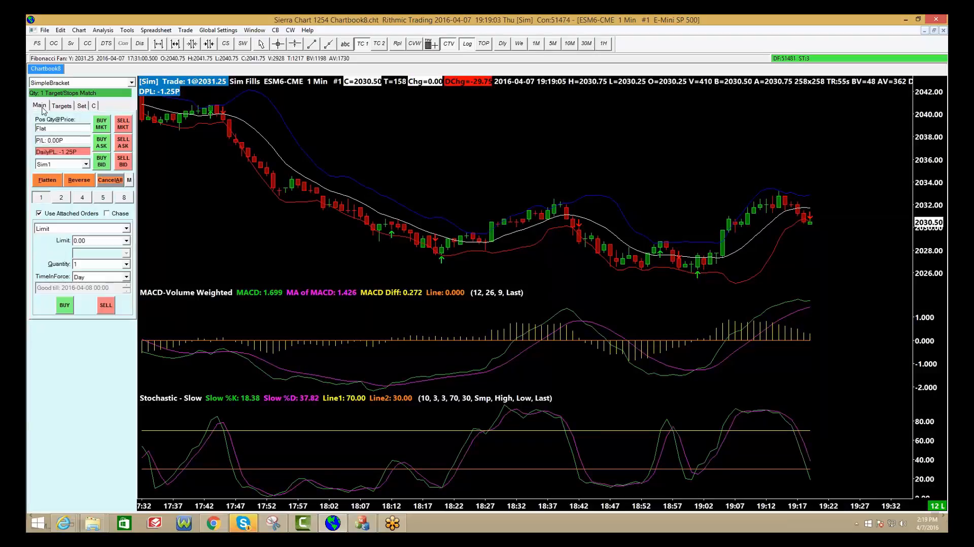
left_click(38, 213)
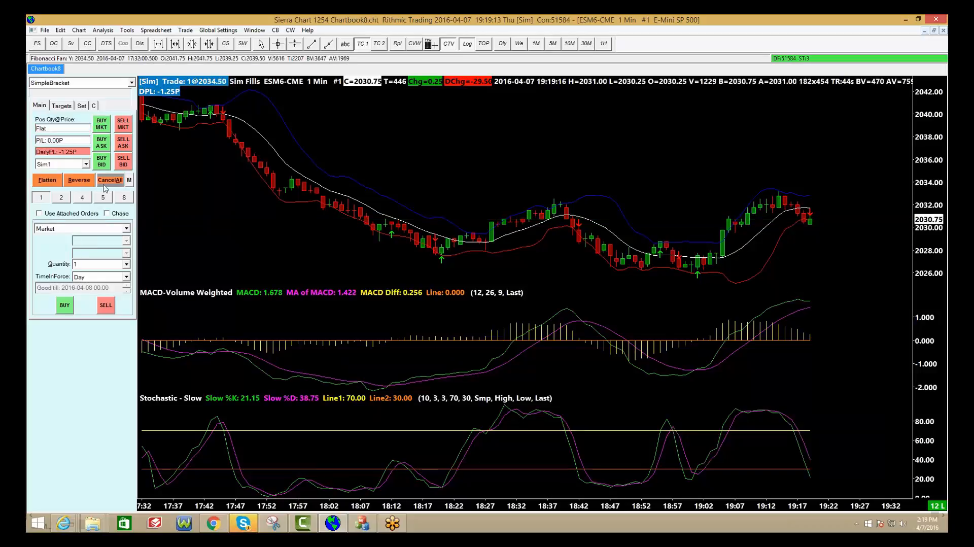
left_click(38, 213)
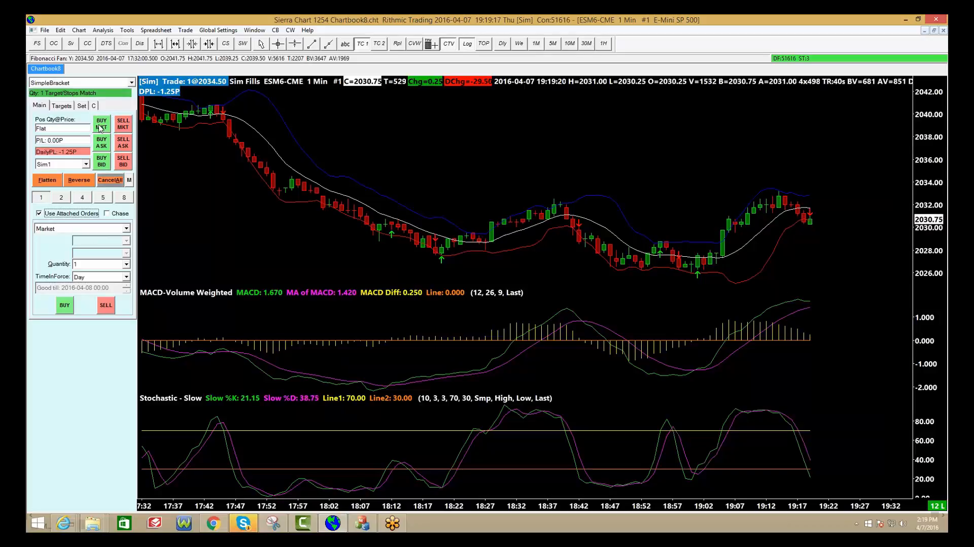
left_click(102, 123)
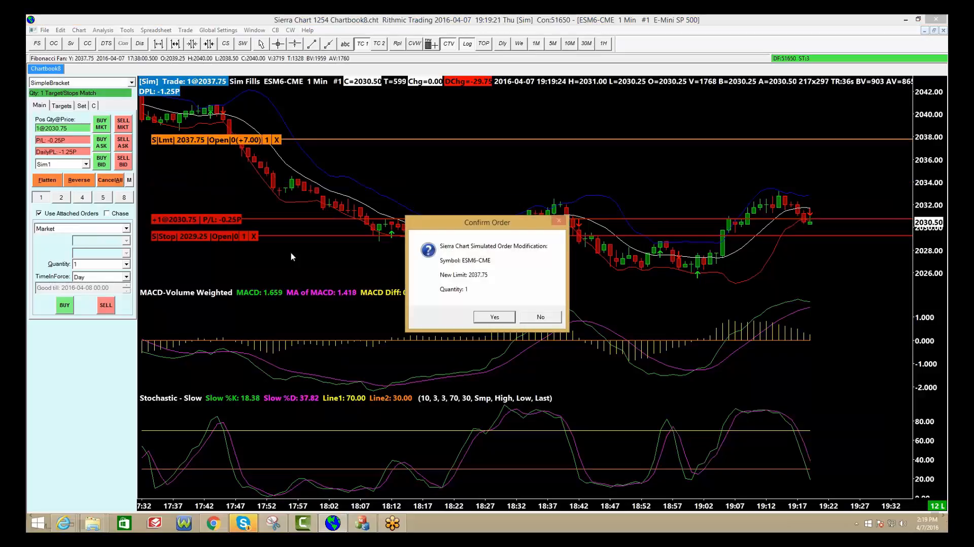
Step: Move the target to 2037.75 and stop to 2026.75, then flatten the position
left_click(493, 317)
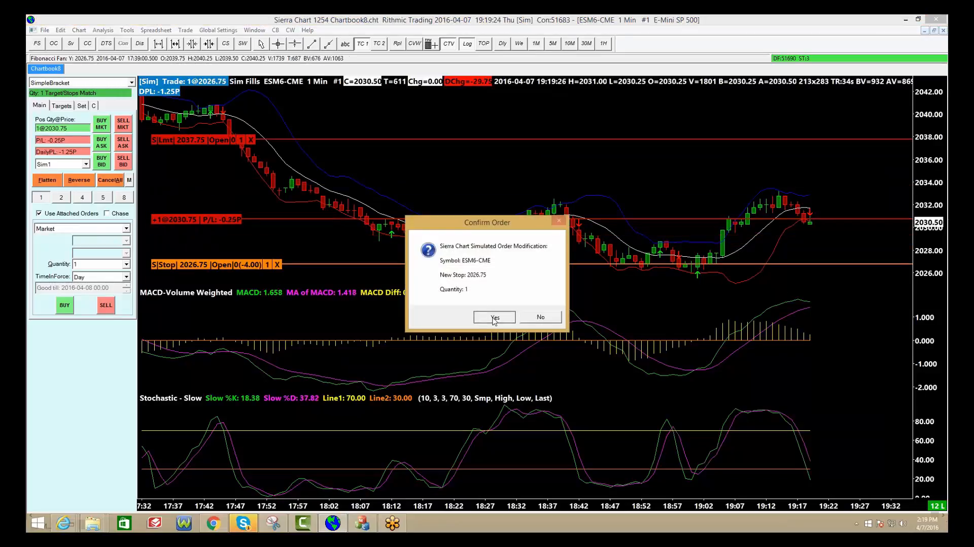
left_click(494, 318)
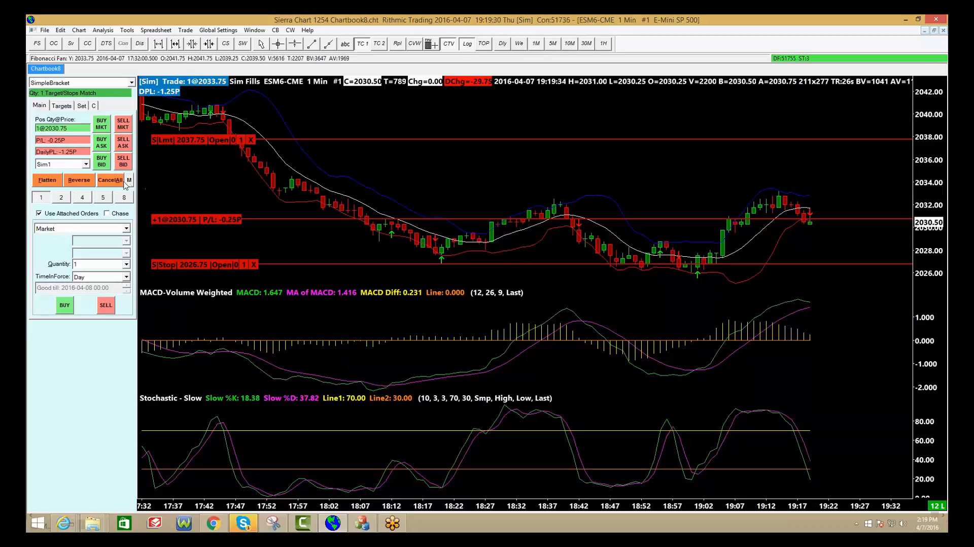
left_click(128, 180)
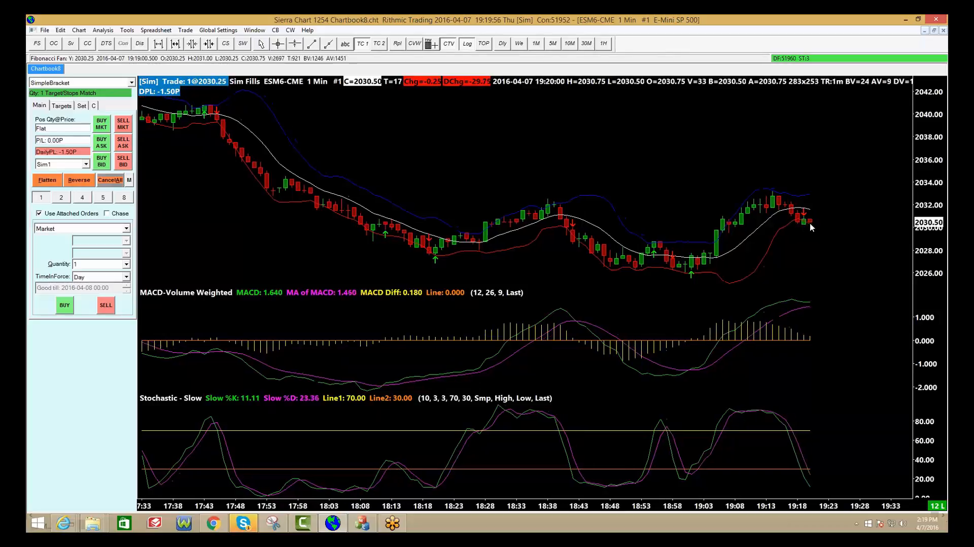
Step: Place a sell stop-limit, raise it to 2030.75, then flatten the filled short
right_click(811, 227)
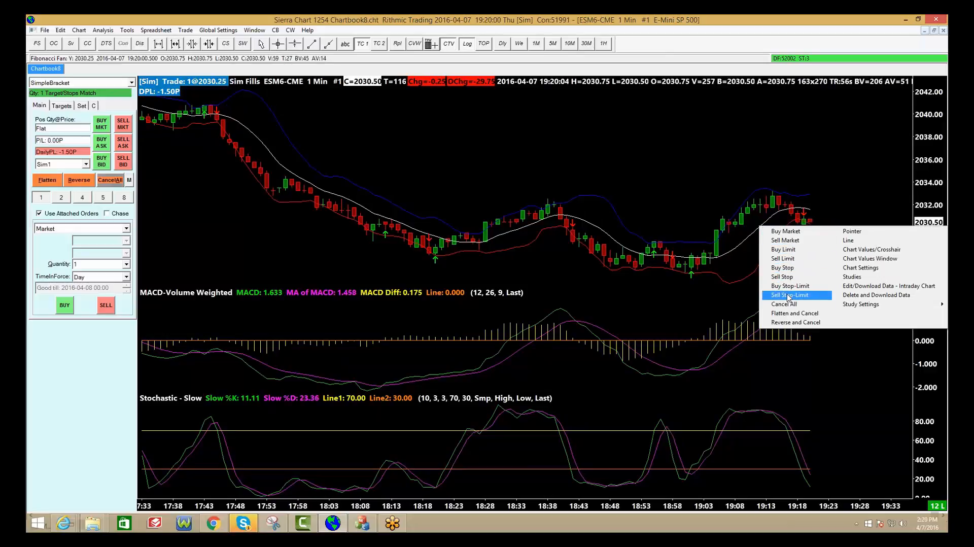
left_click(790, 294)
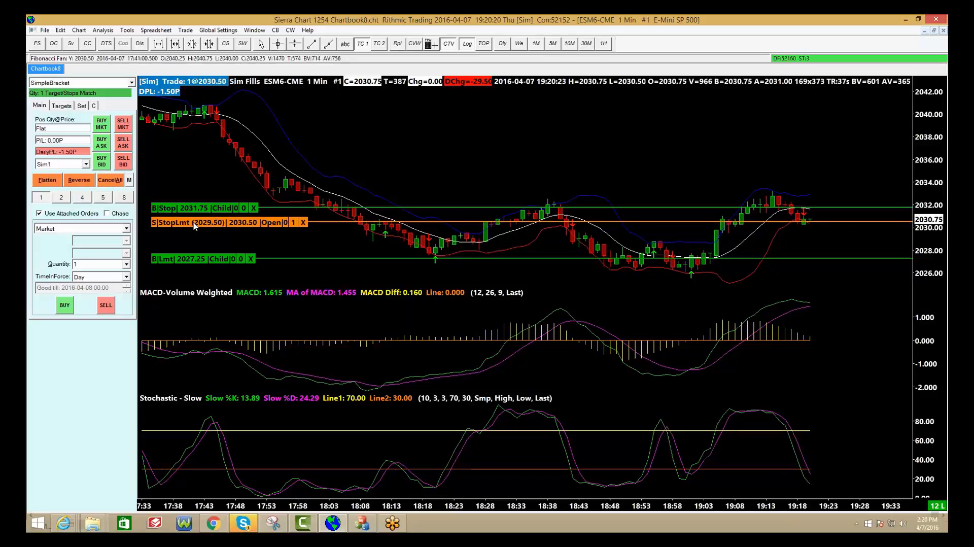
left_click_drag(186, 222, 186, 219)
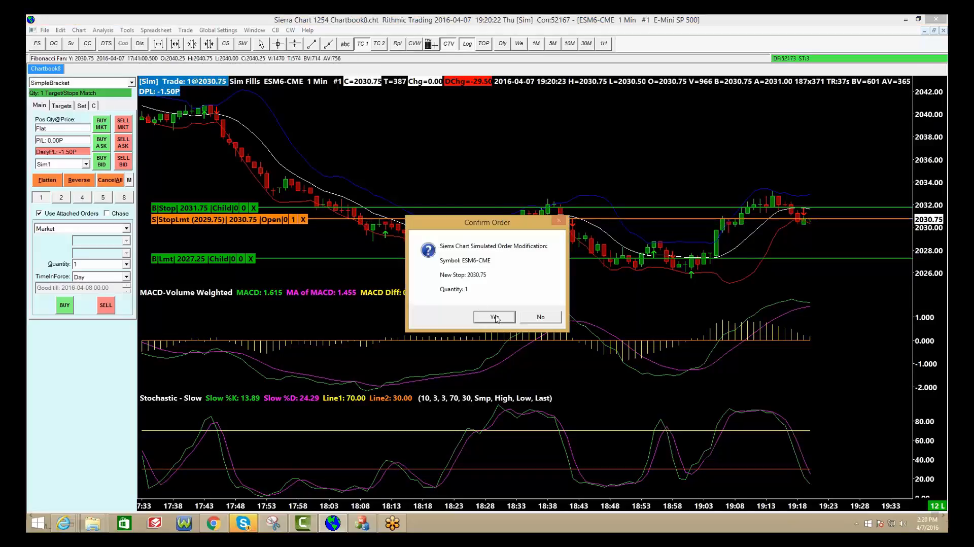
left_click(493, 317)
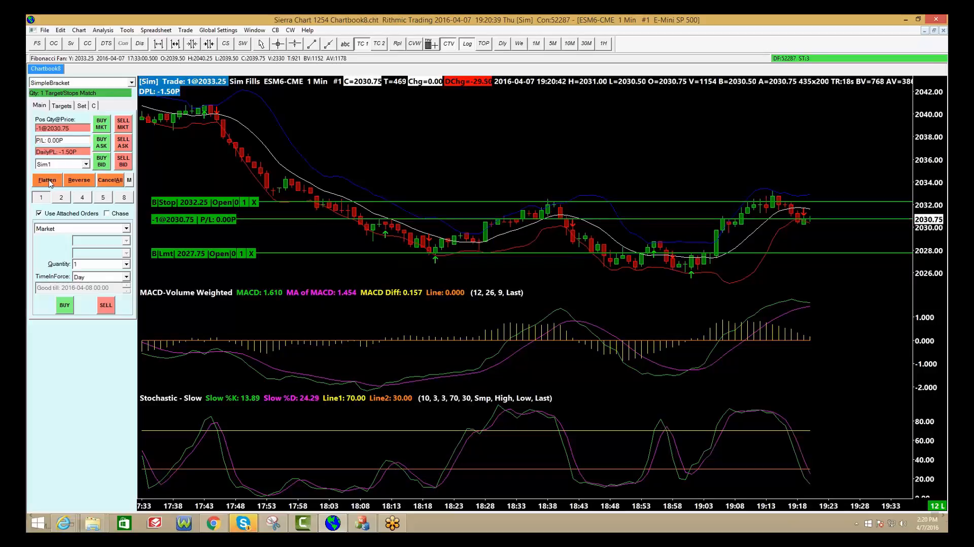
left_click(47, 180)
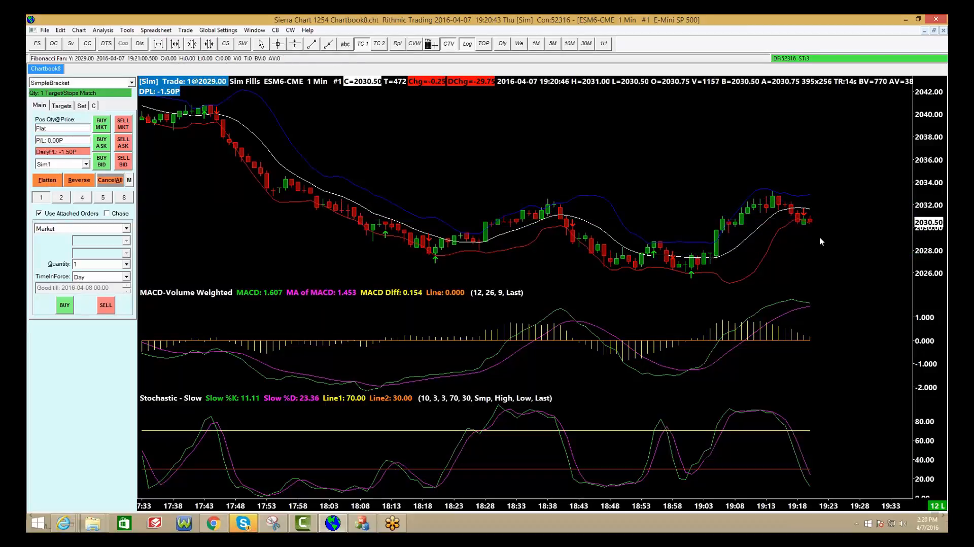
Step: Bring up the order action commands on the chart
right_click(820, 242)
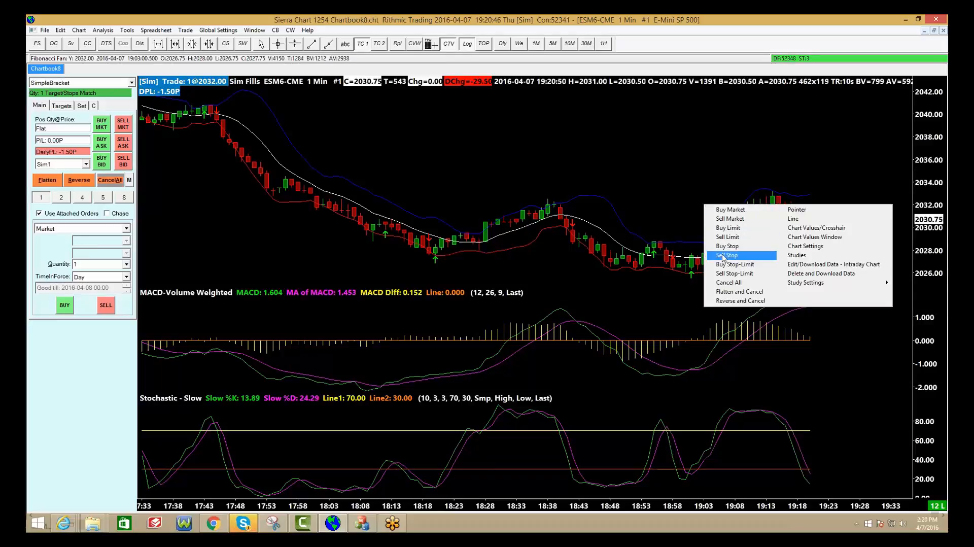
mouse_move(728, 237)
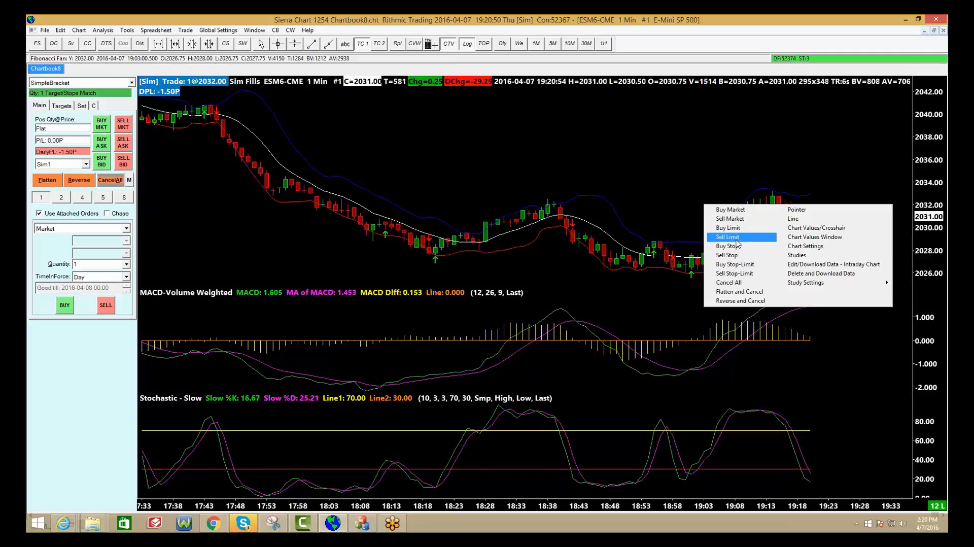
mouse_move(730, 219)
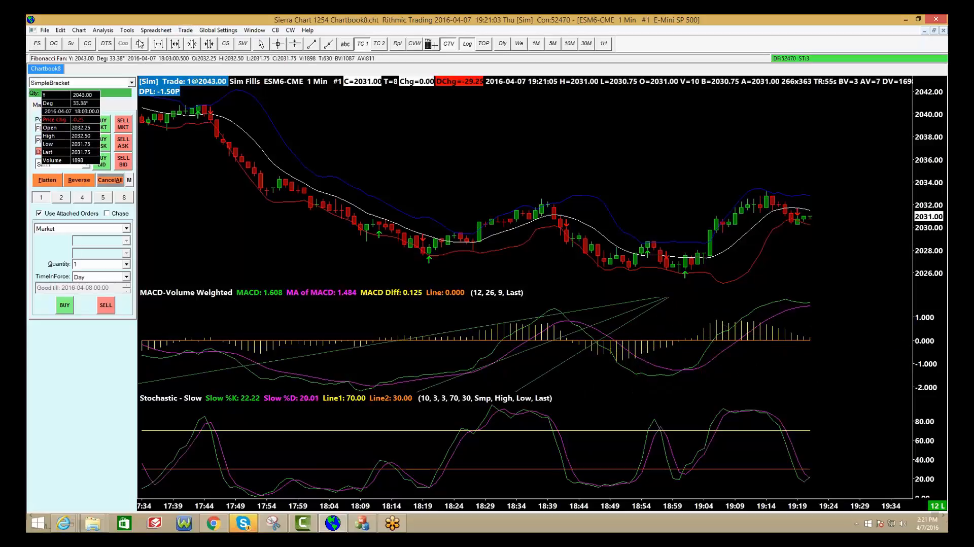
Step: Draw a volume profile over the 17:54–18:44 candles from the Tools menu
left_click(127, 30)
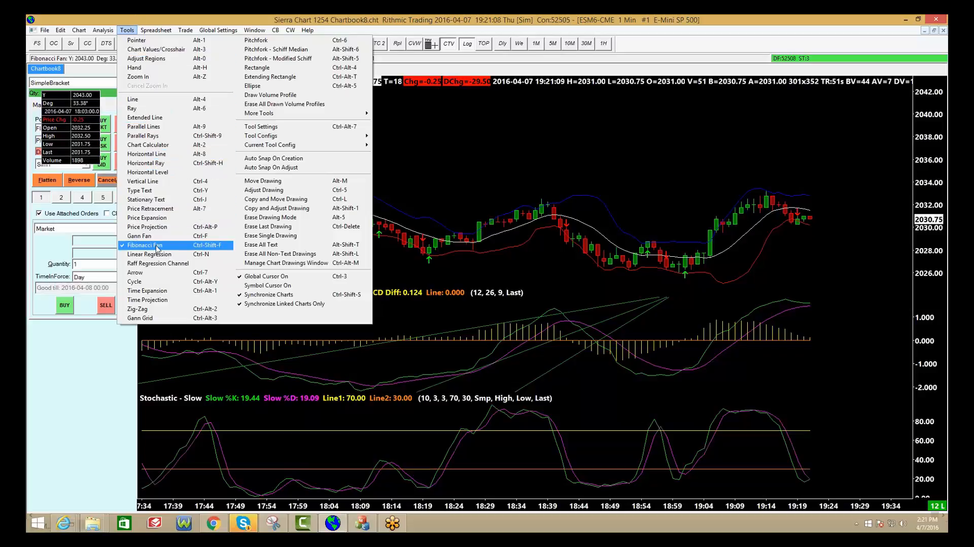
mouse_move(255, 40)
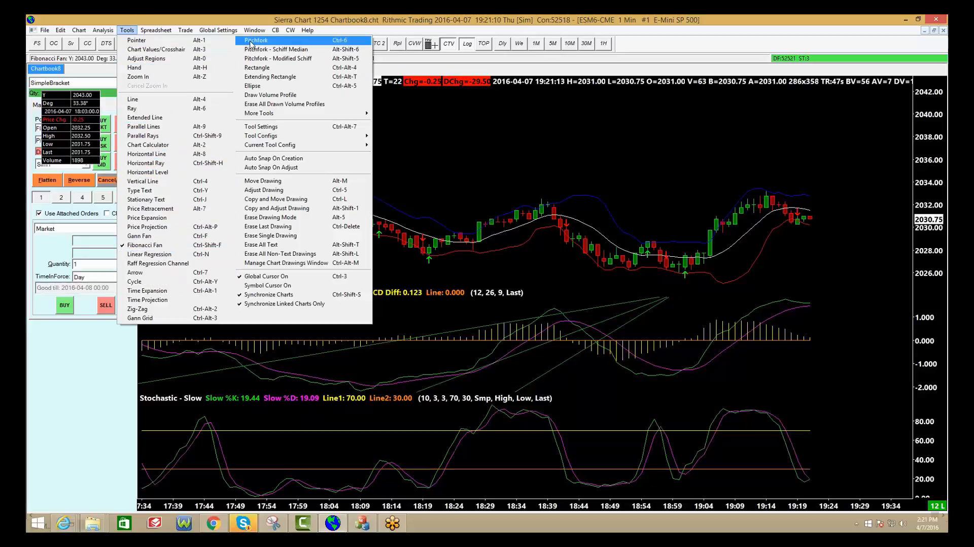
mouse_move(276, 49)
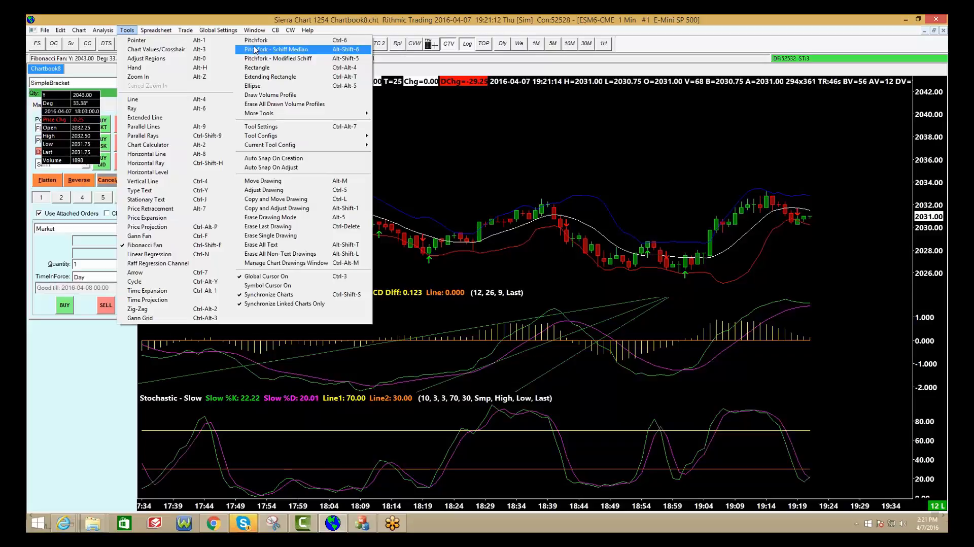
mouse_move(270, 95)
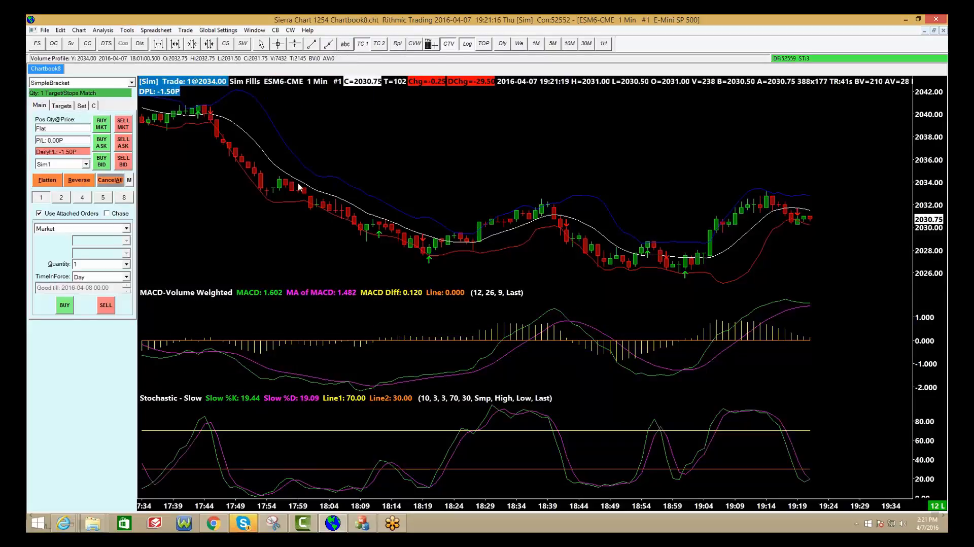
left_click_drag(279, 173, 797, 281)
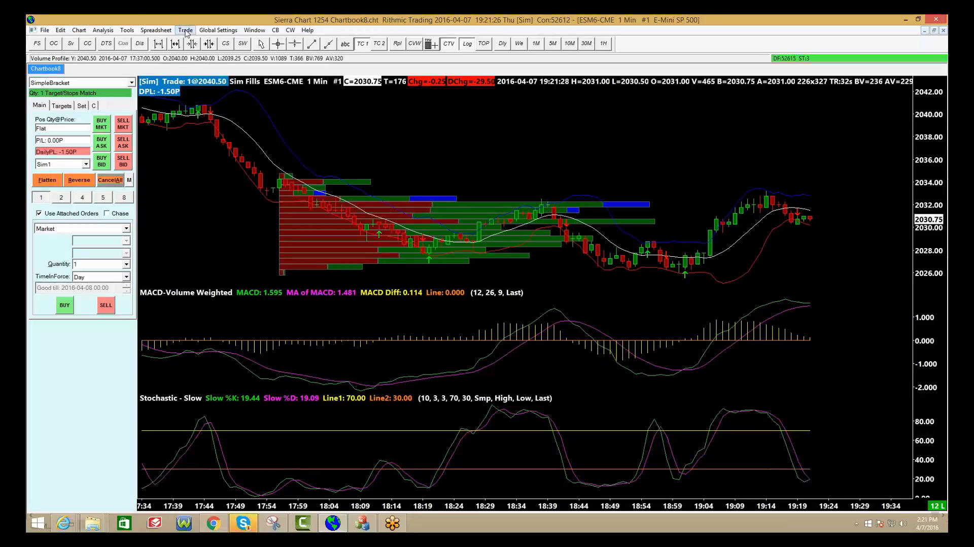
Step: Erase the drawn volume profile using the Tools menu and the drawing's context menu
left_click(127, 30)
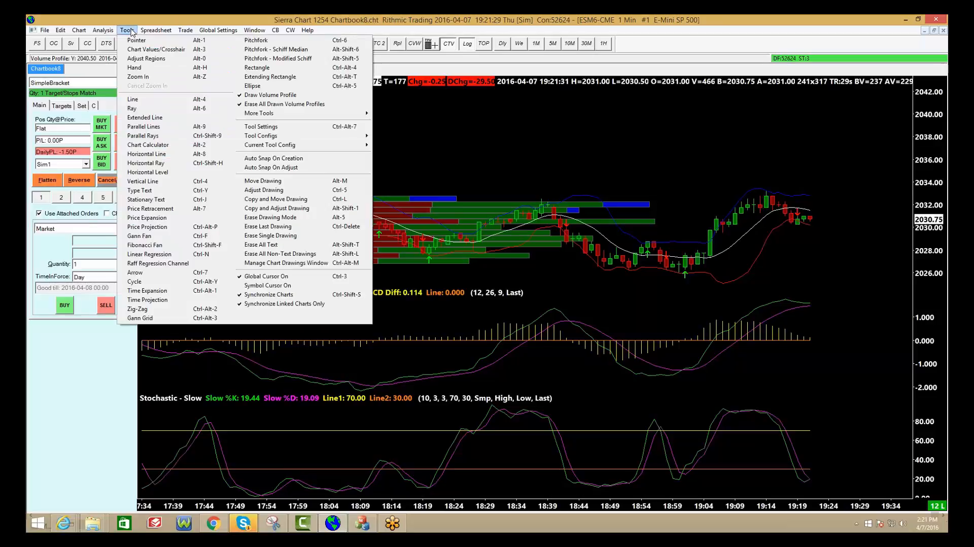
mouse_move(271, 94)
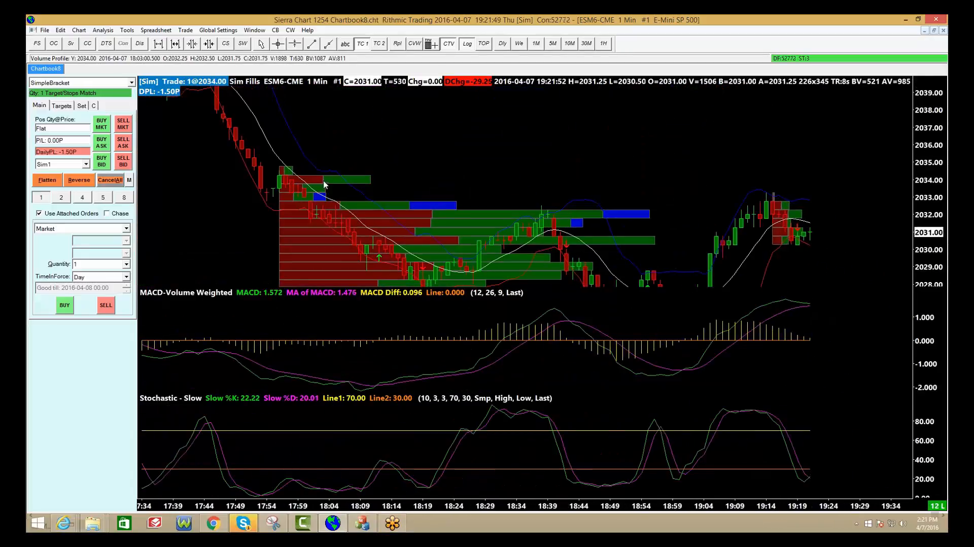
right_click(323, 185)
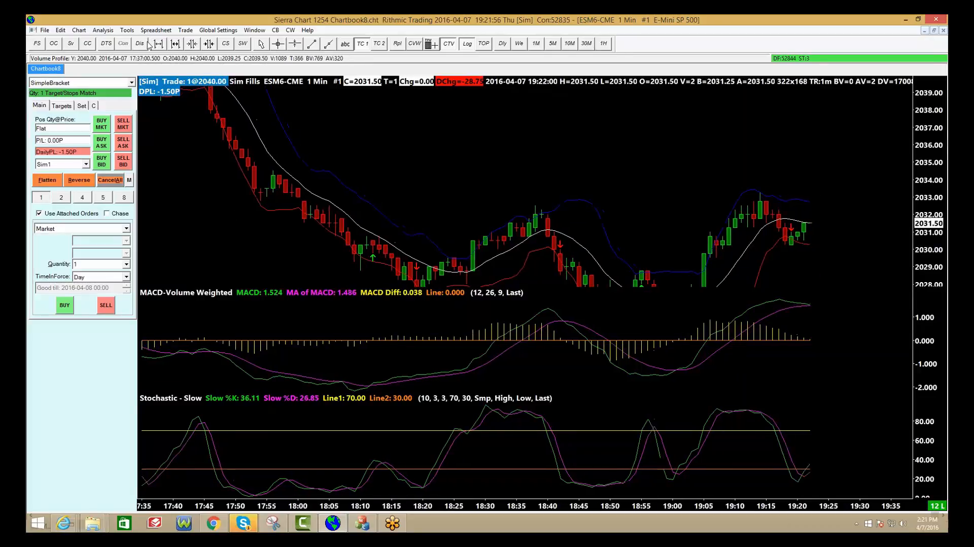
left_click(127, 30)
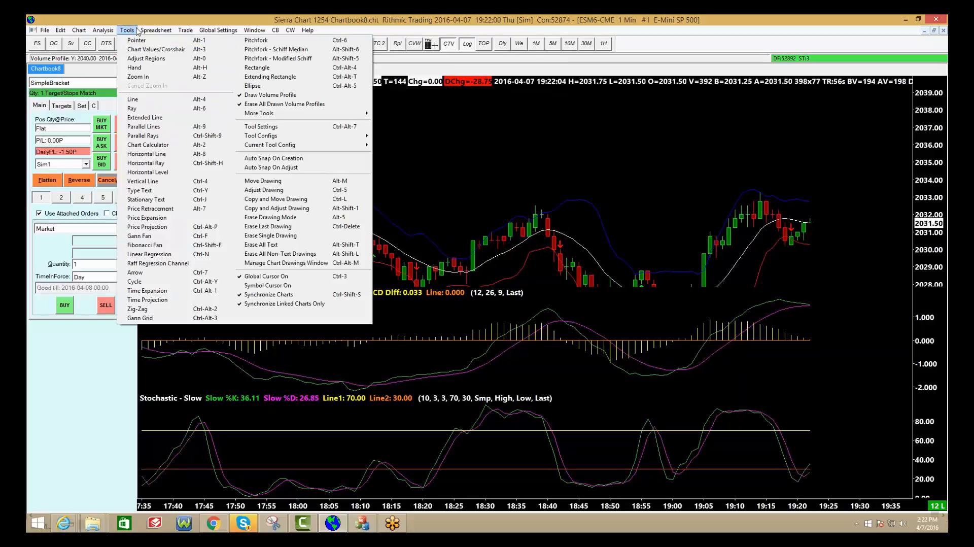
left_click(156, 30)
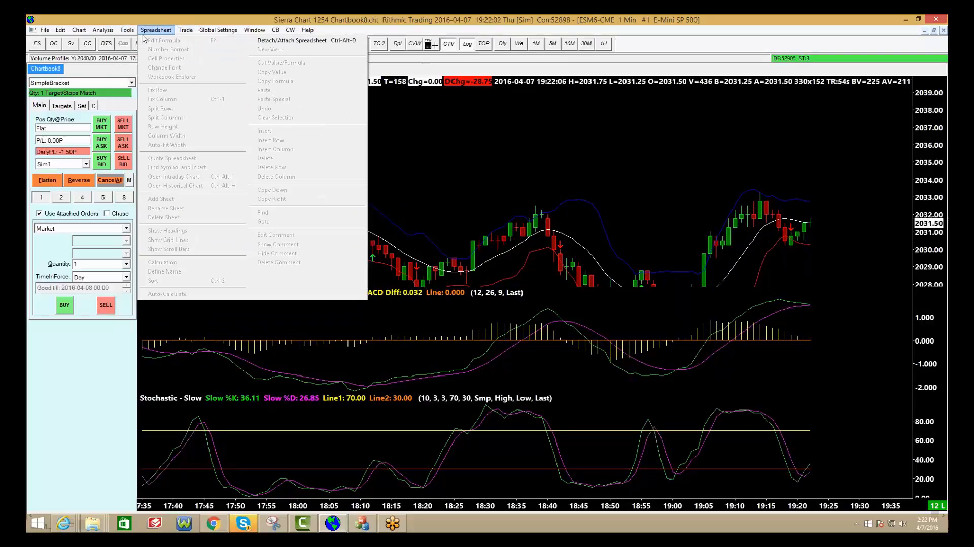
left_click(127, 30)
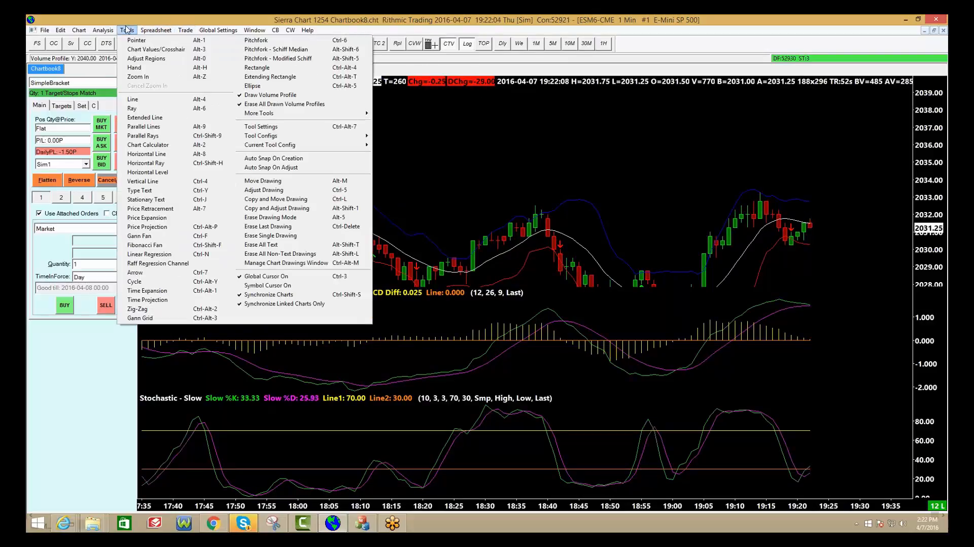
mouse_move(146, 163)
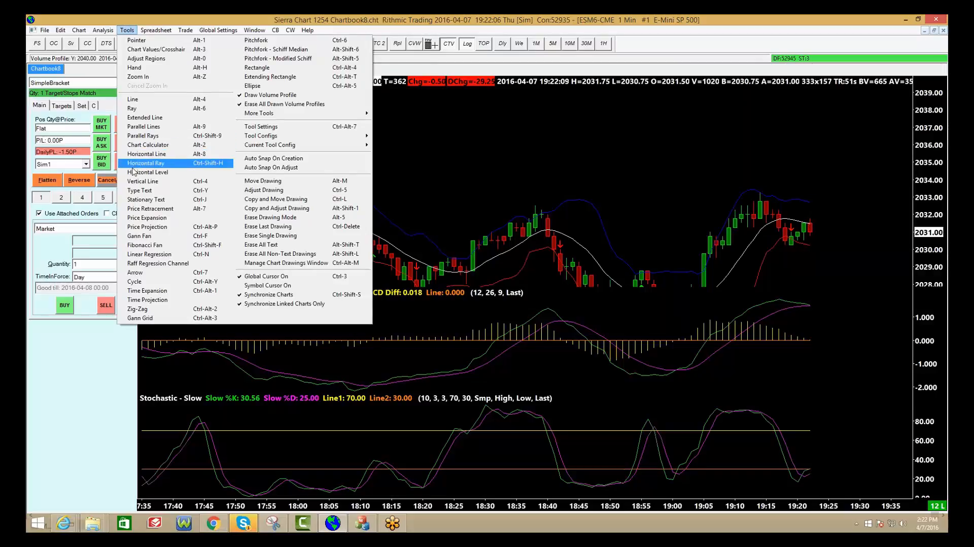
mouse_move(189, 298)
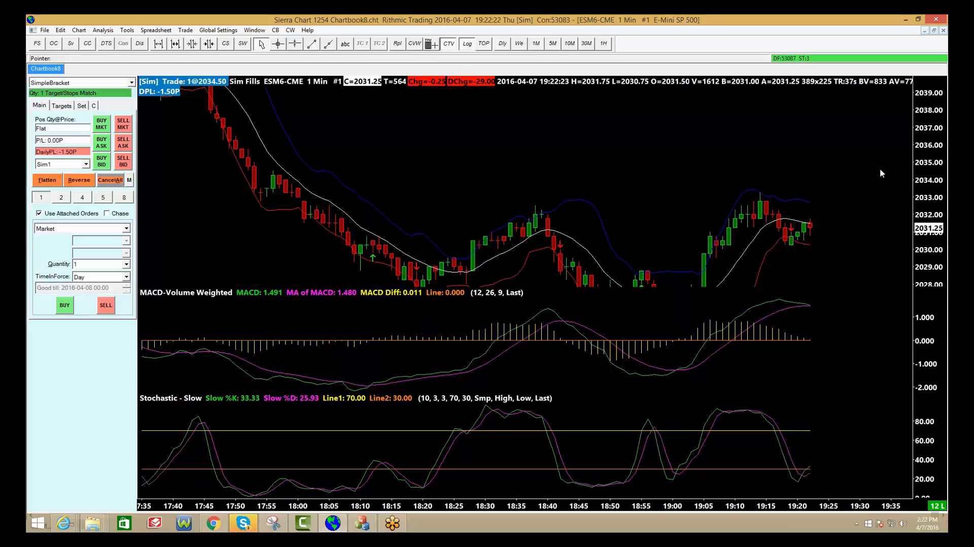
mouse_move(401, 229)
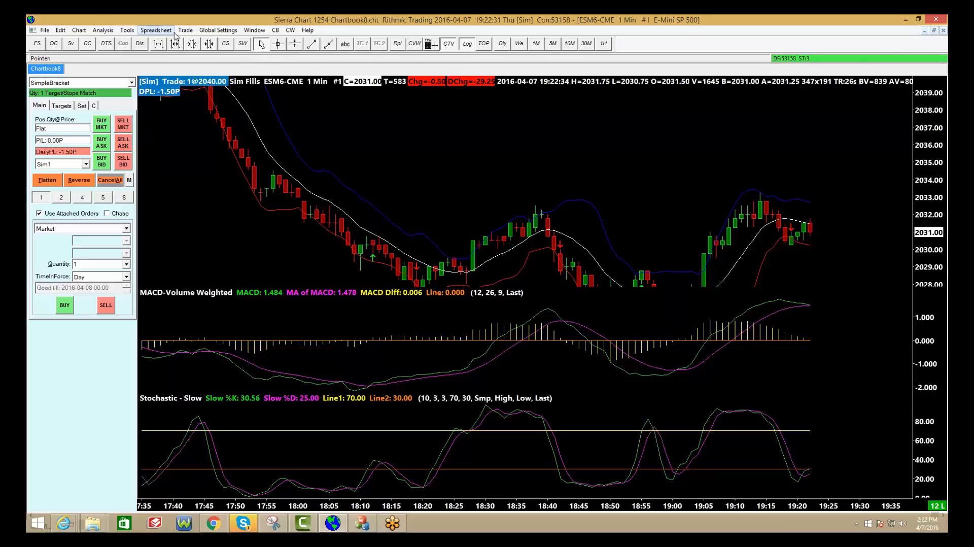
Step: Detach the ES chart into a standalone window via the Spreadsheet menu
left_click(156, 30)
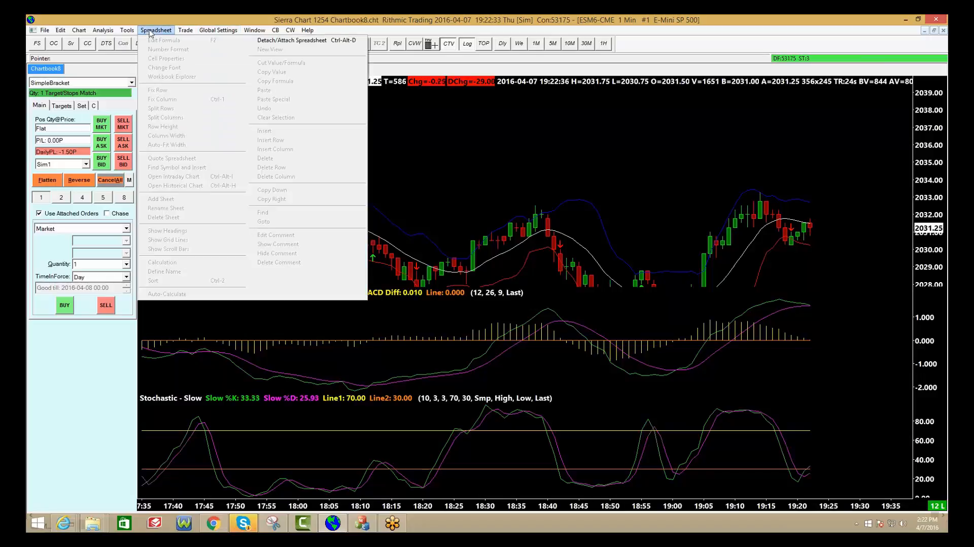
mouse_move(292, 39)
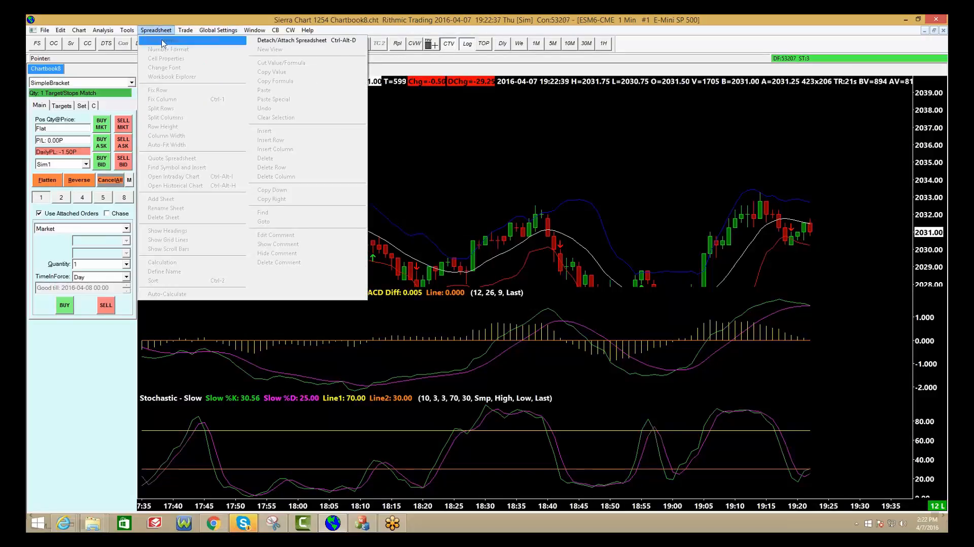
left_click(291, 40)
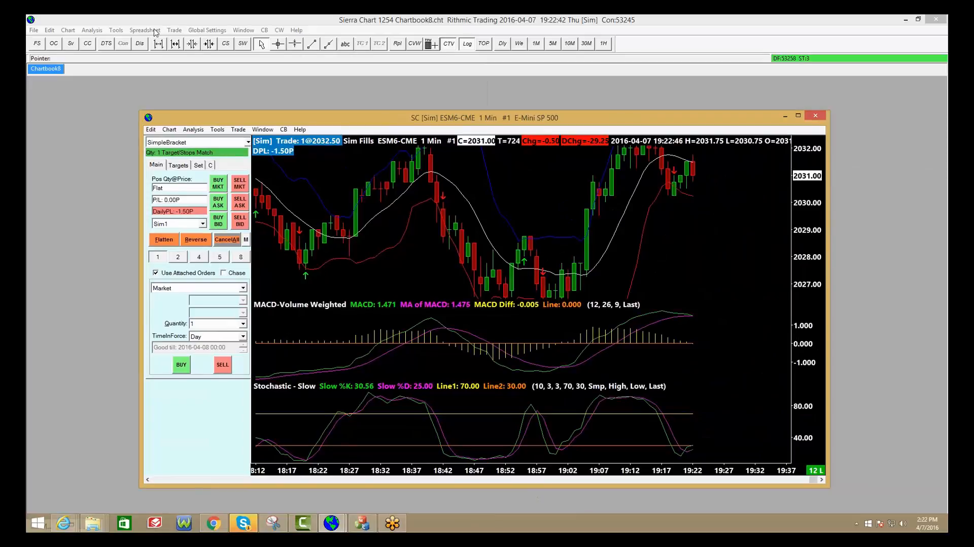
left_click(144, 29)
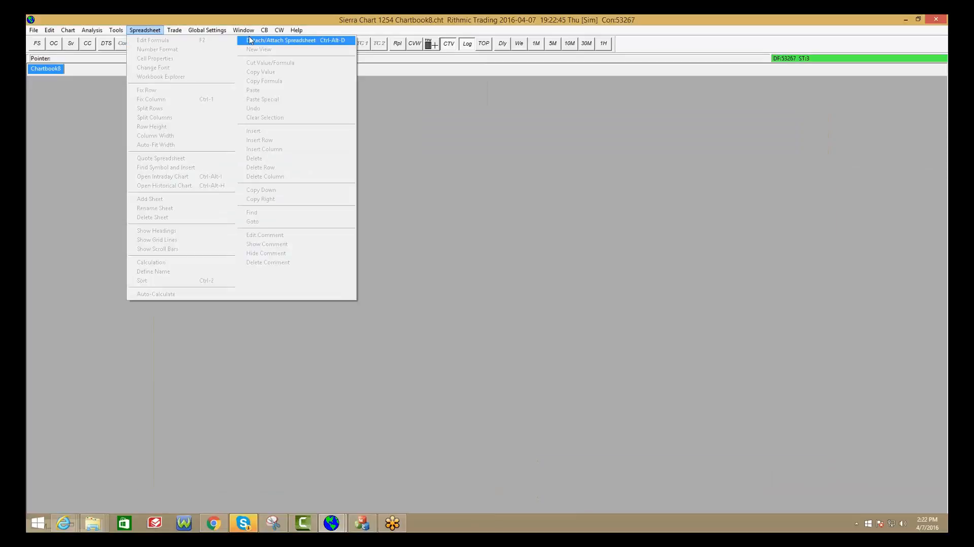
left_click(281, 40)
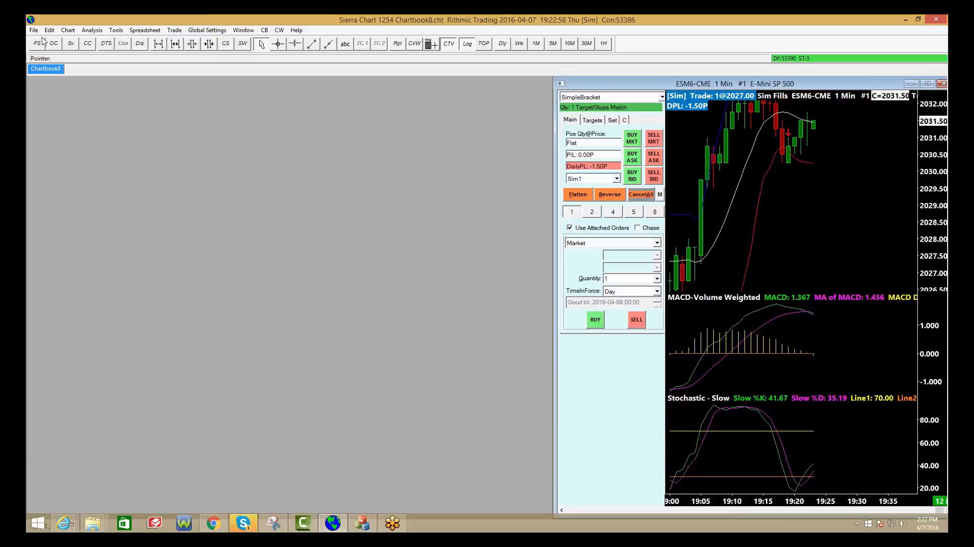
Step: Open ESM6-CME.scid as a new intraday chart from File > New/Open Intraday Chart
left_click(33, 30)
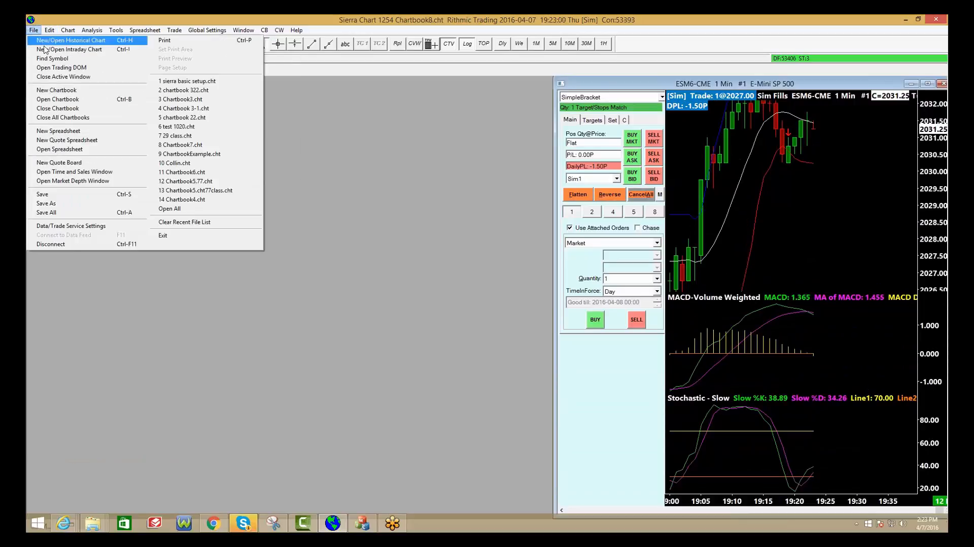
left_click(71, 49)
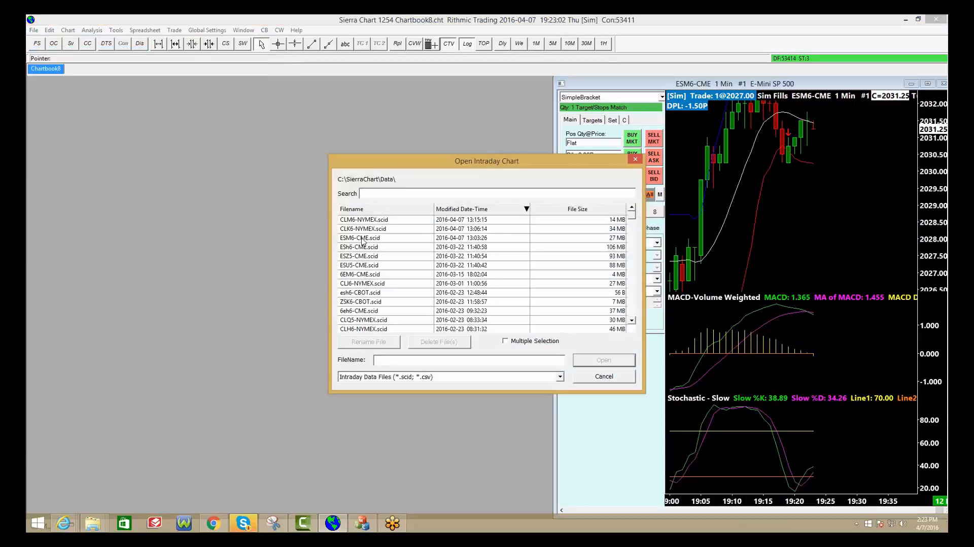
double_click(359, 237)
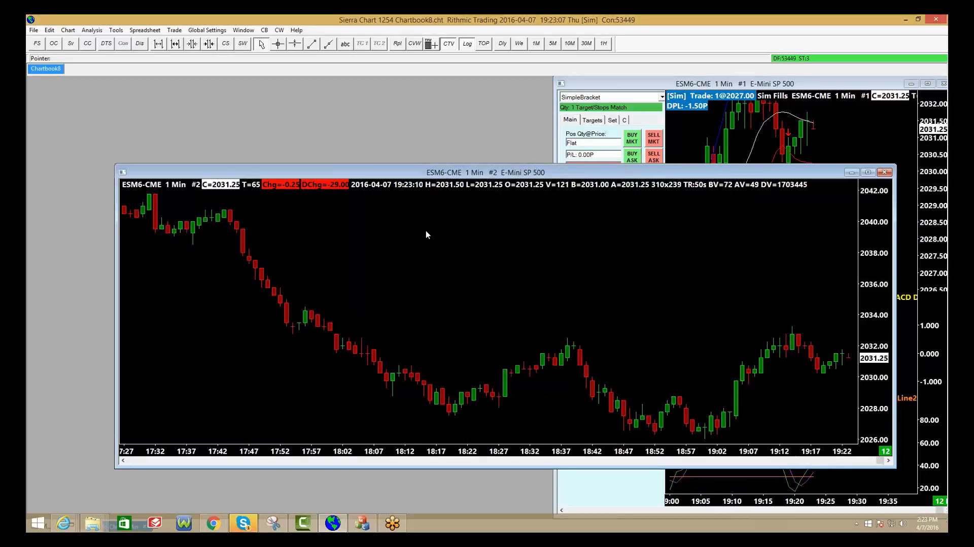
Step: Add the Numbers Bars study to the second ESM6-CME chart
right_click(427, 235)
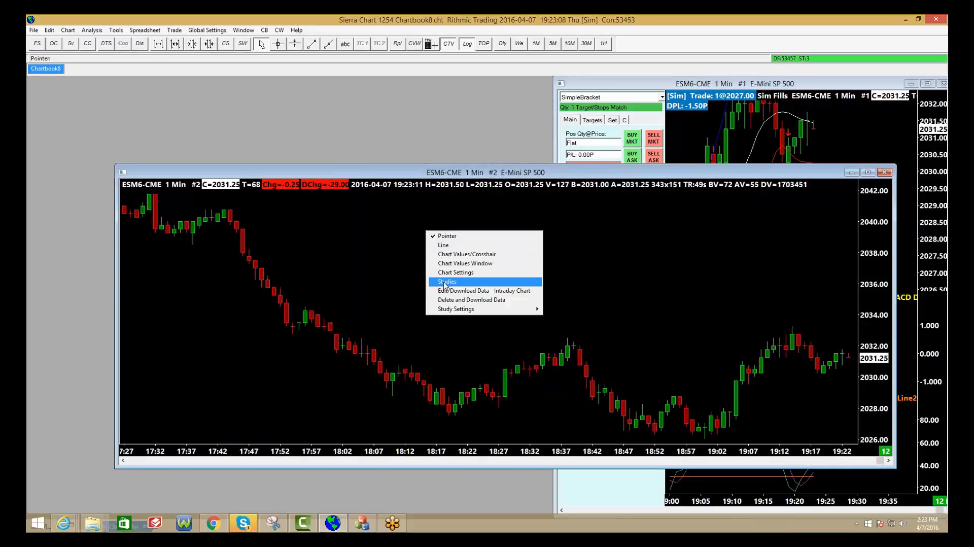
left_click(447, 281)
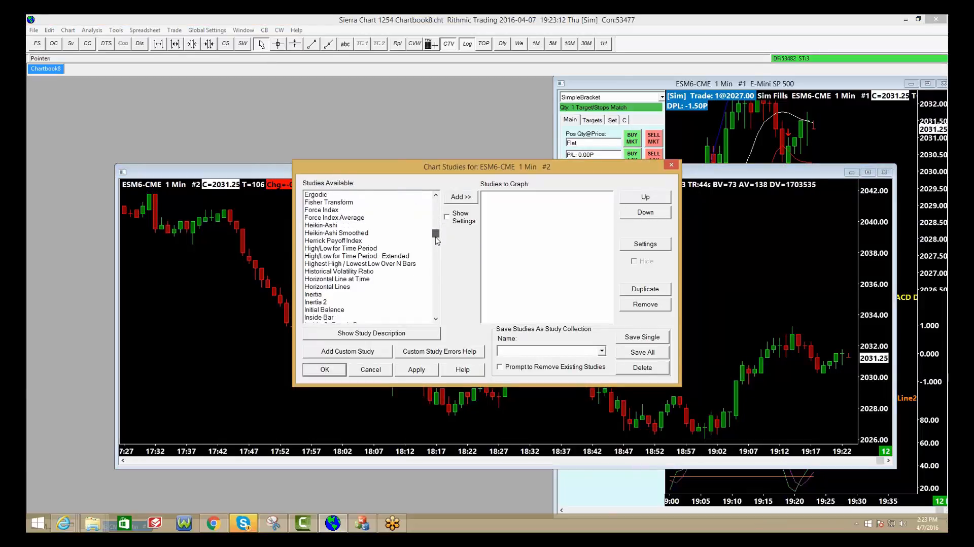
scroll("down", 3)
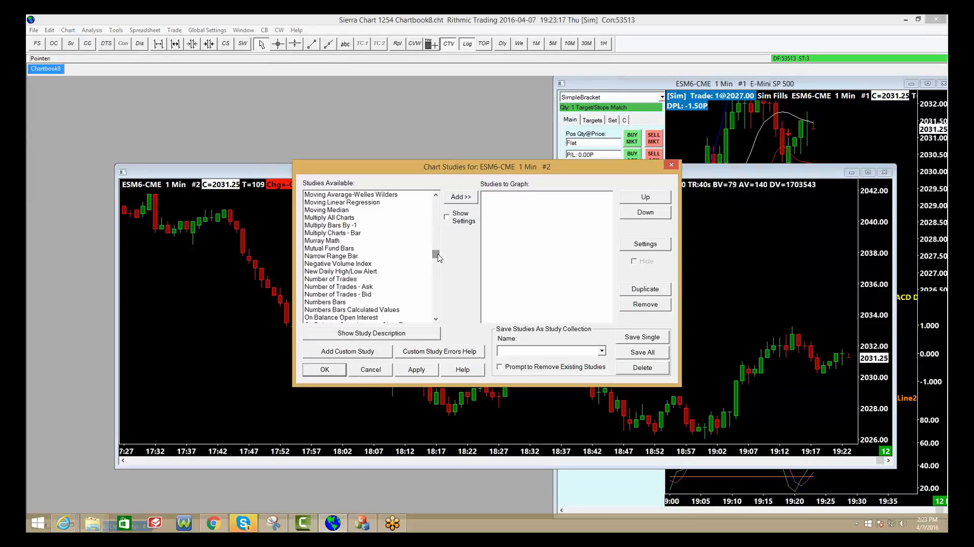
left_click(325, 301)
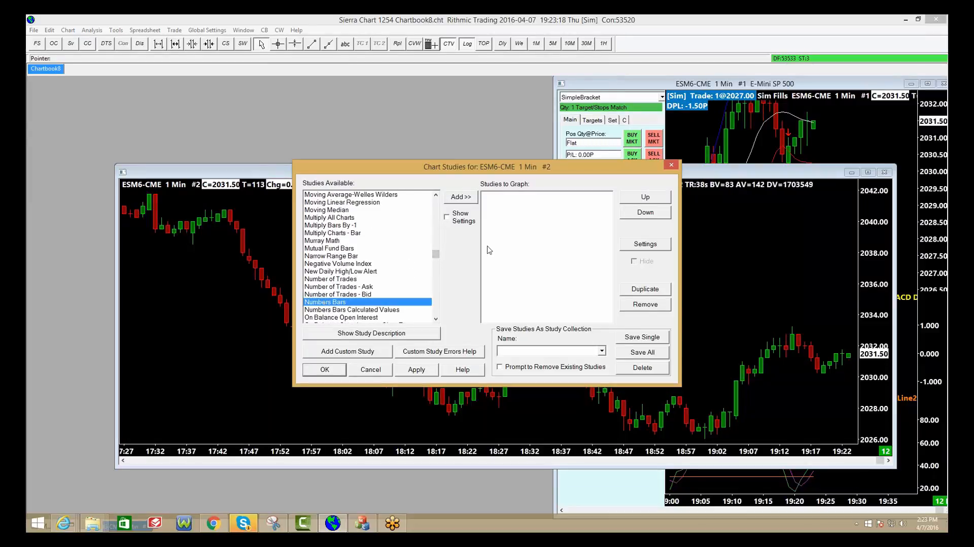
left_click(460, 197)
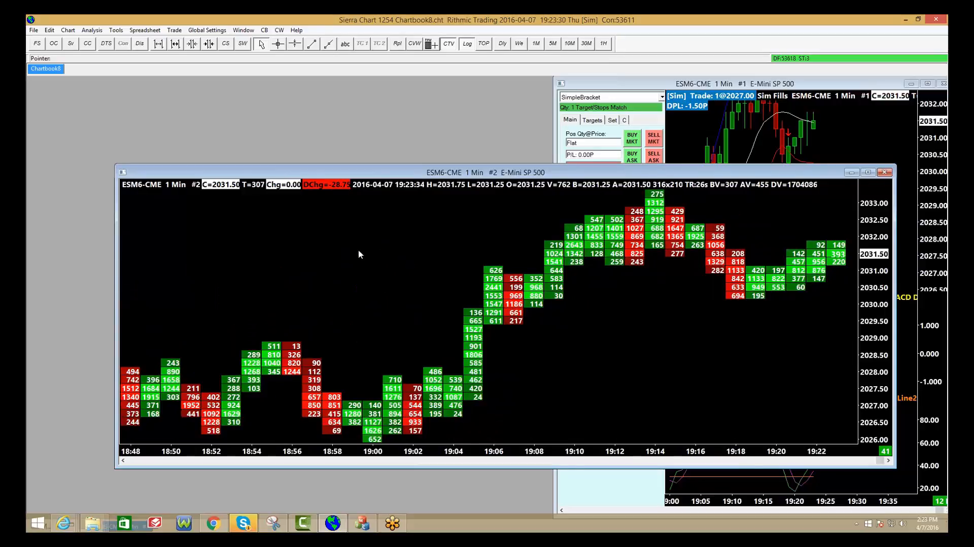
Step: Add the TPO Value Area Lines study from the chart's Studies list
right_click(358, 254)
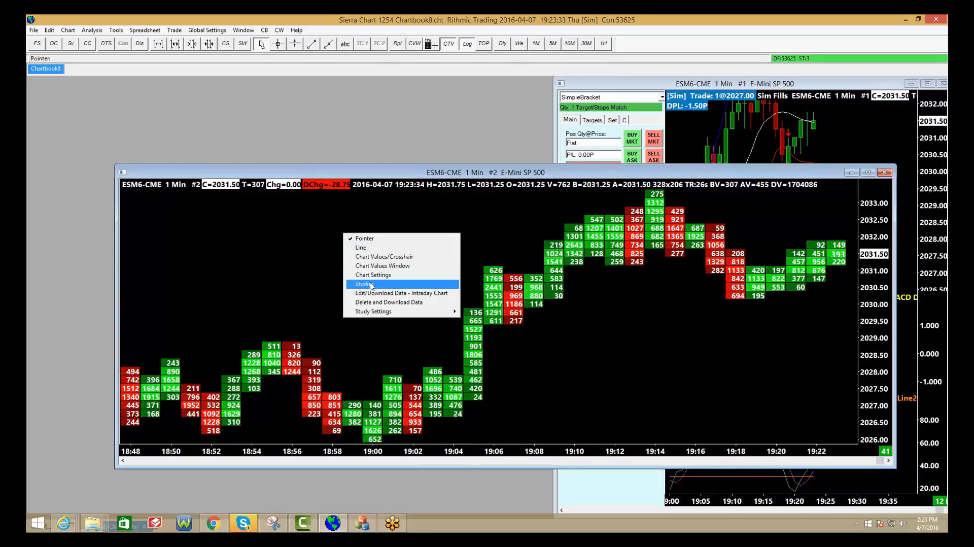
left_click(365, 284)
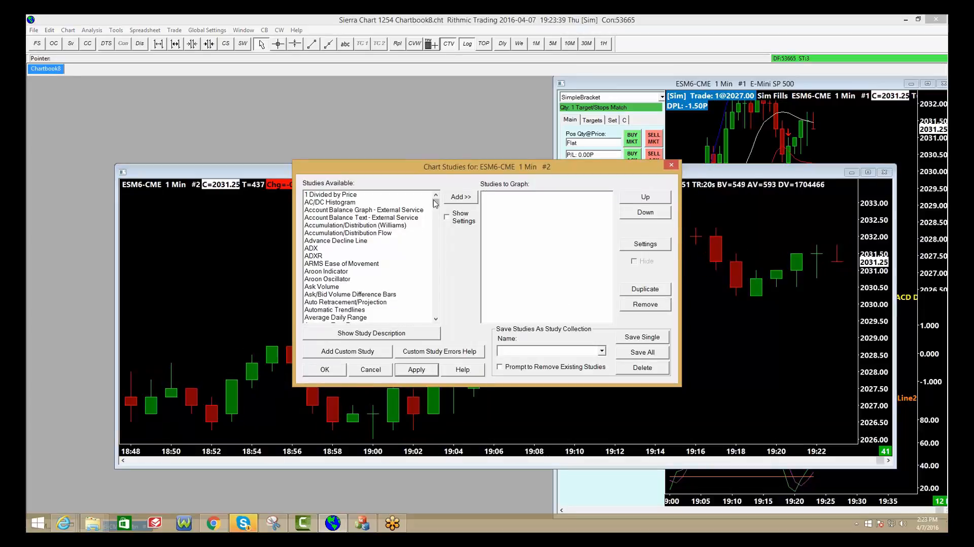
scroll("down", 3)
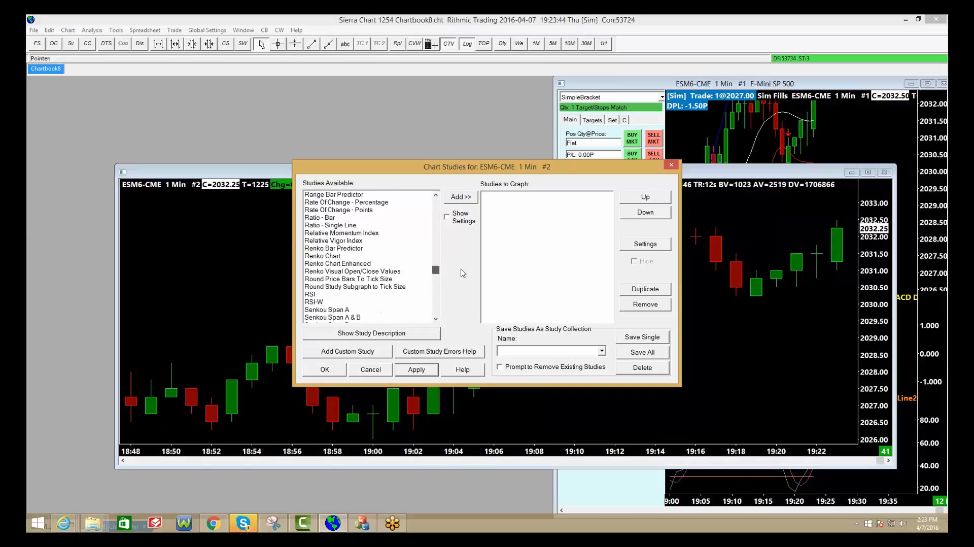
scroll("down", 3)
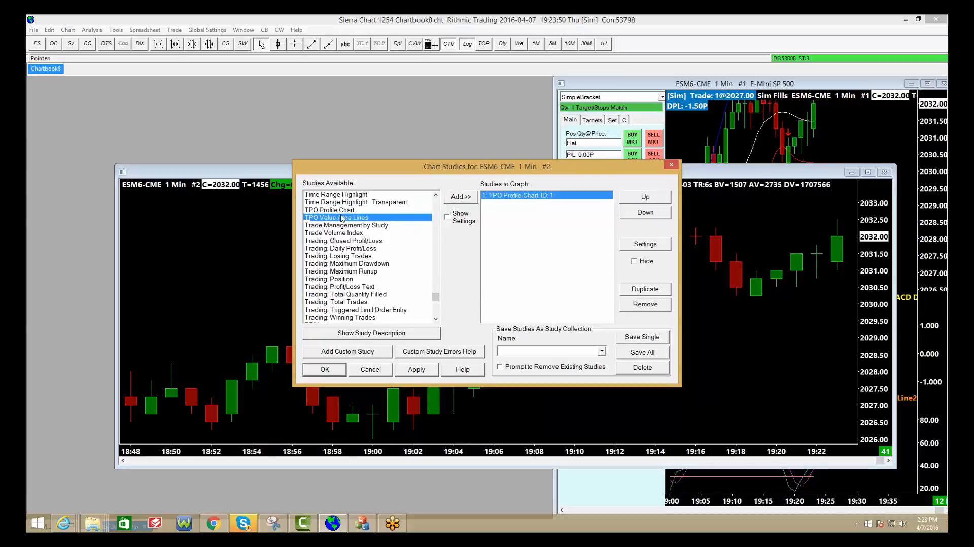
left_click(459, 197)
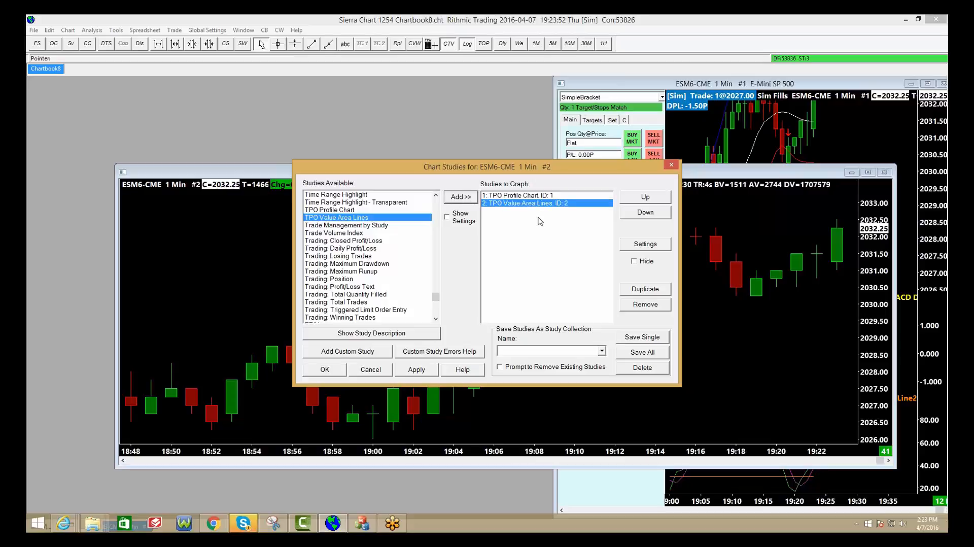
Step: Set the TPO Profile Chart's Display TPOs as Letters to Yes and apply
left_click(527, 195)
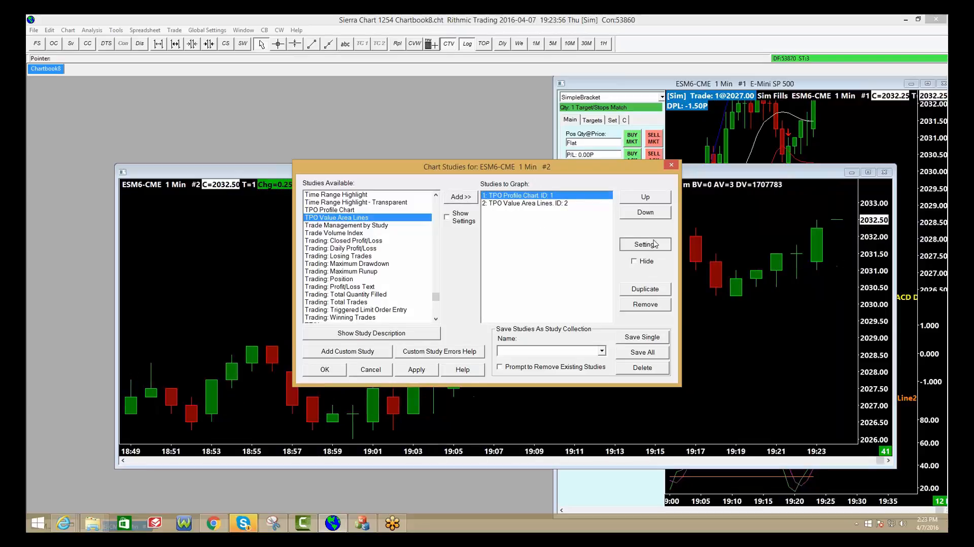
left_click(645, 243)
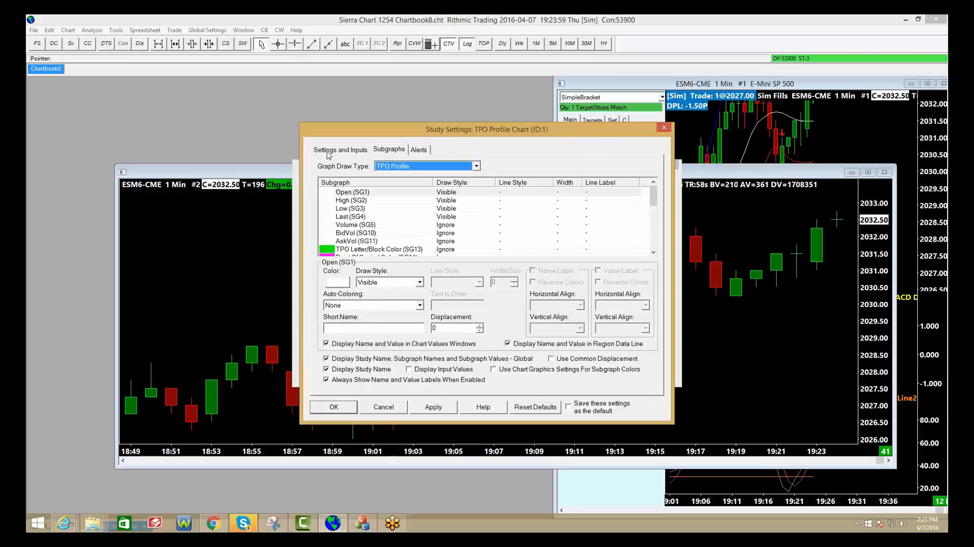
left_click(340, 149)
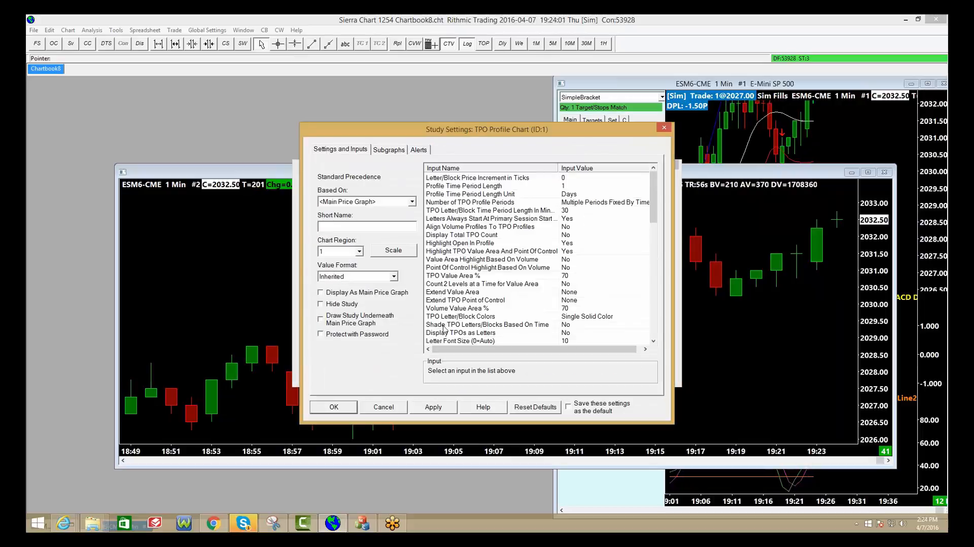
left_click(461, 332)
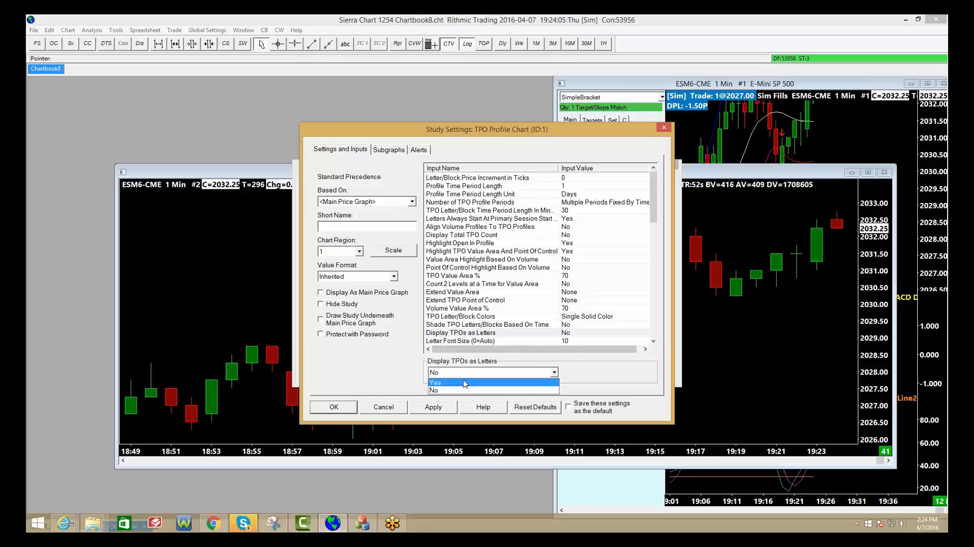
left_click(437, 382)
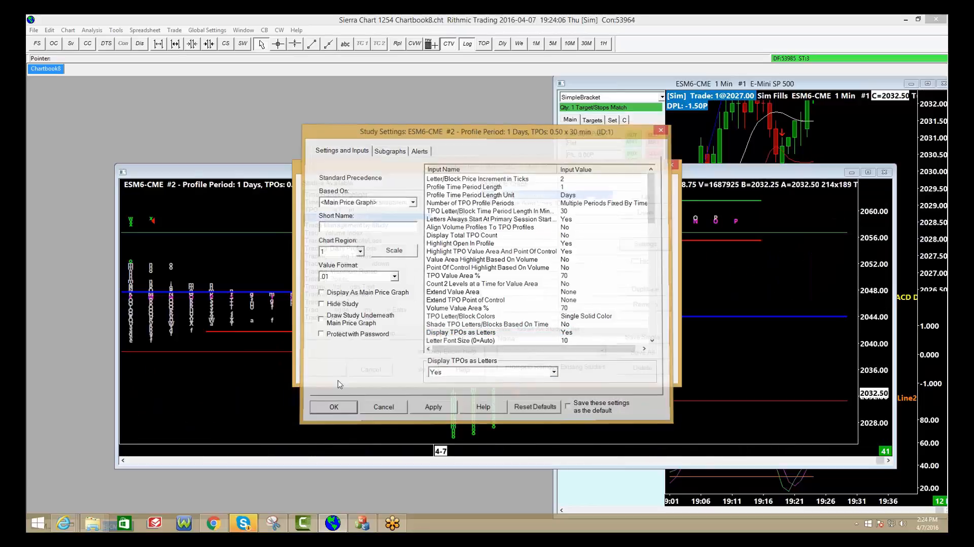
left_click(334, 407)
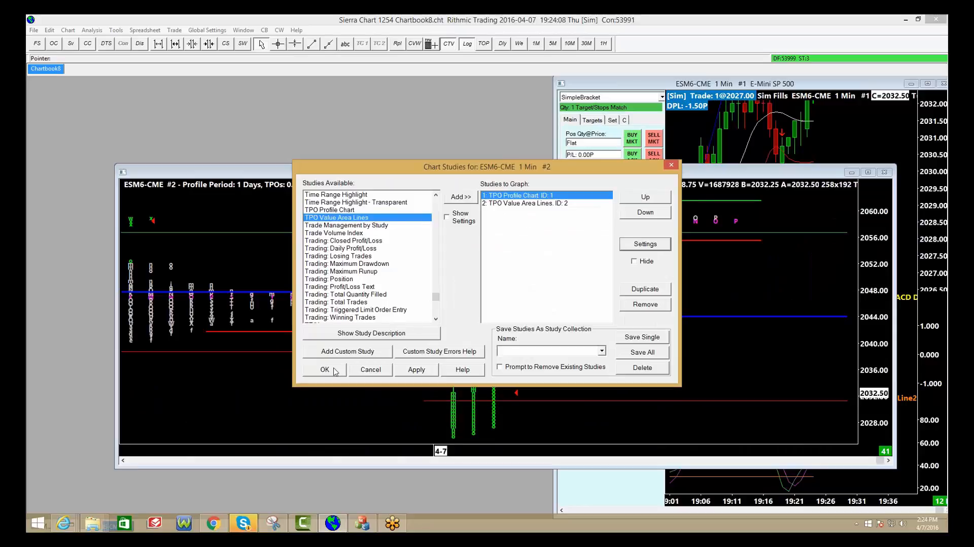
left_click(324, 369)
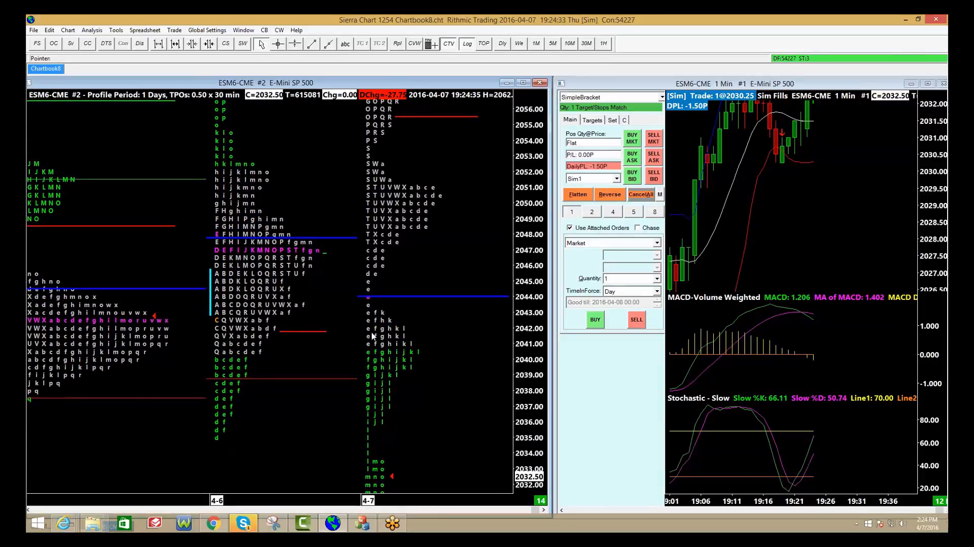
mouse_move(523, 198)
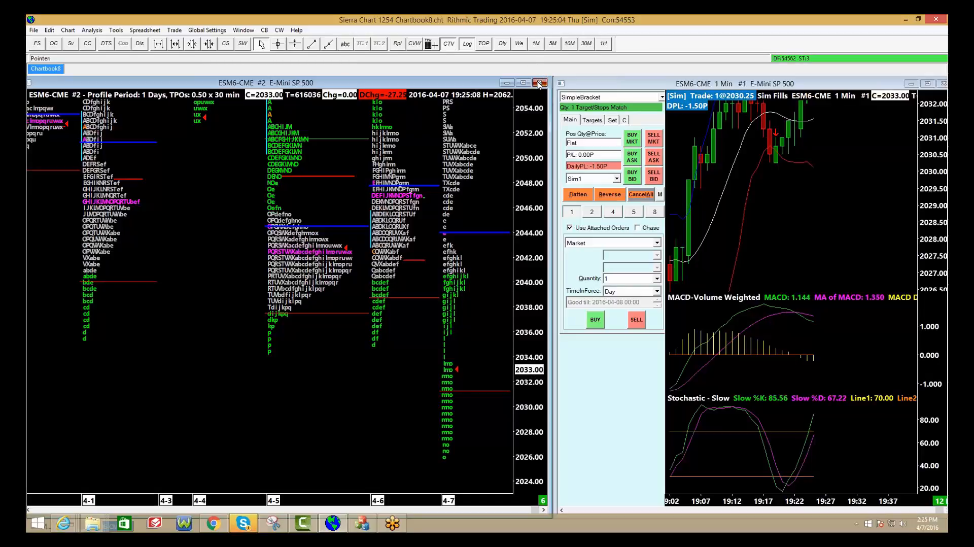
Step: Close the TPO profile chart window
left_click(538, 82)
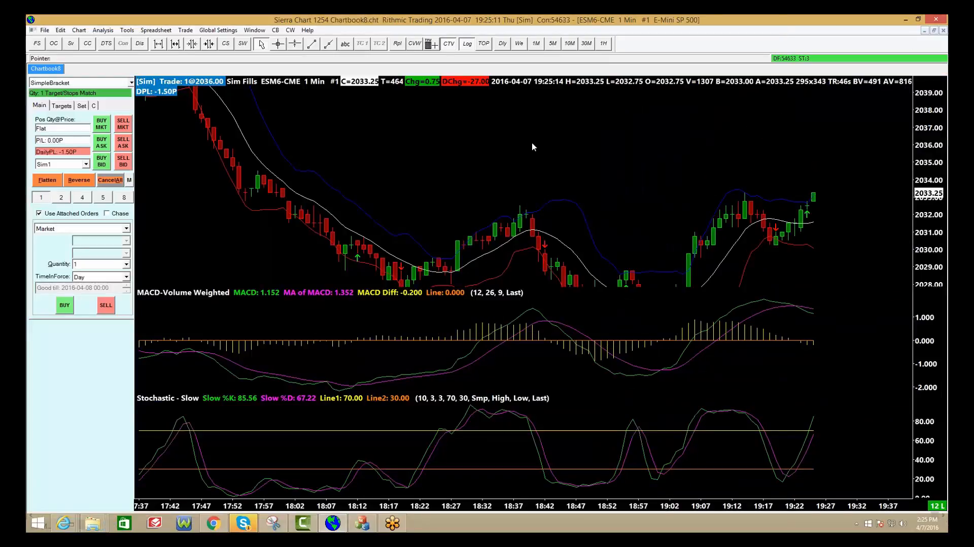
Step: Remove the MACD Crossover System and MACD-Volume Weighted studies and confirm
right_click(533, 147)
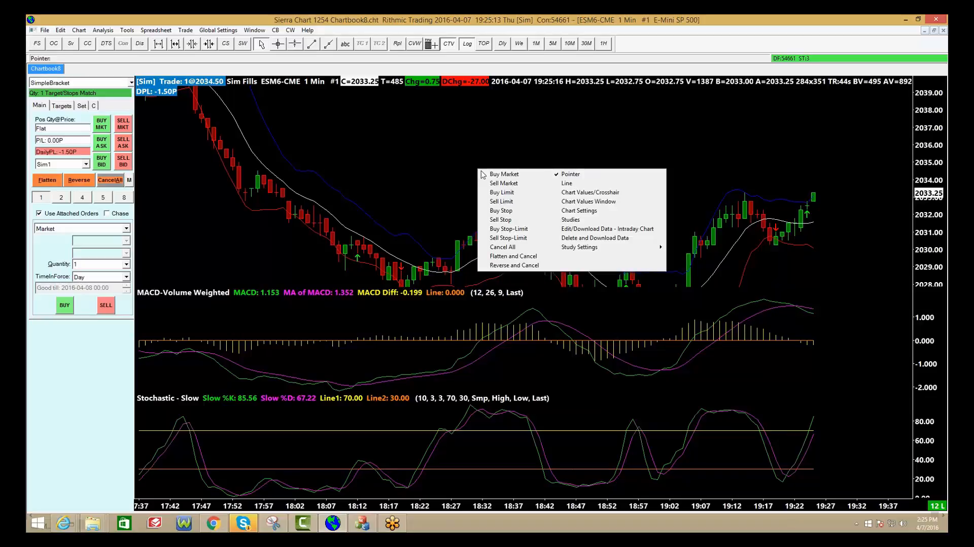
left_click(571, 220)
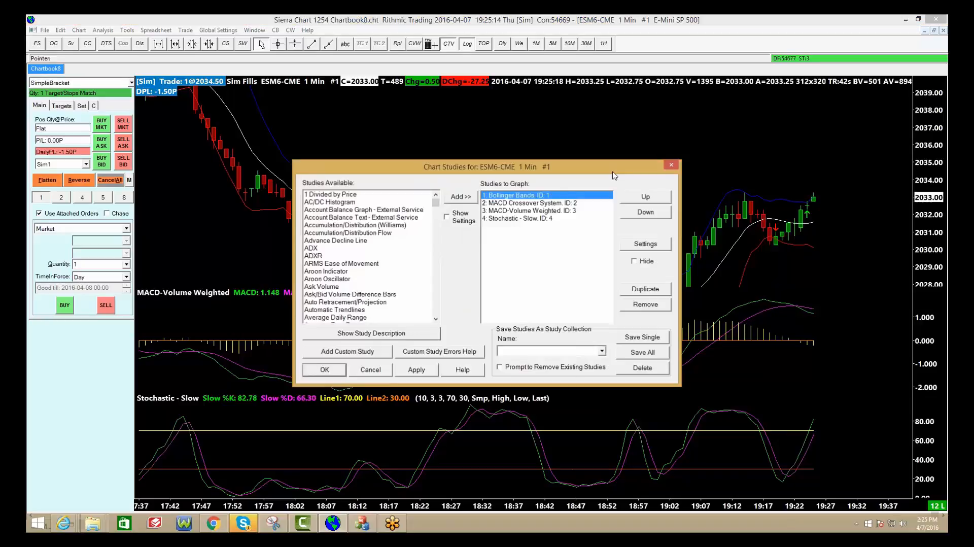
left_click(531, 203)
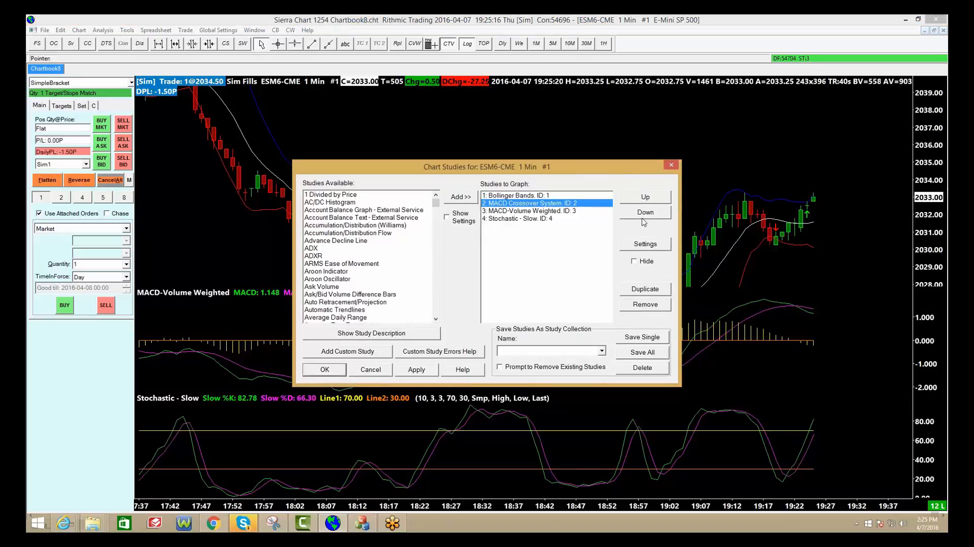
left_click(645, 304)
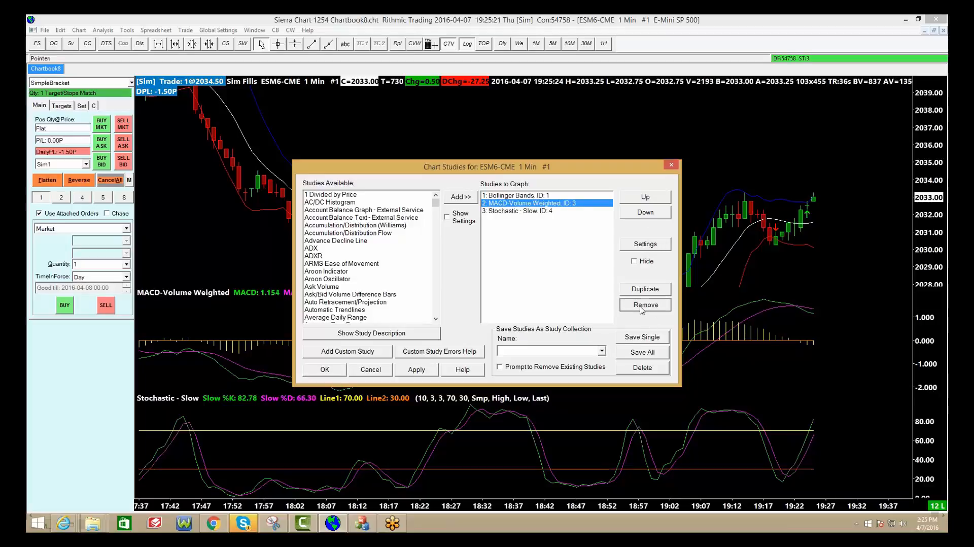
left_click(645, 304)
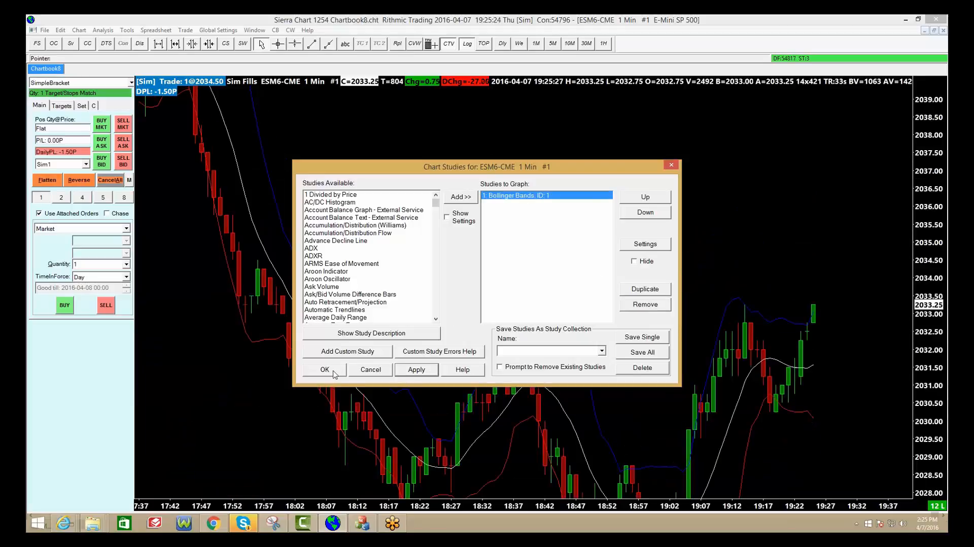
left_click(323, 370)
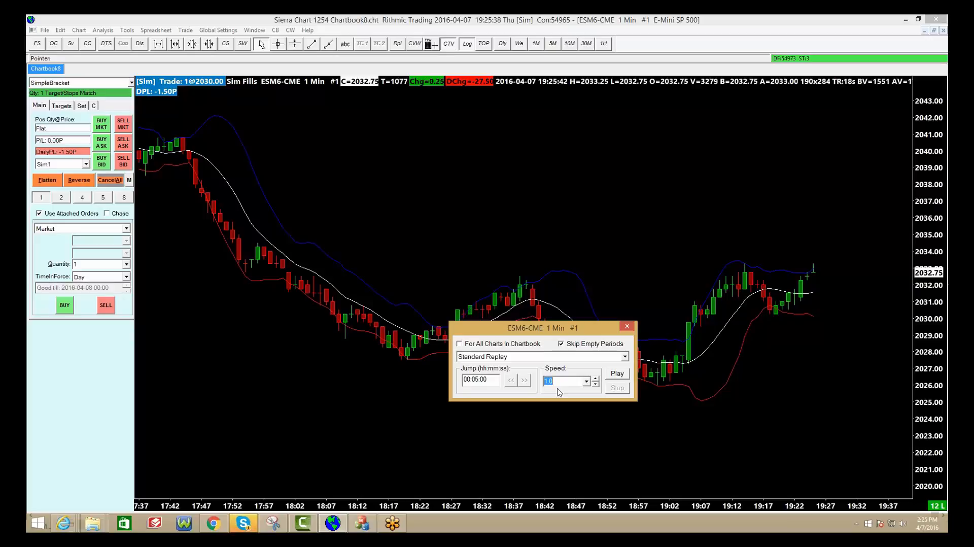
Step: Start a market replay of the ES 1-minute chart at speed 10
type("10")
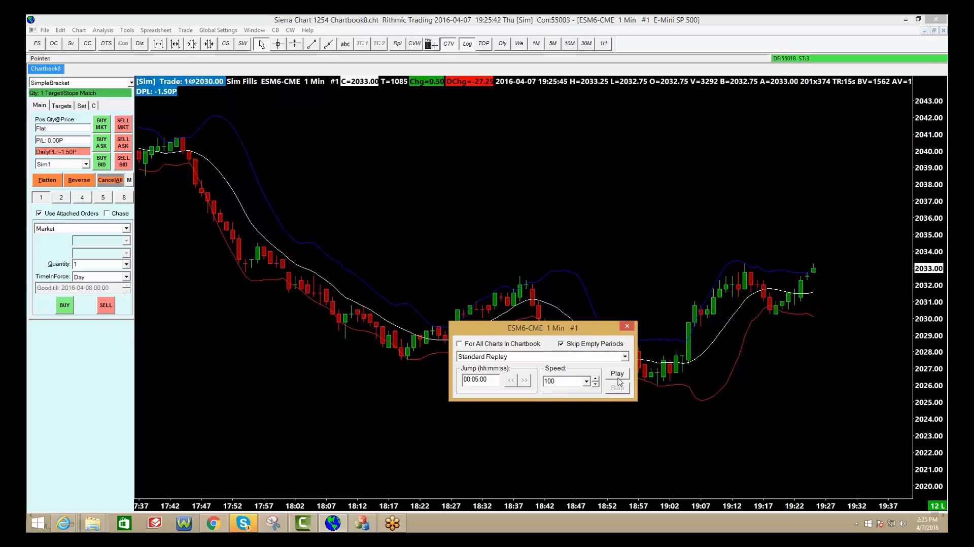
left_click(617, 373)
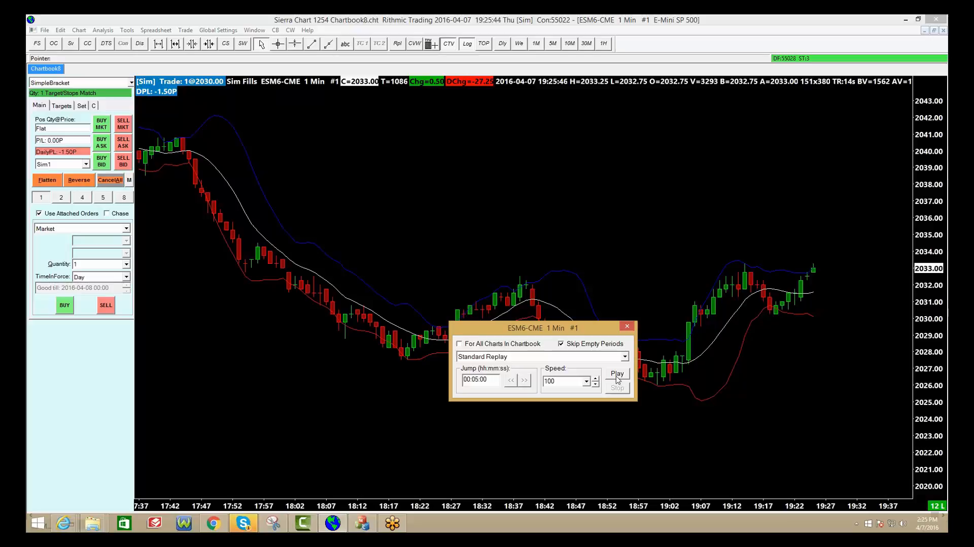
left_click(627, 326)
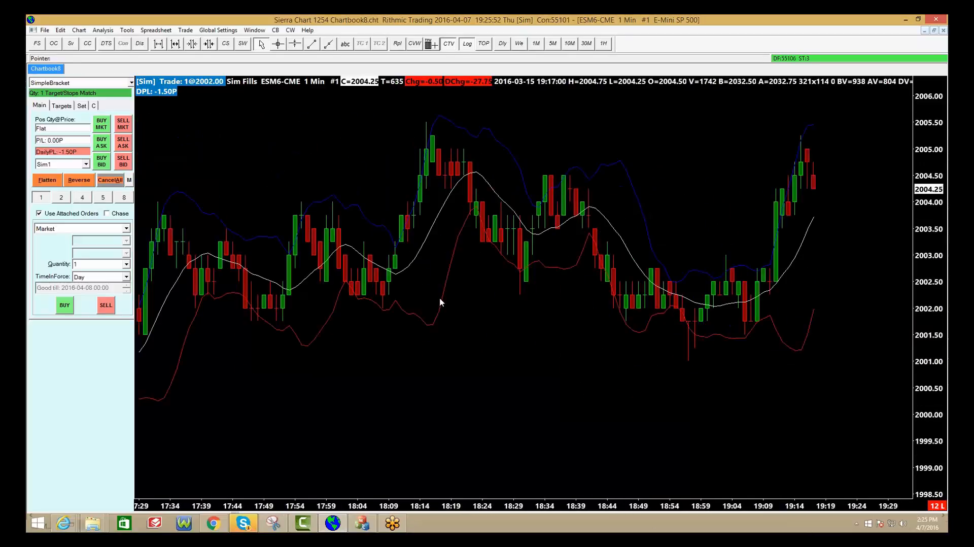
Step: Raise the replay speed to 100 and resume playback from March 15, 2016
left_click(397, 44)
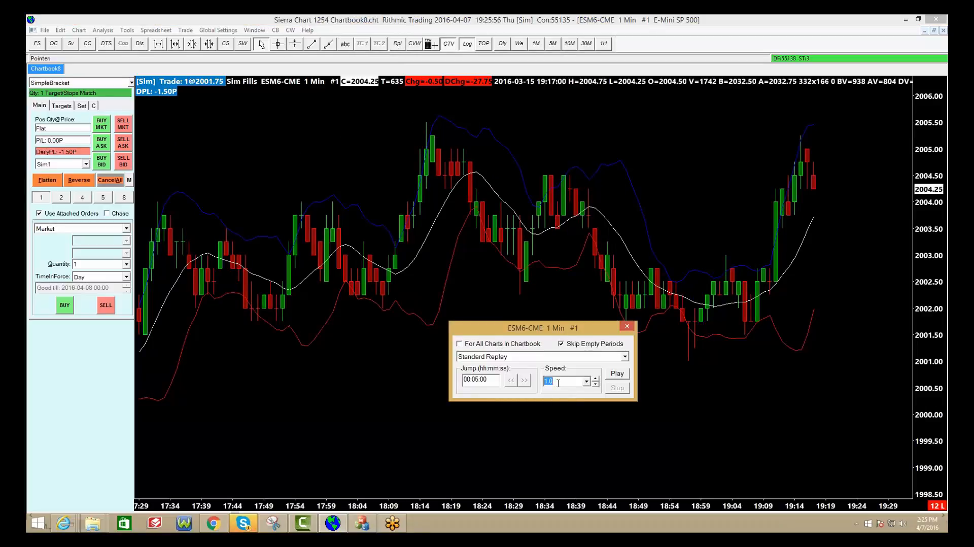
type("100")
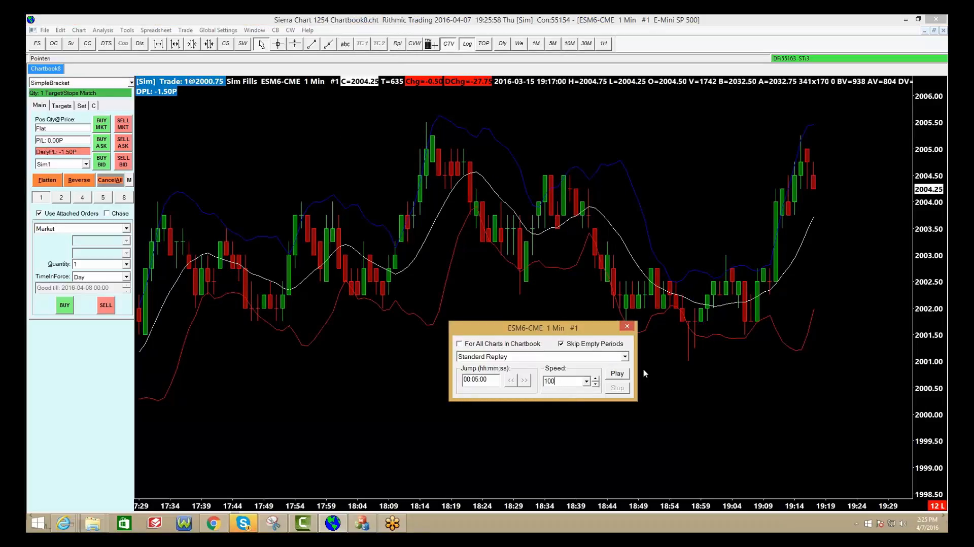
left_click(616, 373)
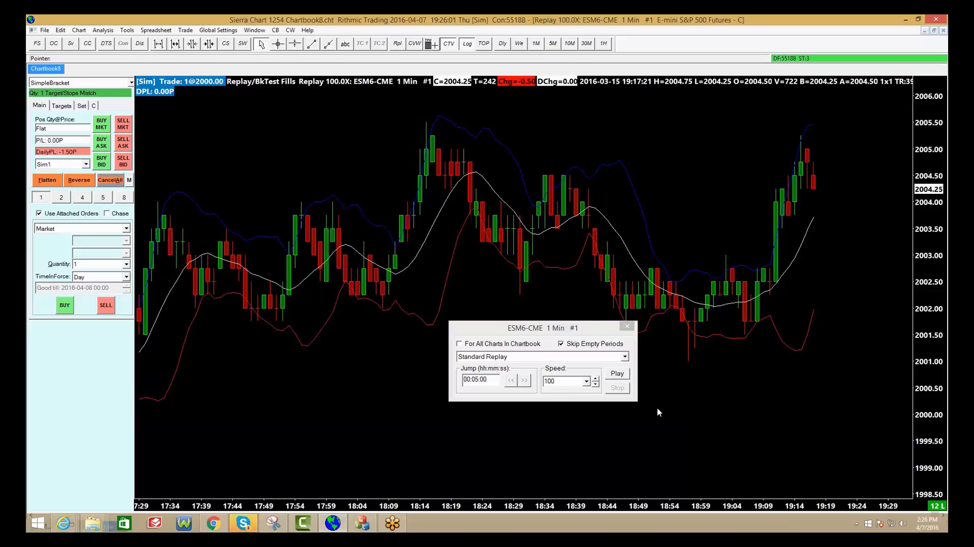
left_click(616, 373)
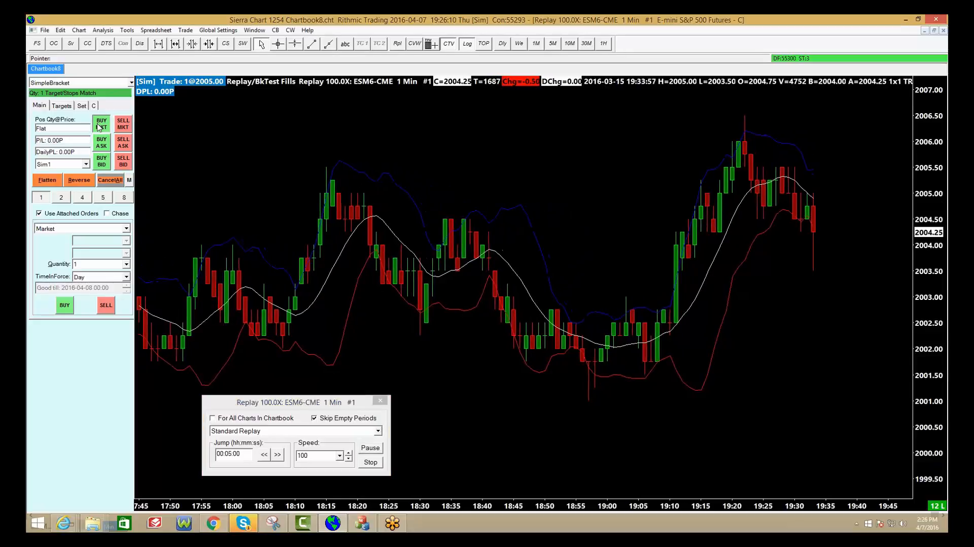
Step: Buy one ES contract, trail the stop to 2001.50, 2005.00, 2005.75, then stop replay
left_click(102, 124)
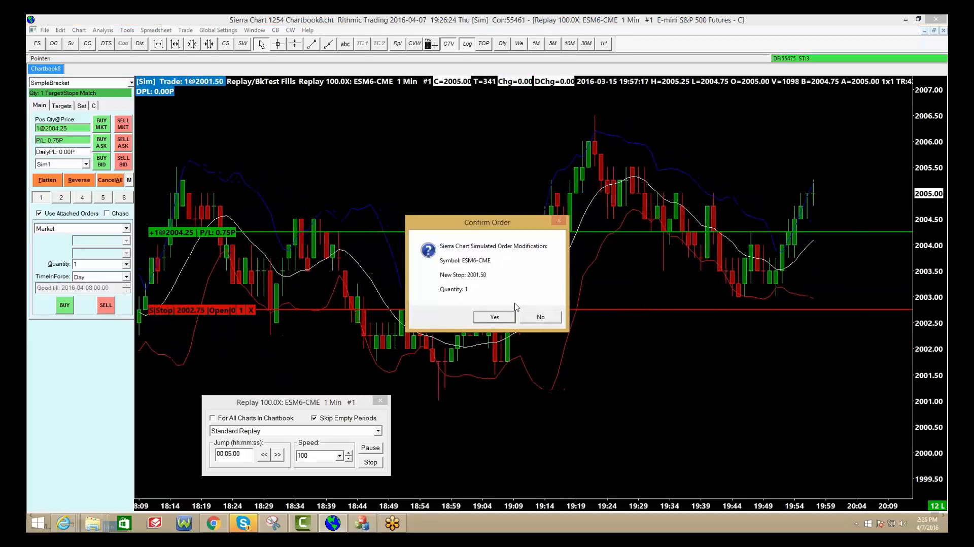
left_click(493, 317)
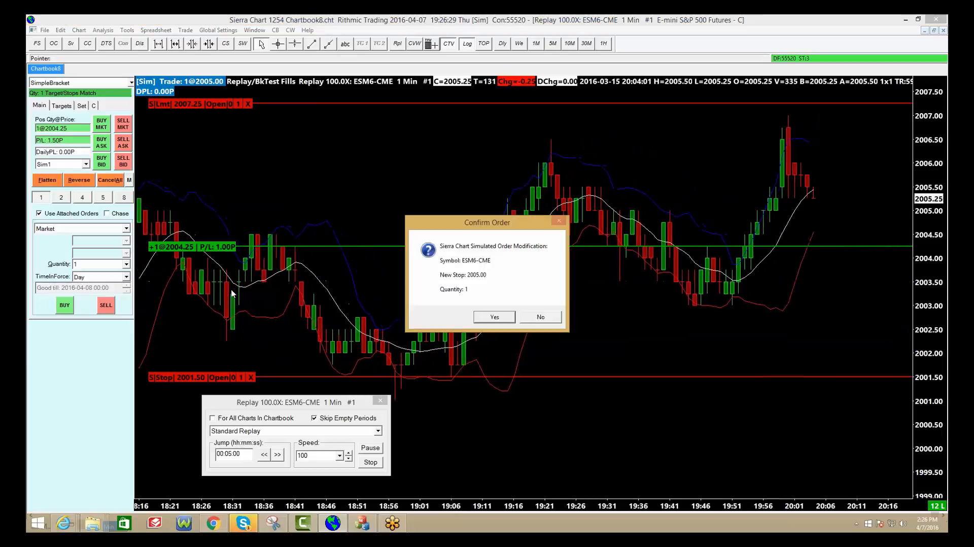
left_click(493, 317)
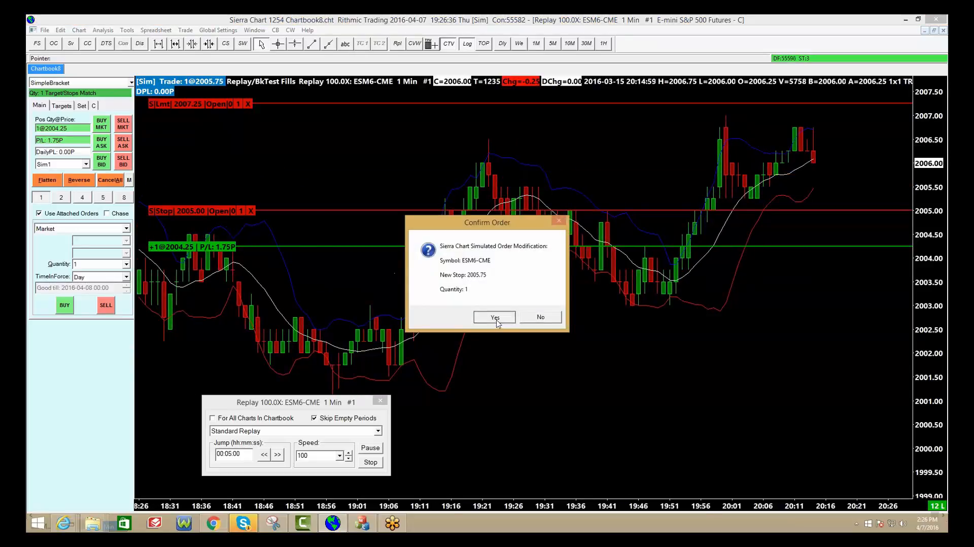
left_click(494, 317)
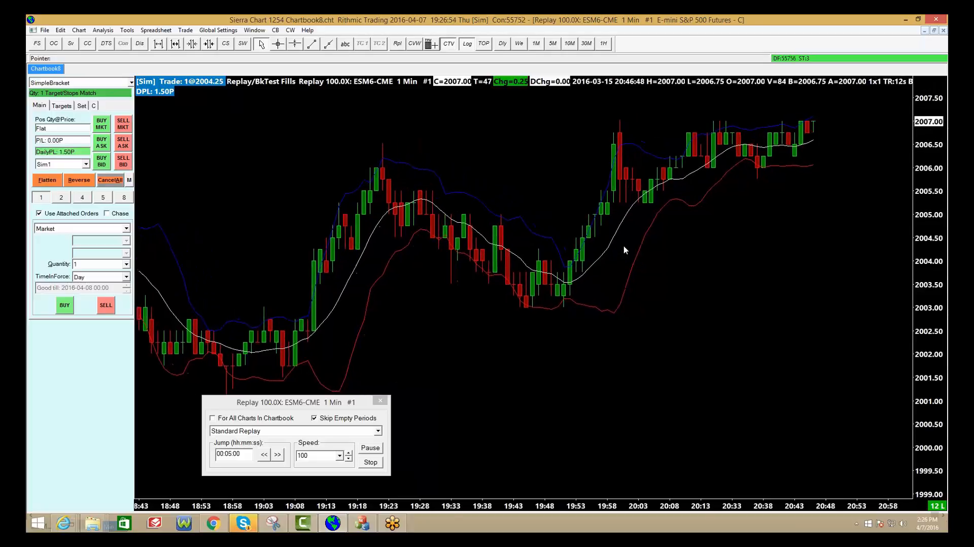
left_click(370, 462)
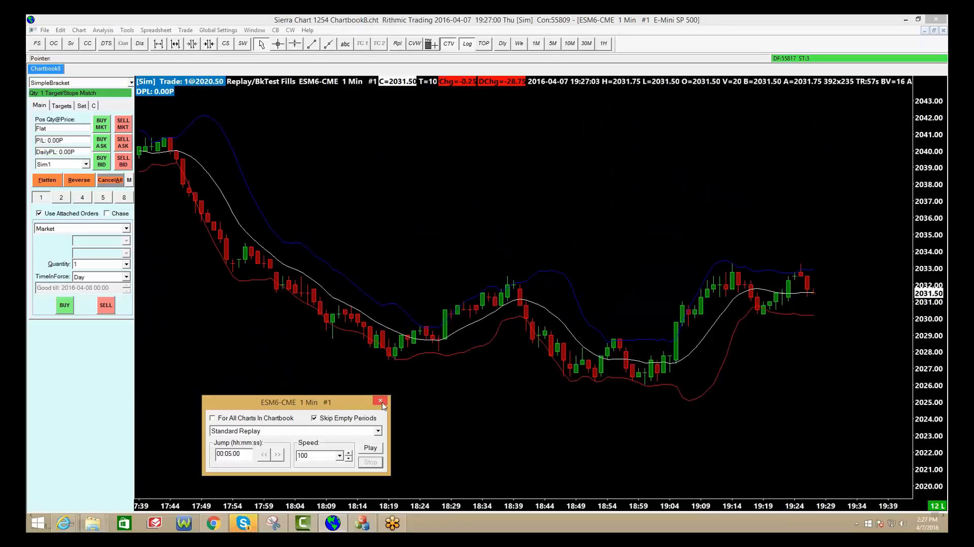
Step: Close the replay controls and open the Trade Activity Log
left_click(379, 401)
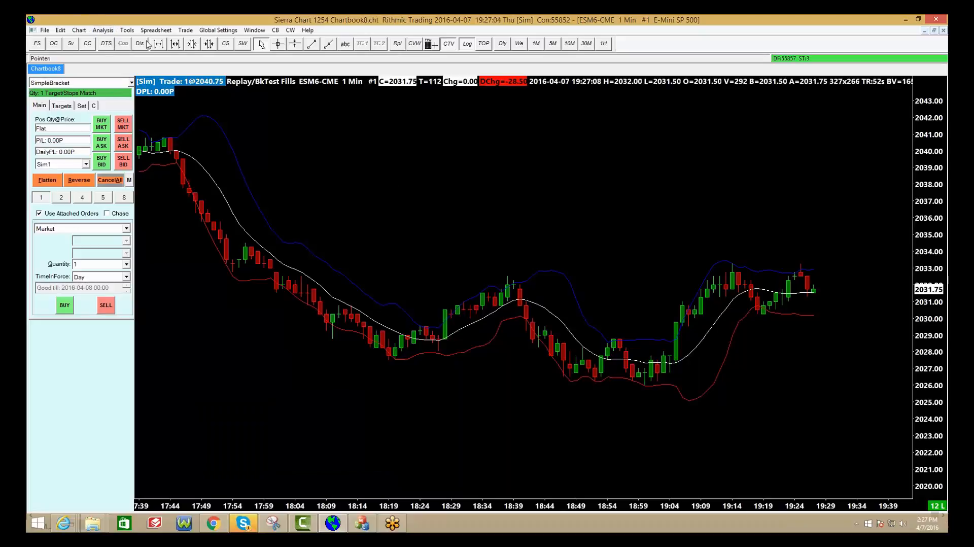
left_click(127, 30)
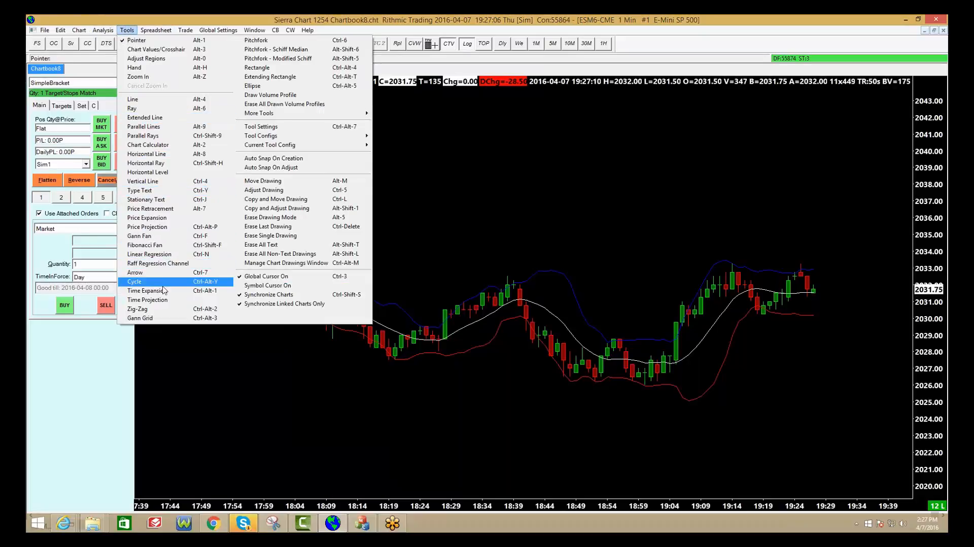
left_click(185, 30)
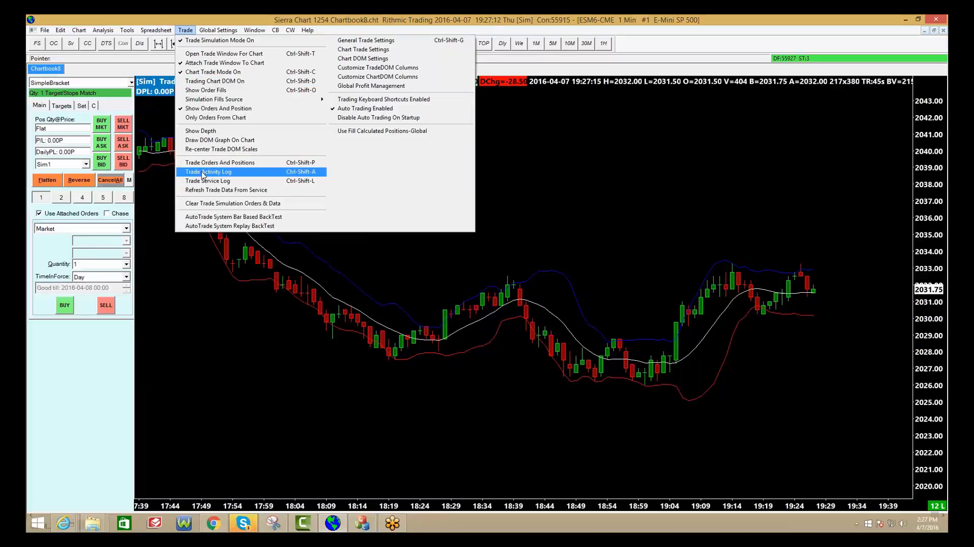
left_click(219, 163)
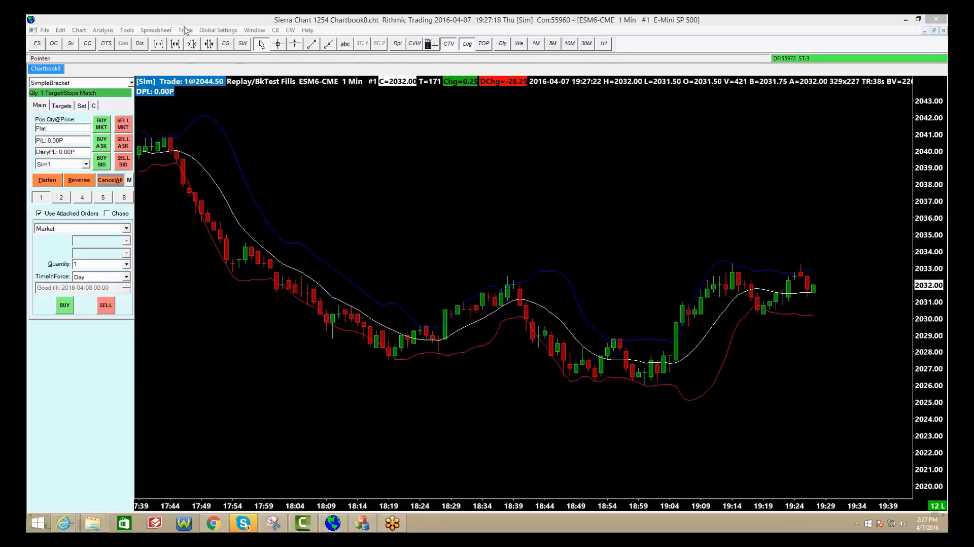
Step: Open the Trade Orders And Positions window from the Trade menu
left_click(185, 30)
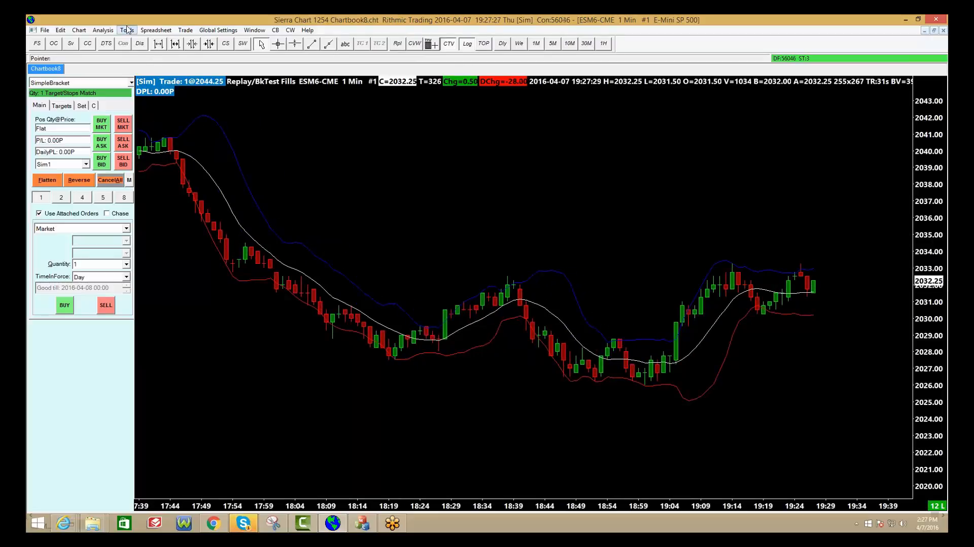
left_click(185, 30)
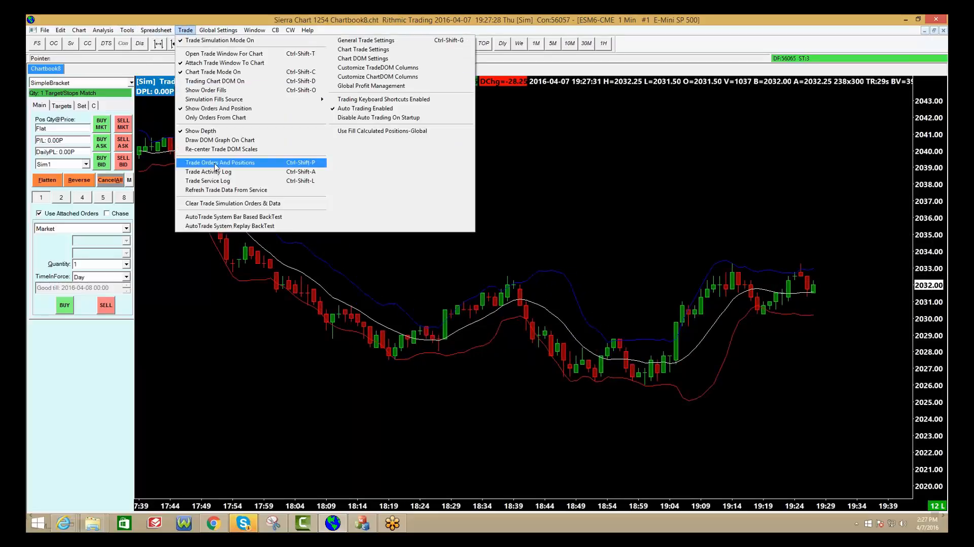
left_click(219, 162)
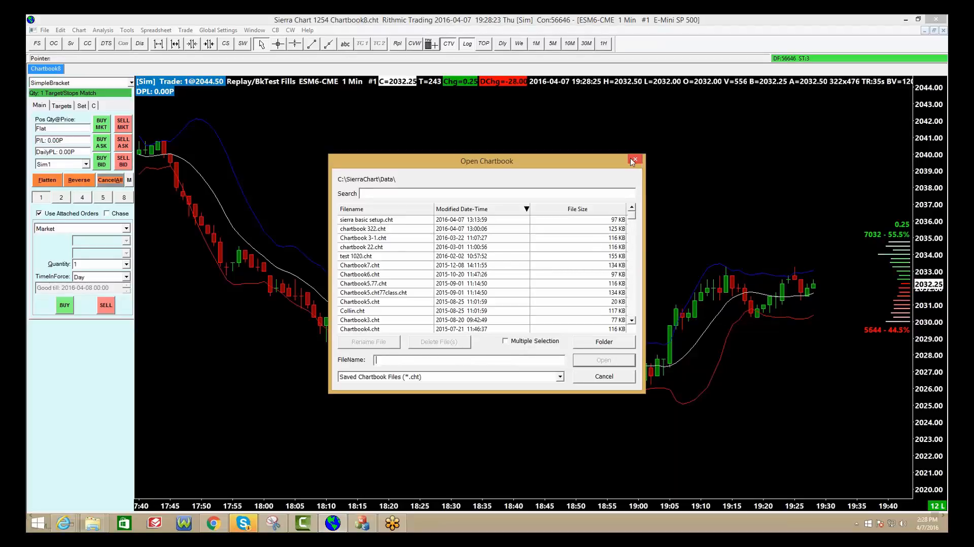
Step: Close the chartbook file browser without opening a chartbook
left_click(633, 160)
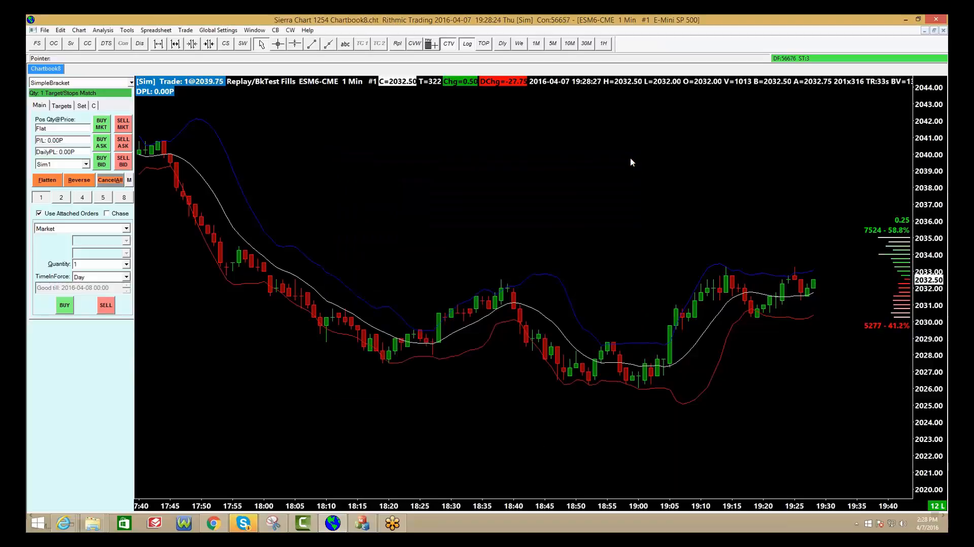